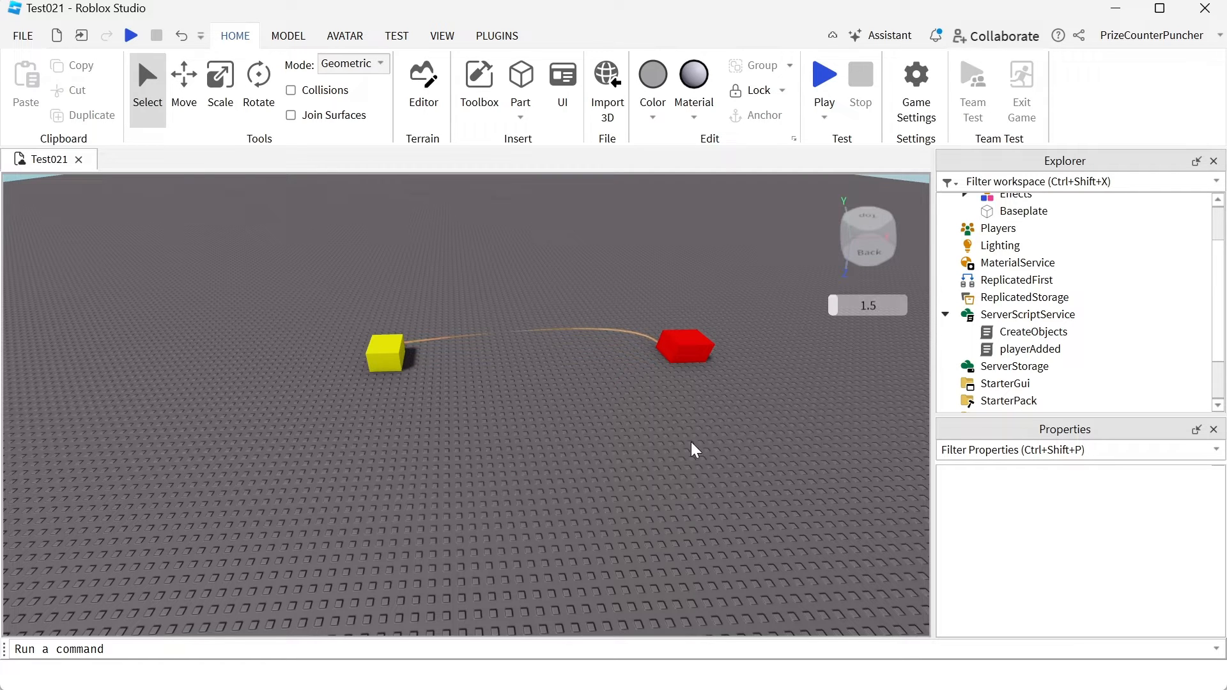
- Open the empty CreateObjects script from ServerScriptService in the script editor
left_click(1033, 331)
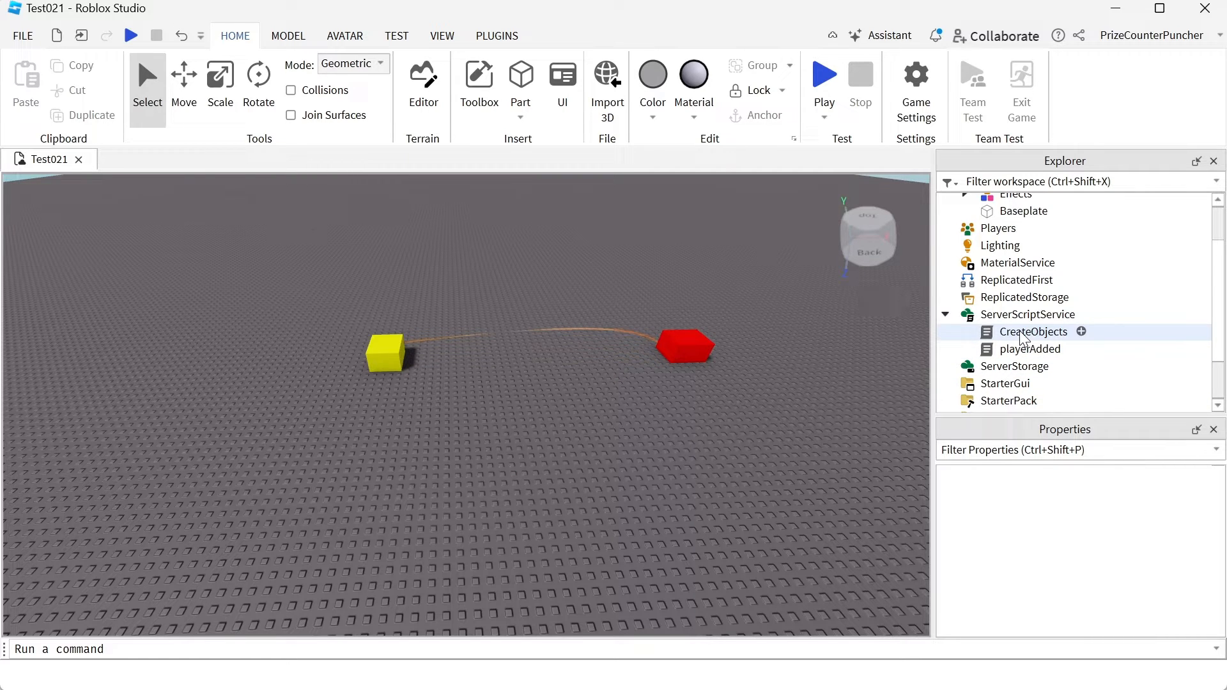
double_click(1033, 331)
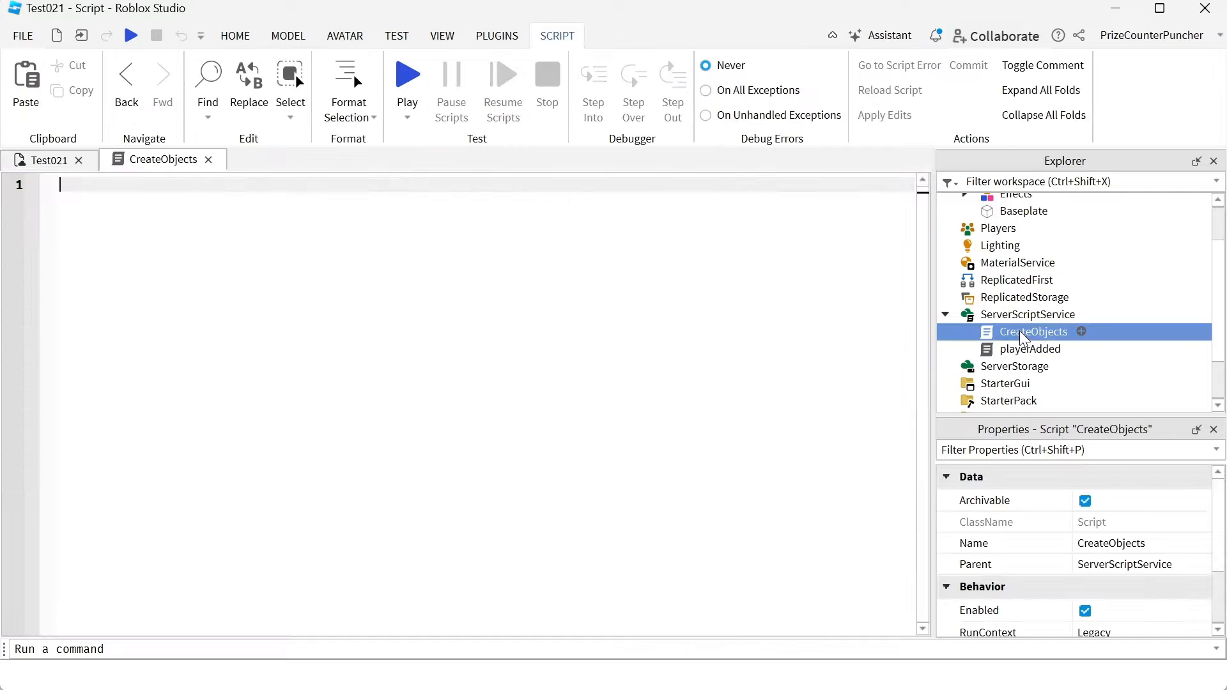
- Write task.wait(3) and local part = Instance.new("Part") in CreateObjects
type("t")
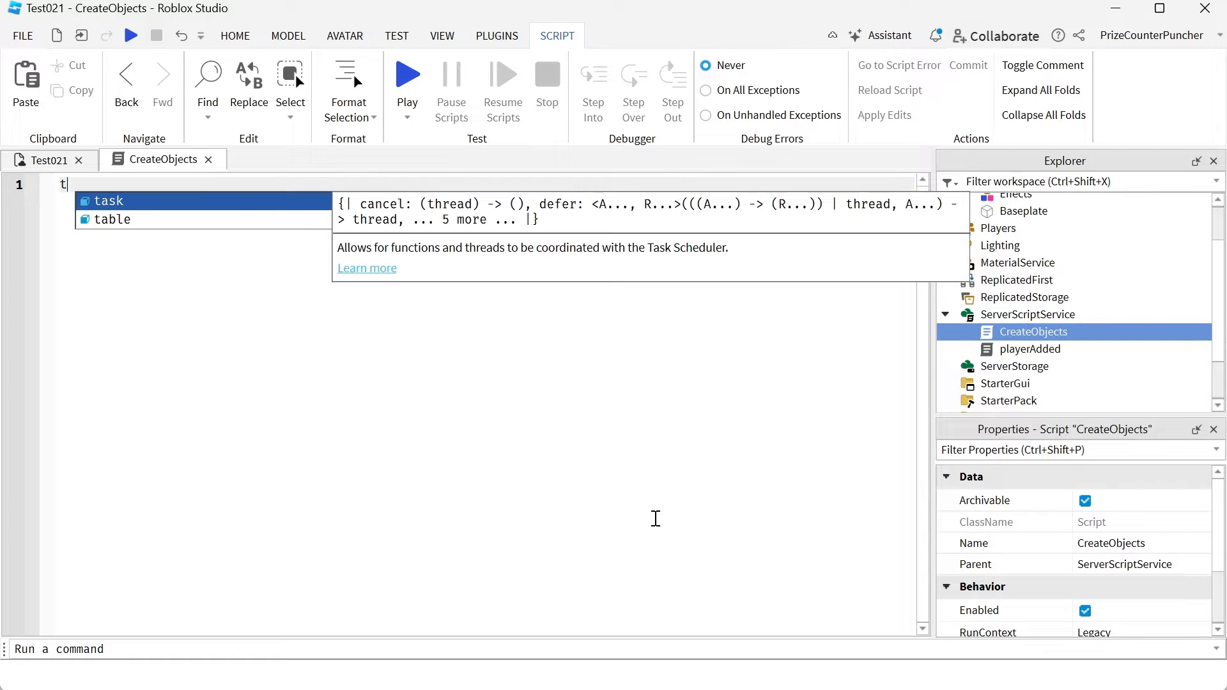
type("task.wait()")
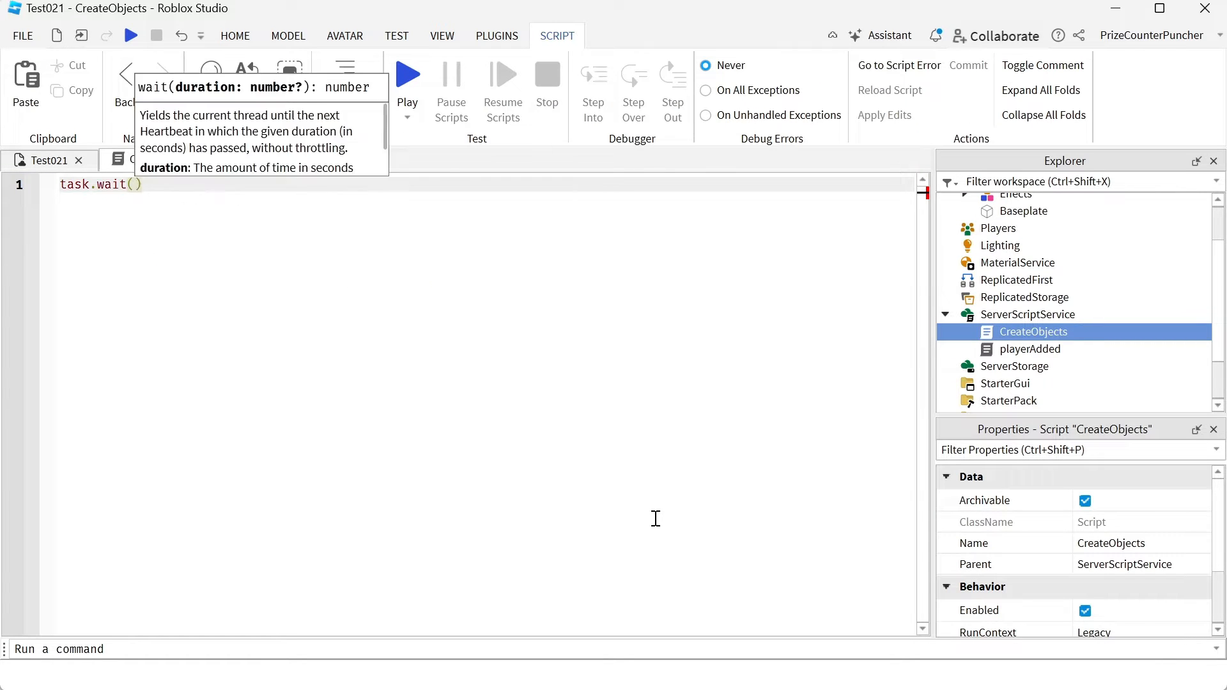
type("3")
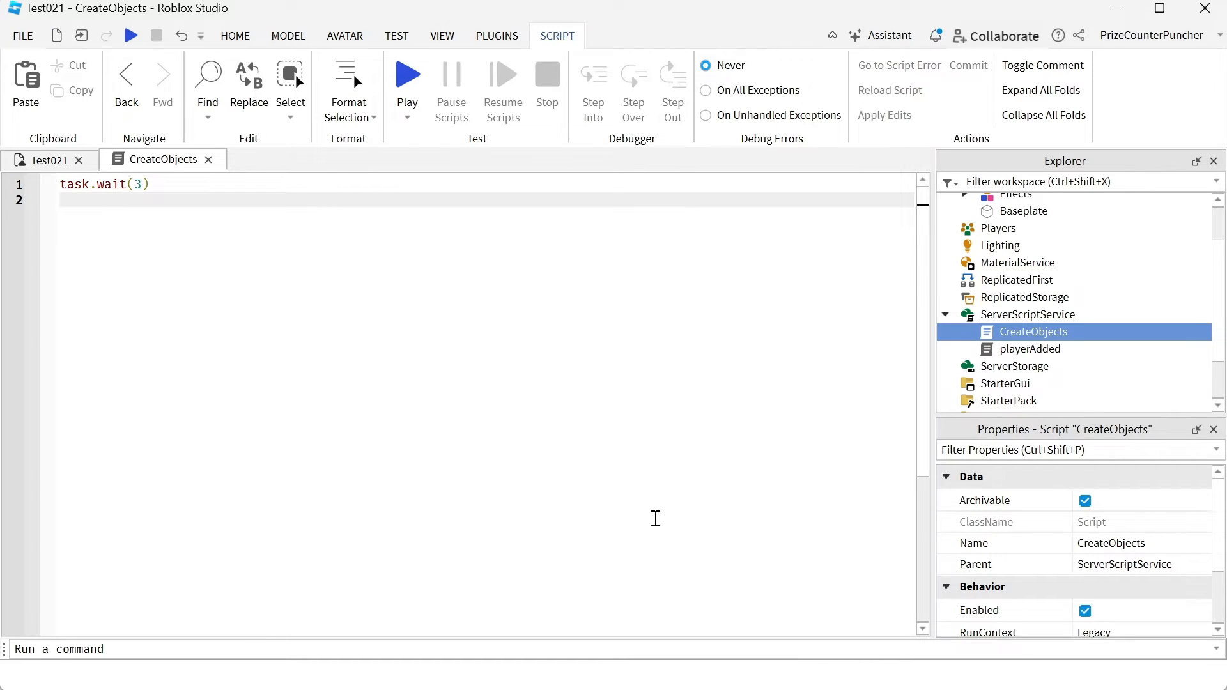
type("local")
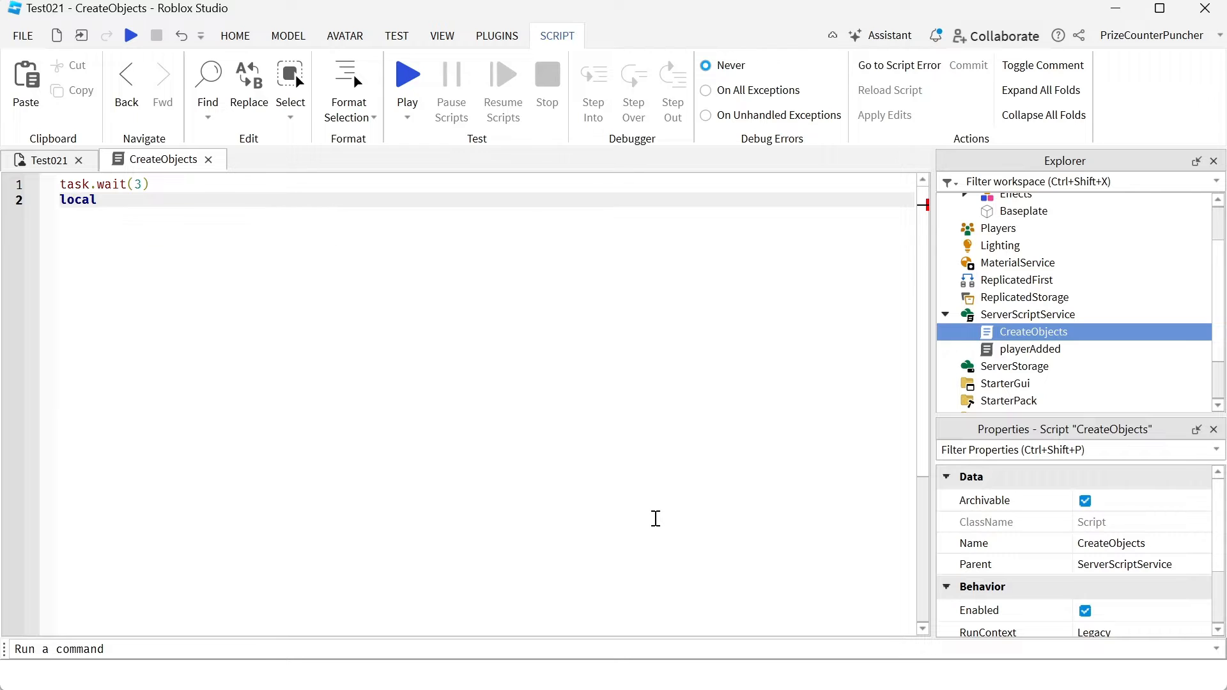
type("part")
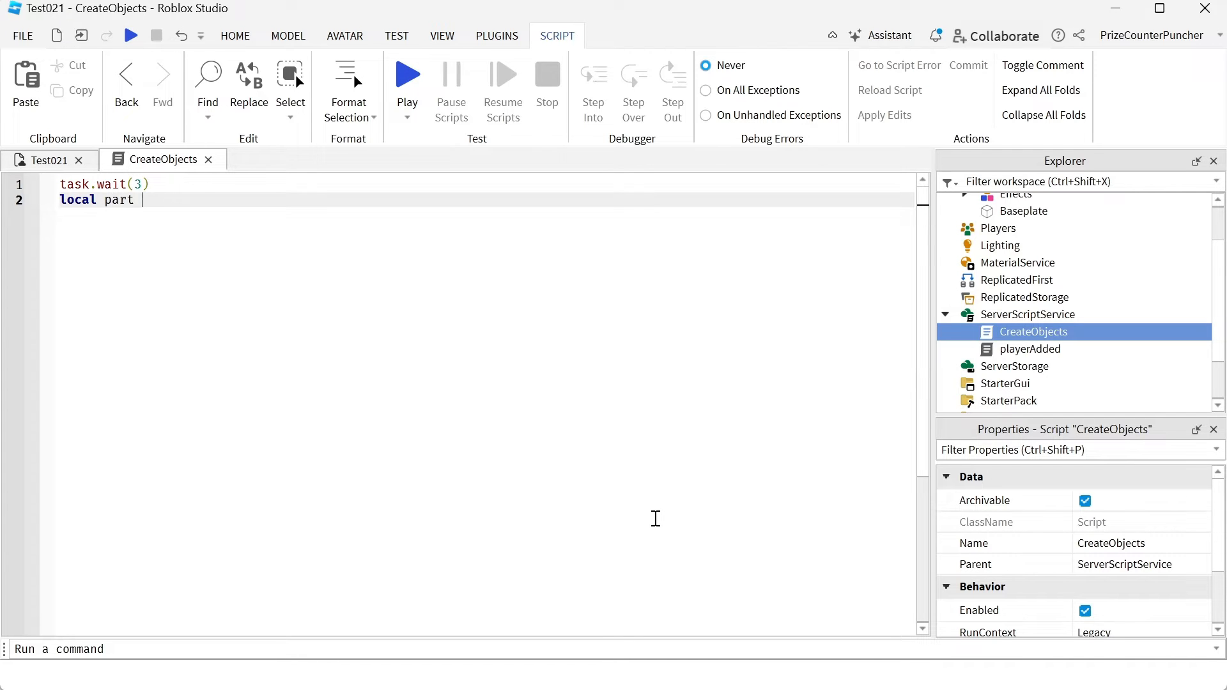
type("= instance.new(")
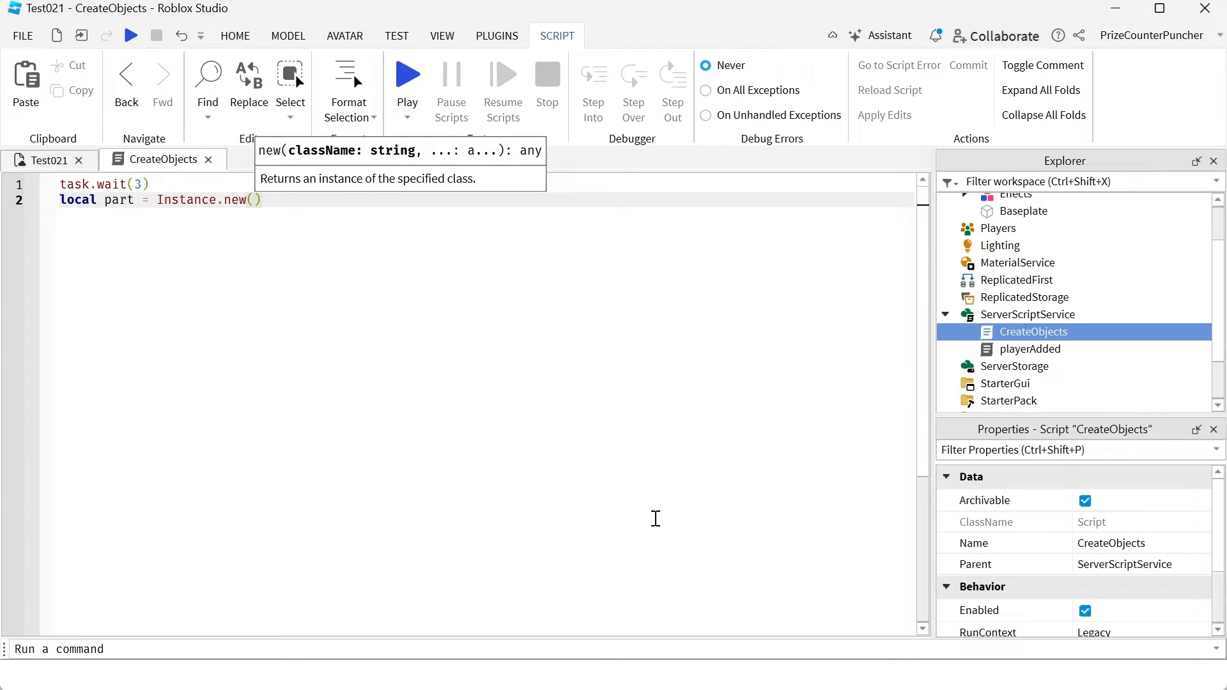
type("\"")
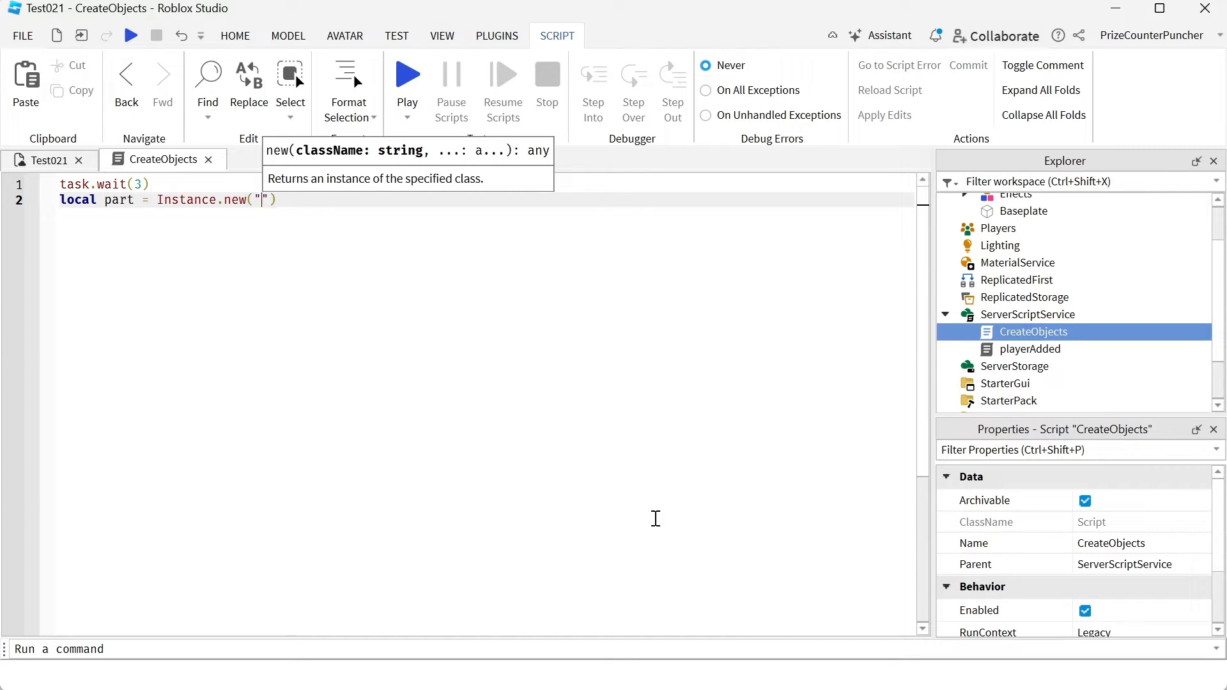
type("Part")
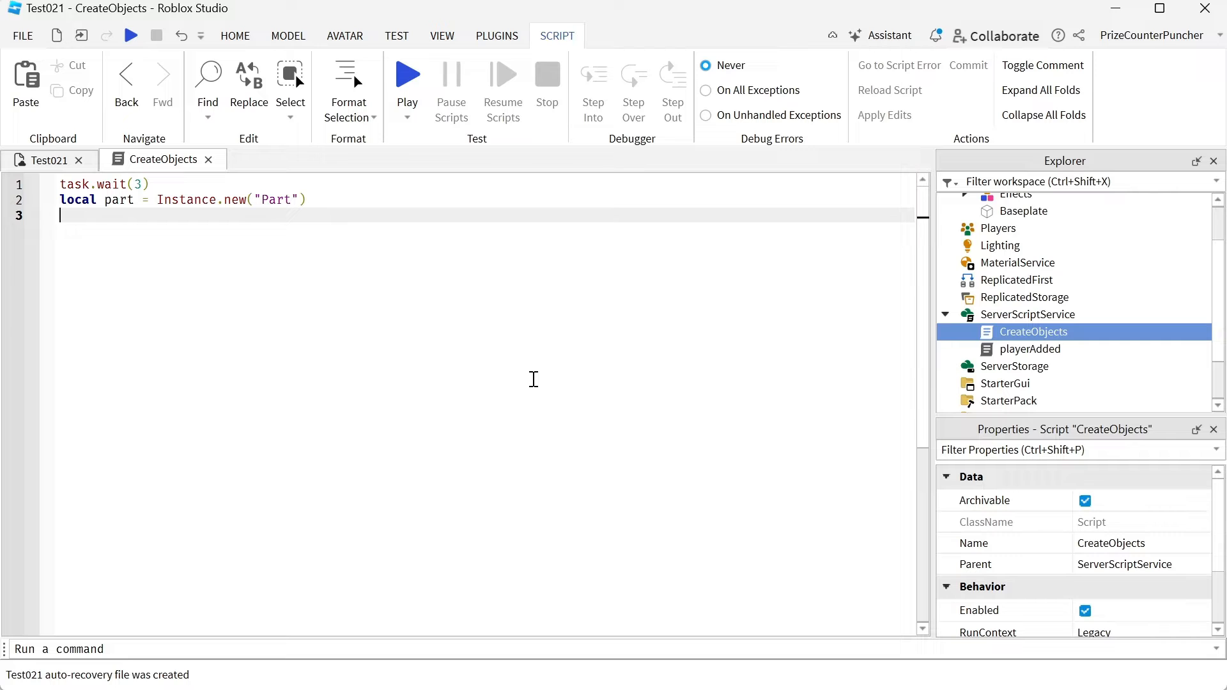
- Add part.Parent = workspace as the third line
type("pa")
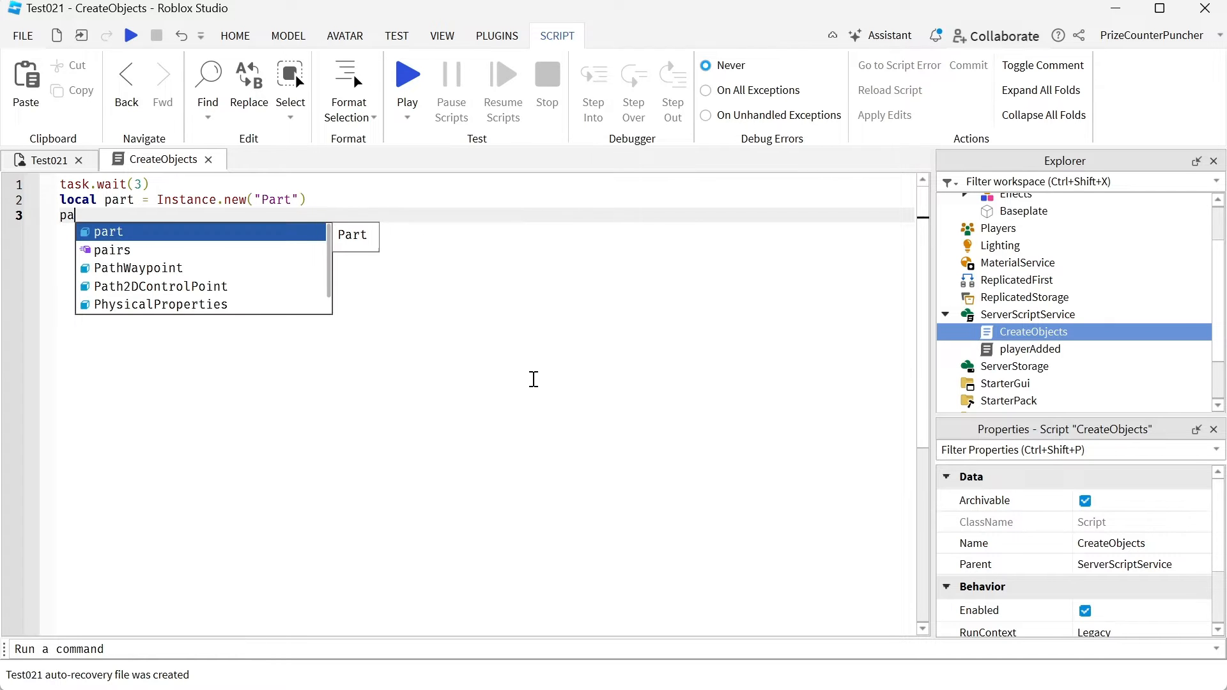
type("rt.p")
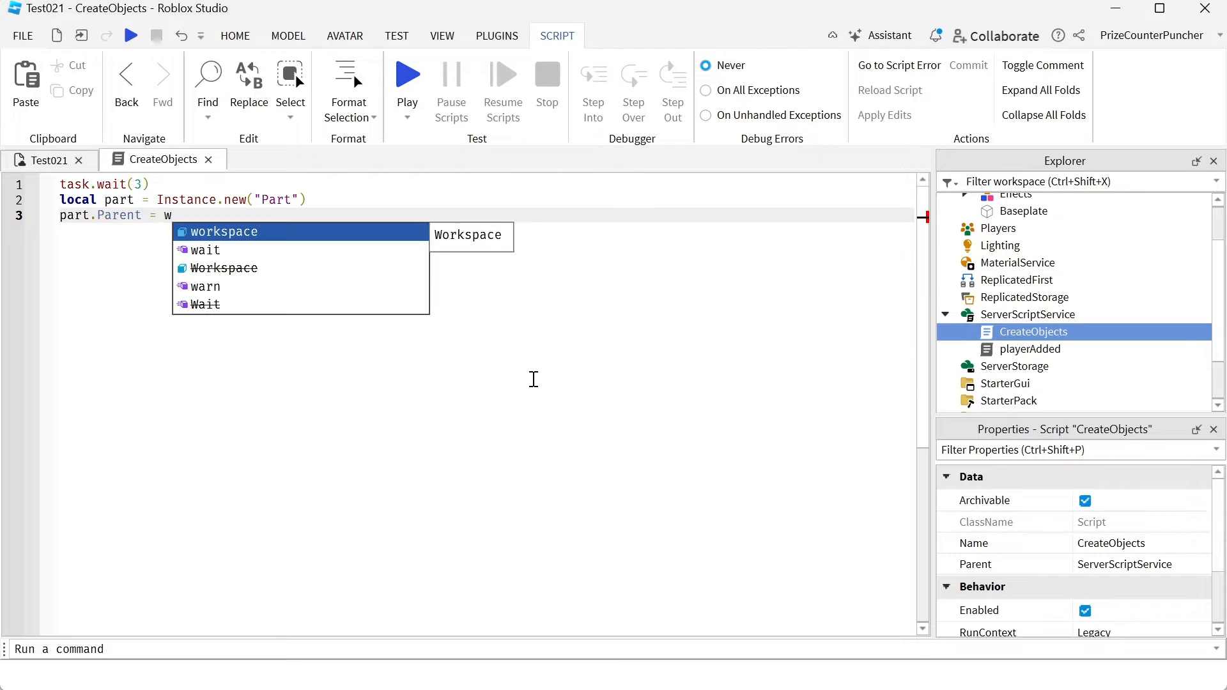
key("Tab")
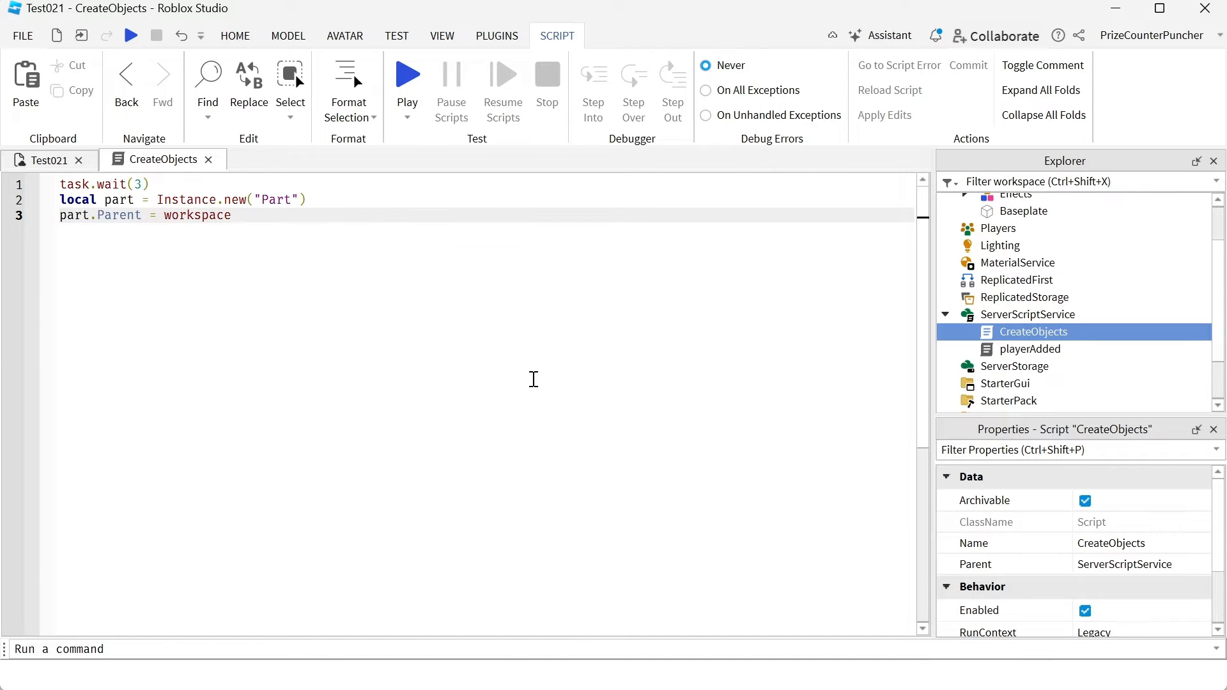
- Run a Play Here test showing the grey part spawn, then stop the test
left_click(406, 118)
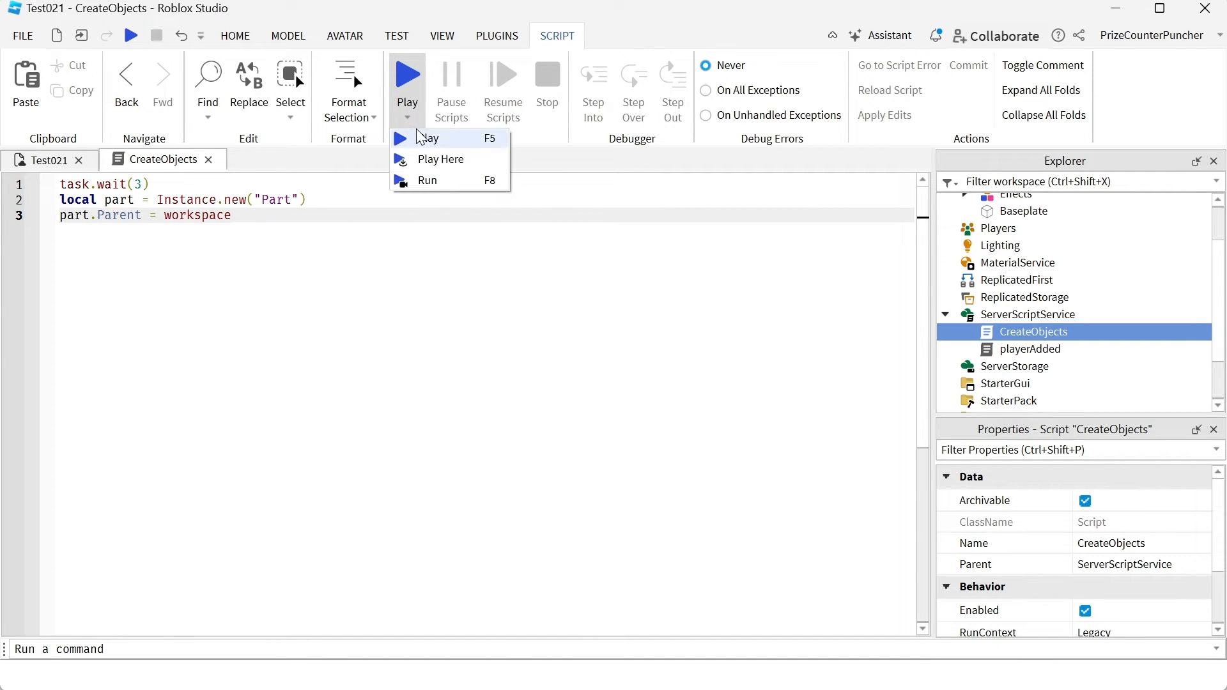
mouse_move(440, 159)
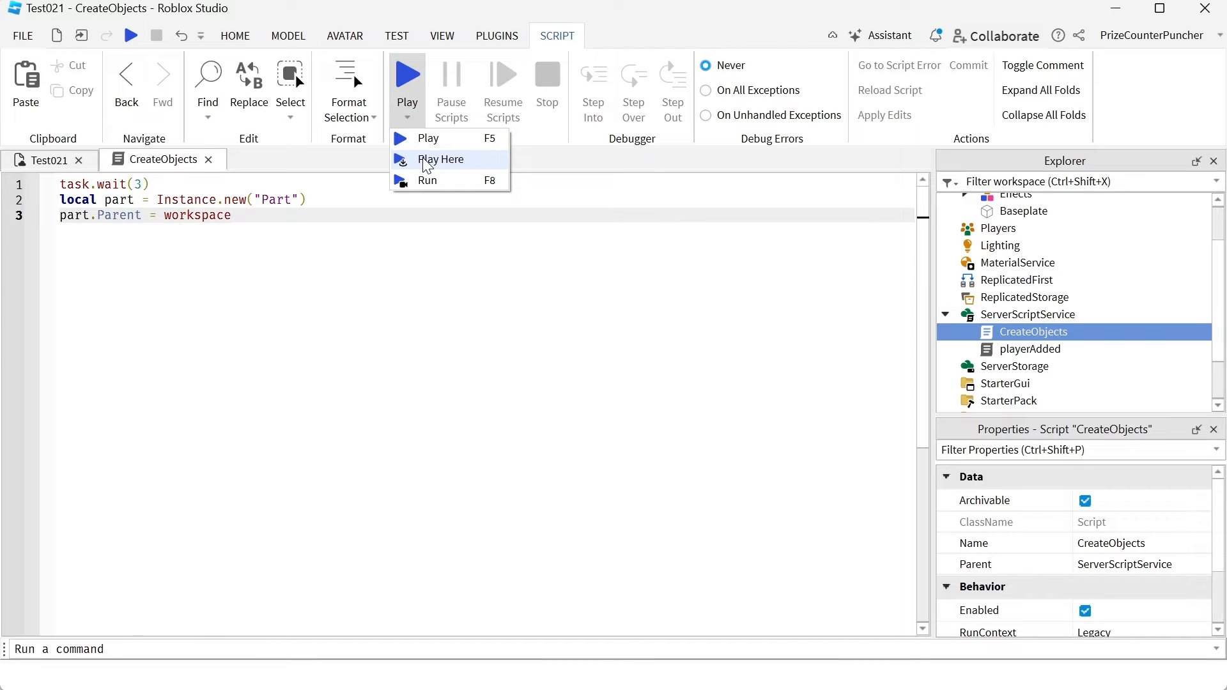
left_click(441, 159)
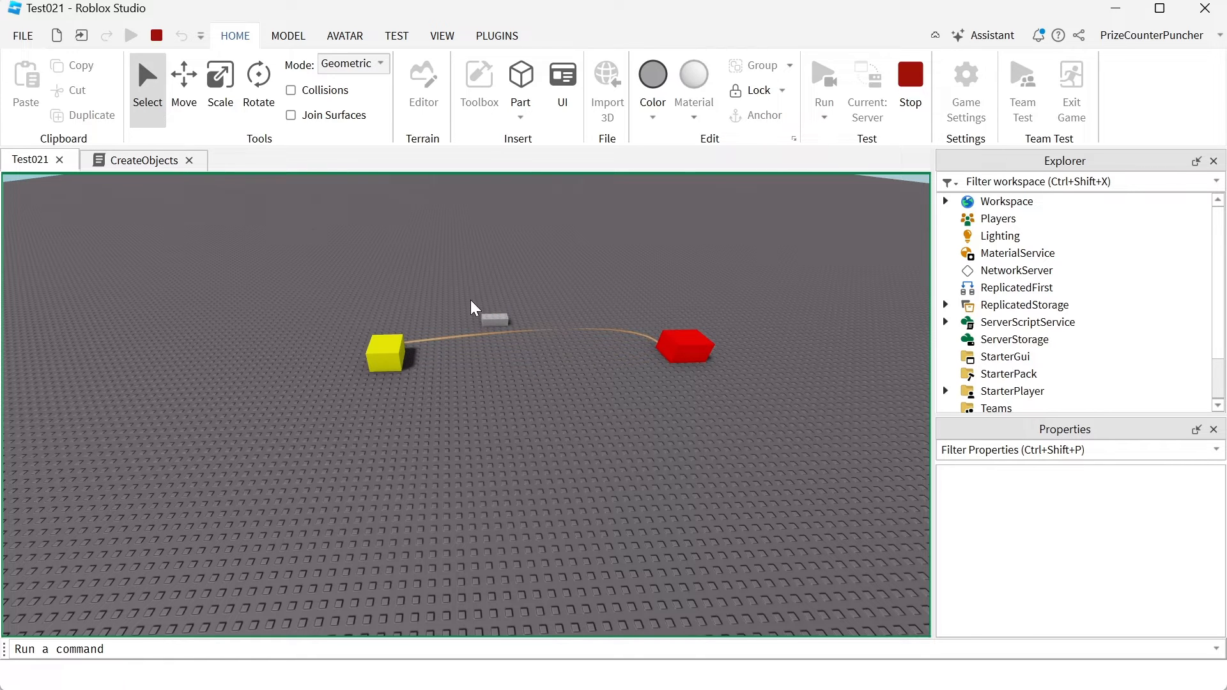
left_click(493, 319)
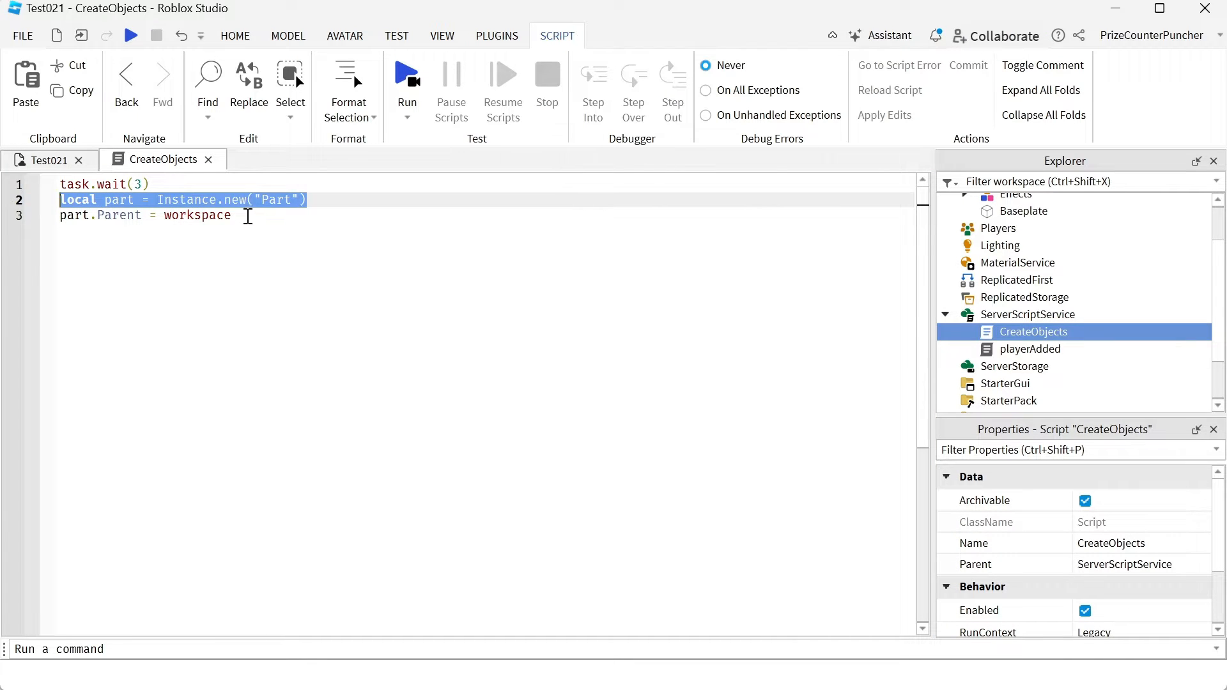
- Replace the part.Parent line by passing workspace as Instance.new's second argument
left_click(145, 215)
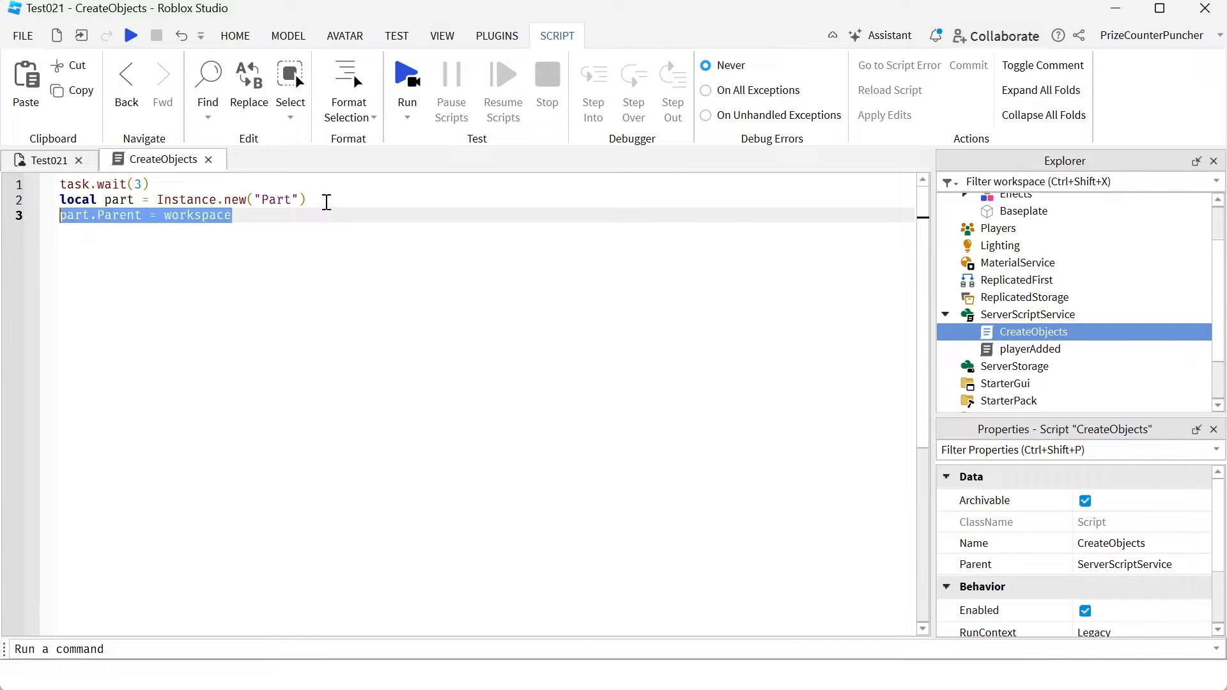
left_click(232, 215)
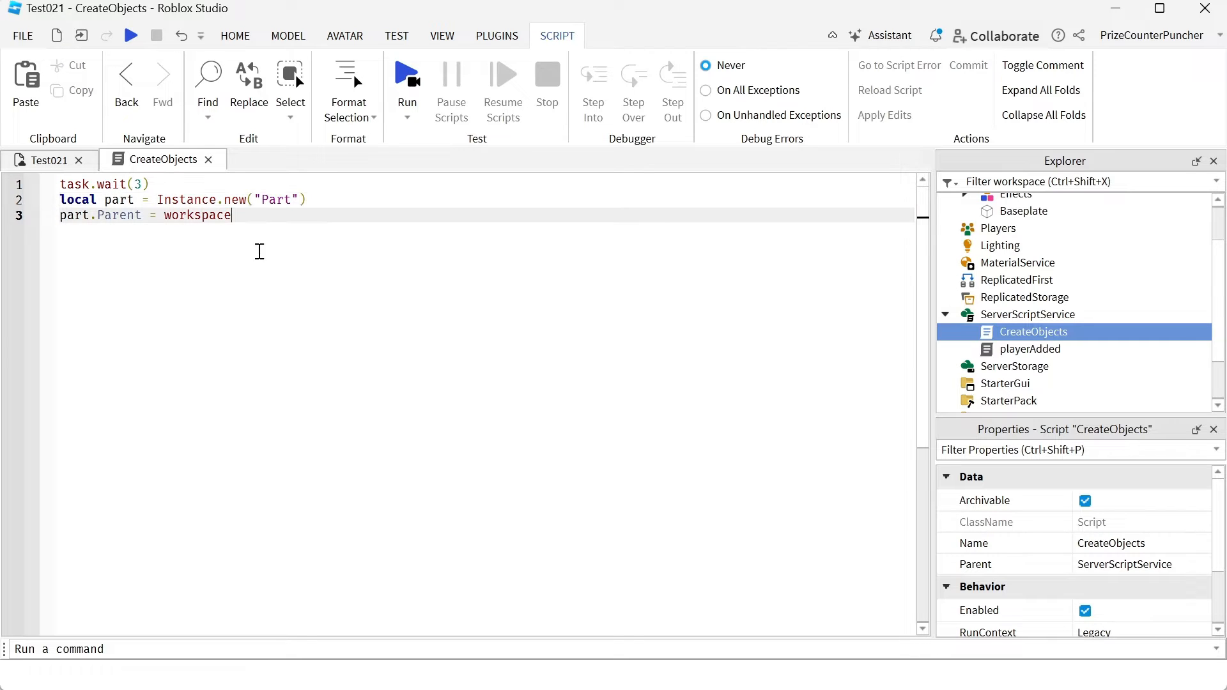
triple_click(145, 216)
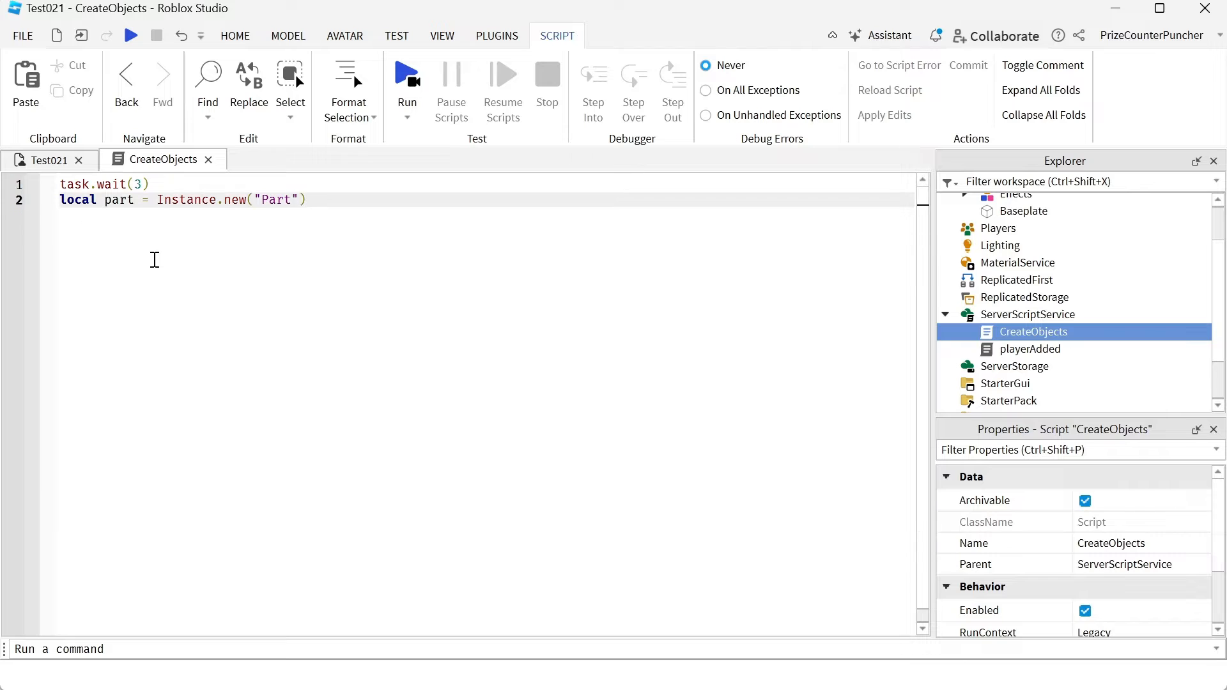
mouse_move(248, 199)
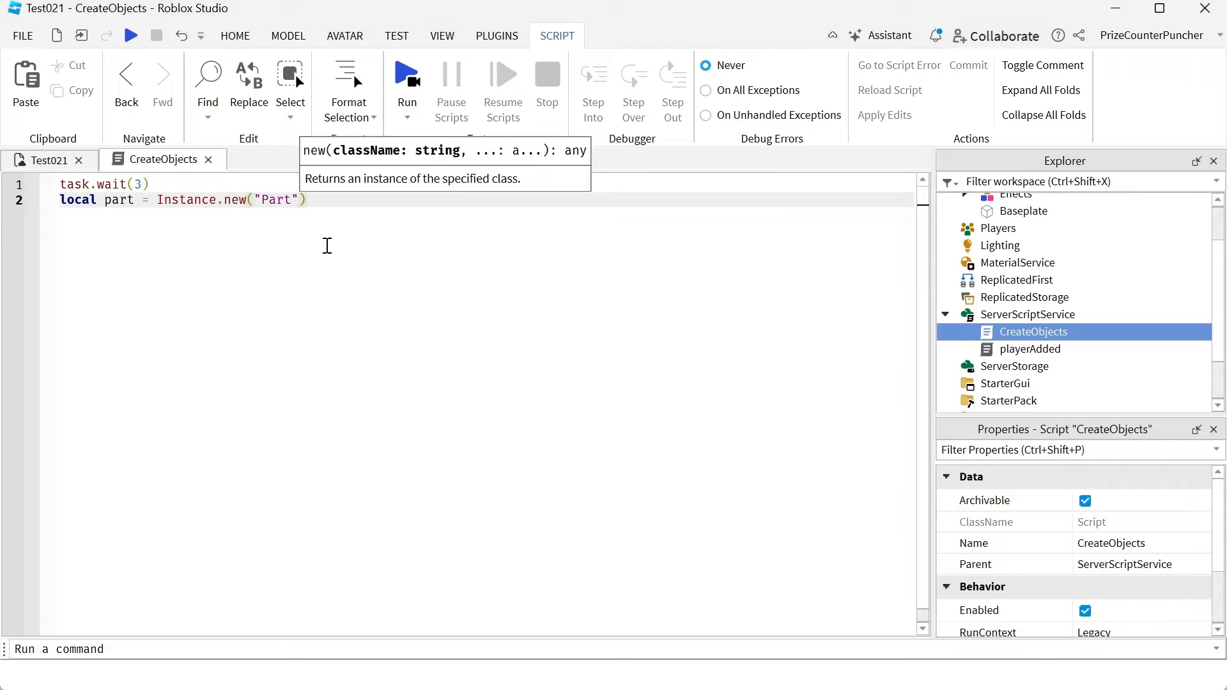
type(",")
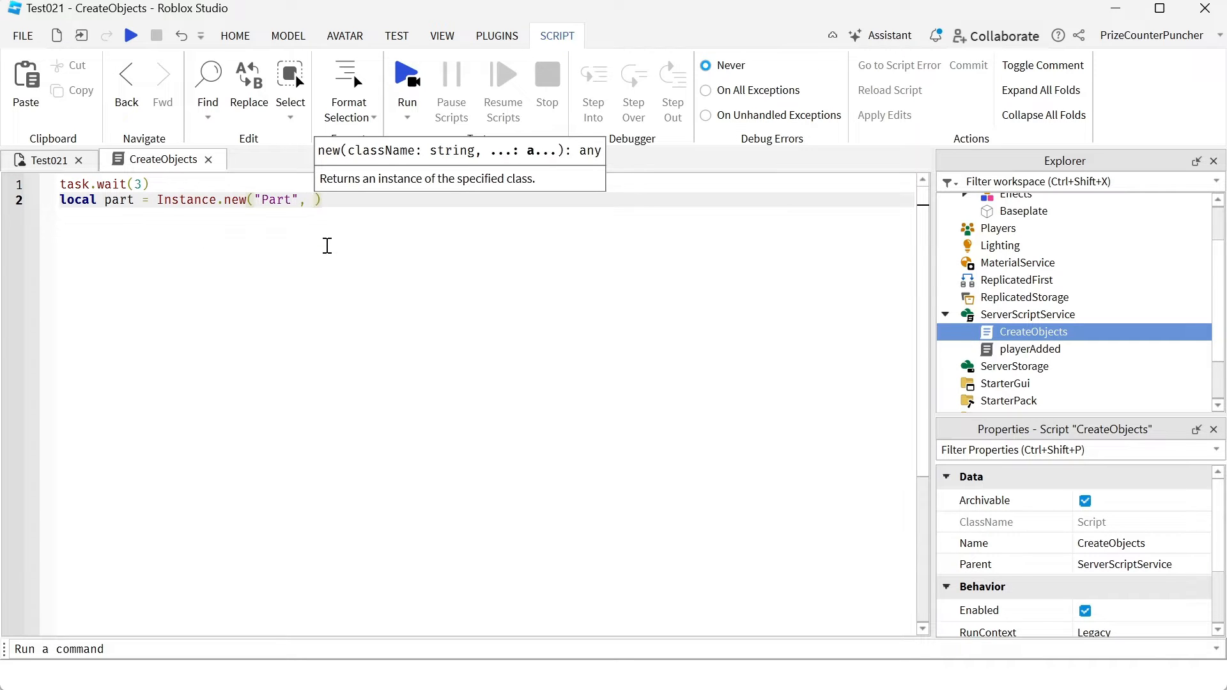
type("wor")
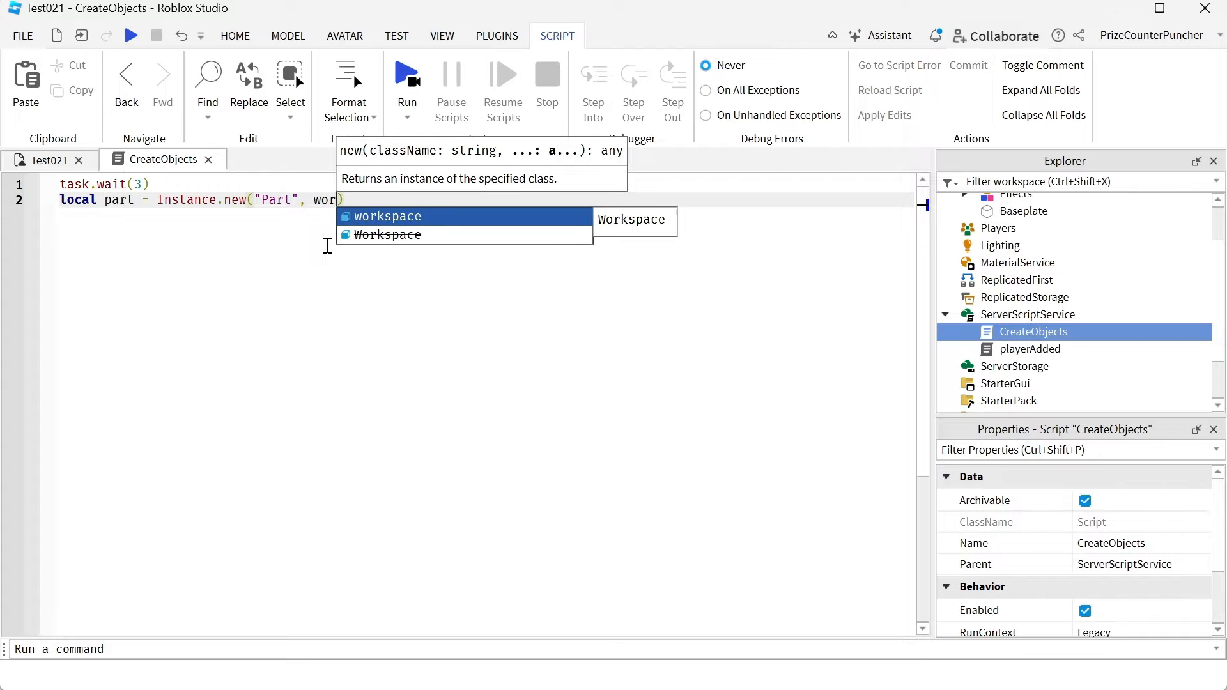
key("Tab")
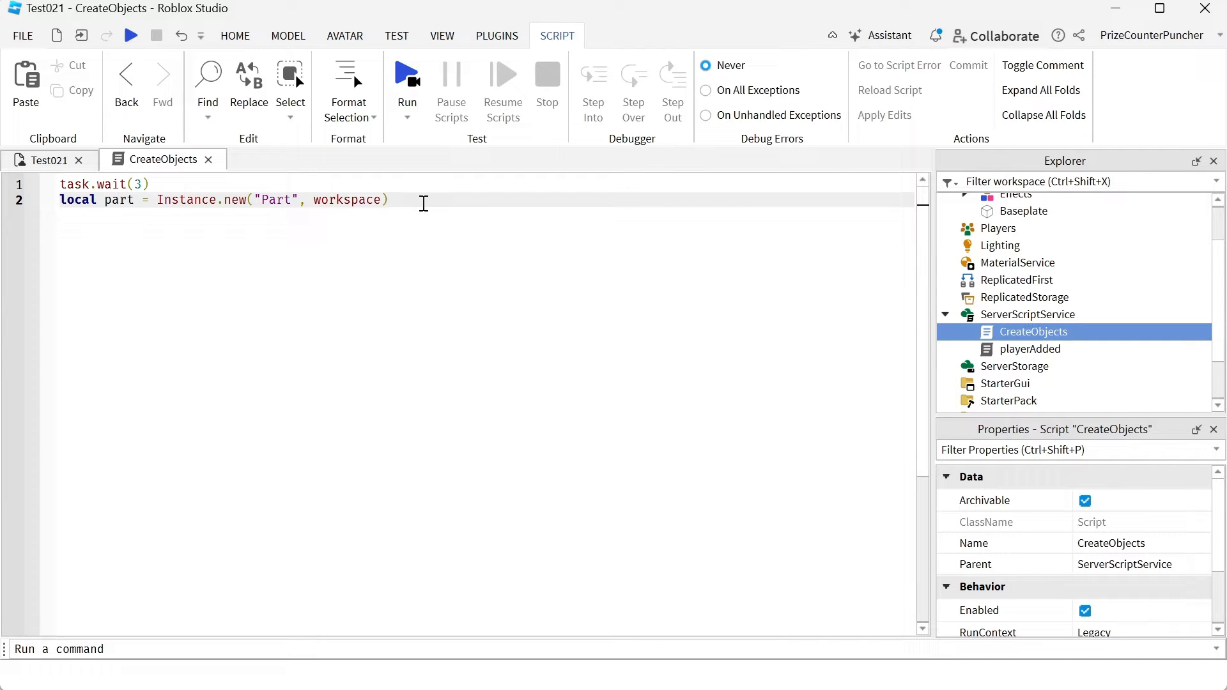
left_click(388, 200)
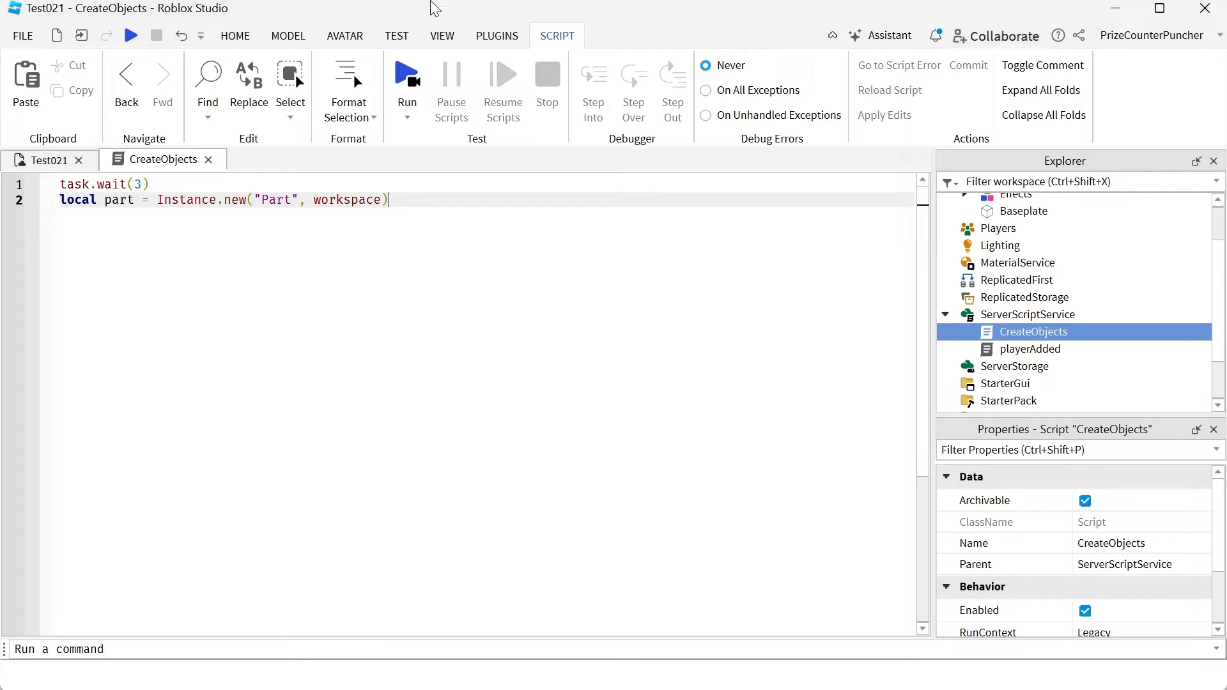
- Play the game, inspect the spawned Part's properties, then stop the test
left_click(407, 78)
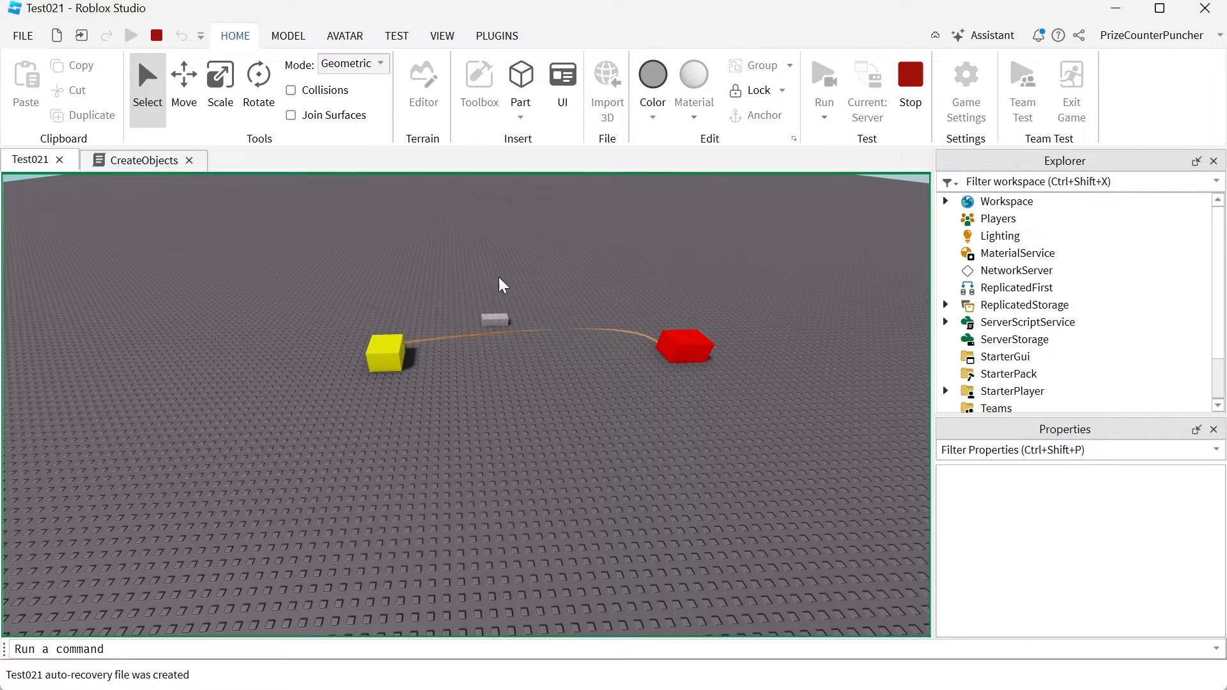
left_click(495, 320)
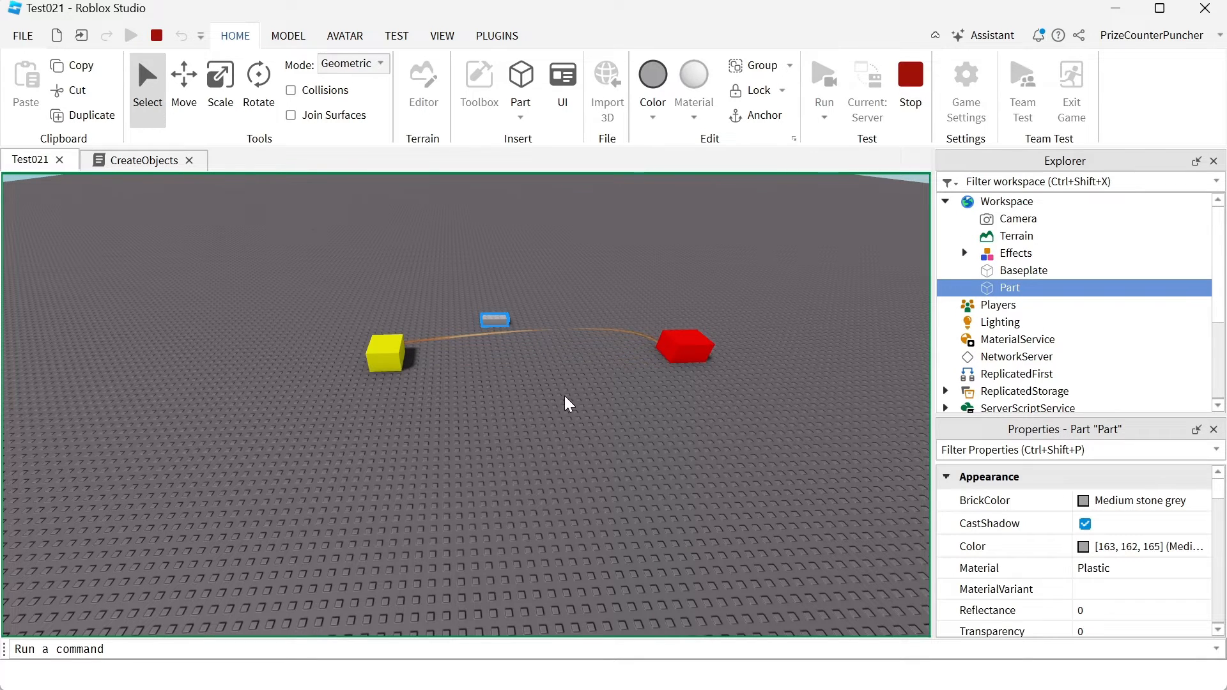
left_click(164, 159)
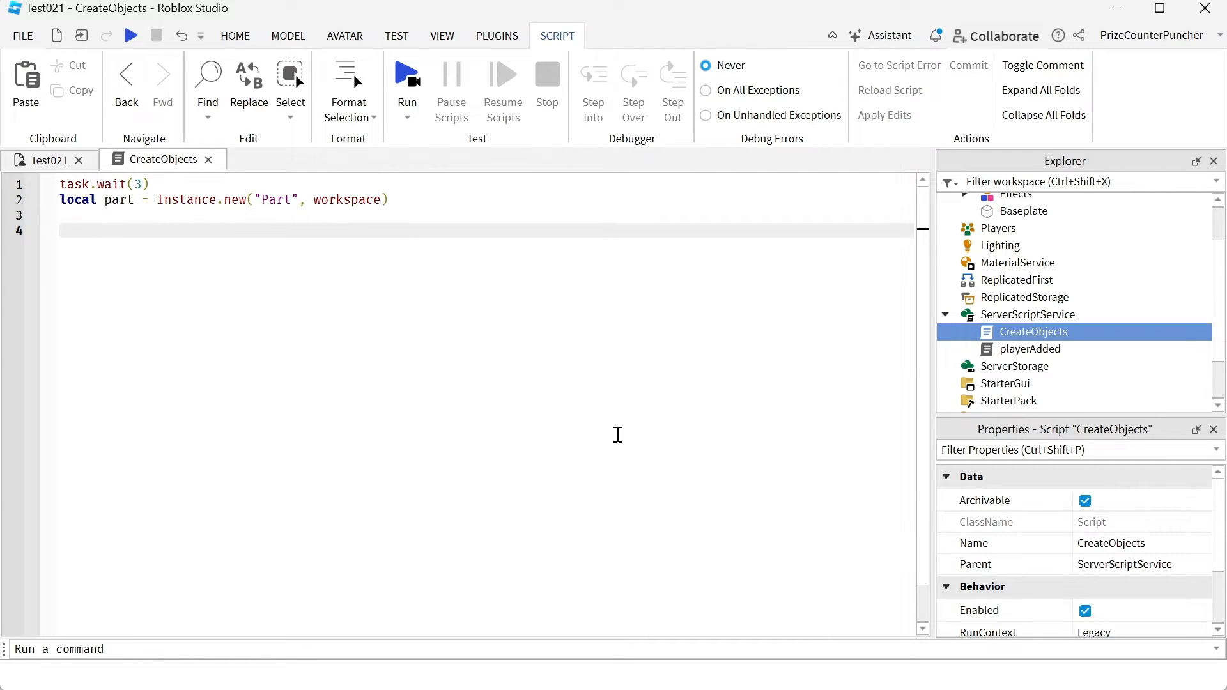
- Begin line 4 with part.BrickColor = to start styling the part
type("pa")
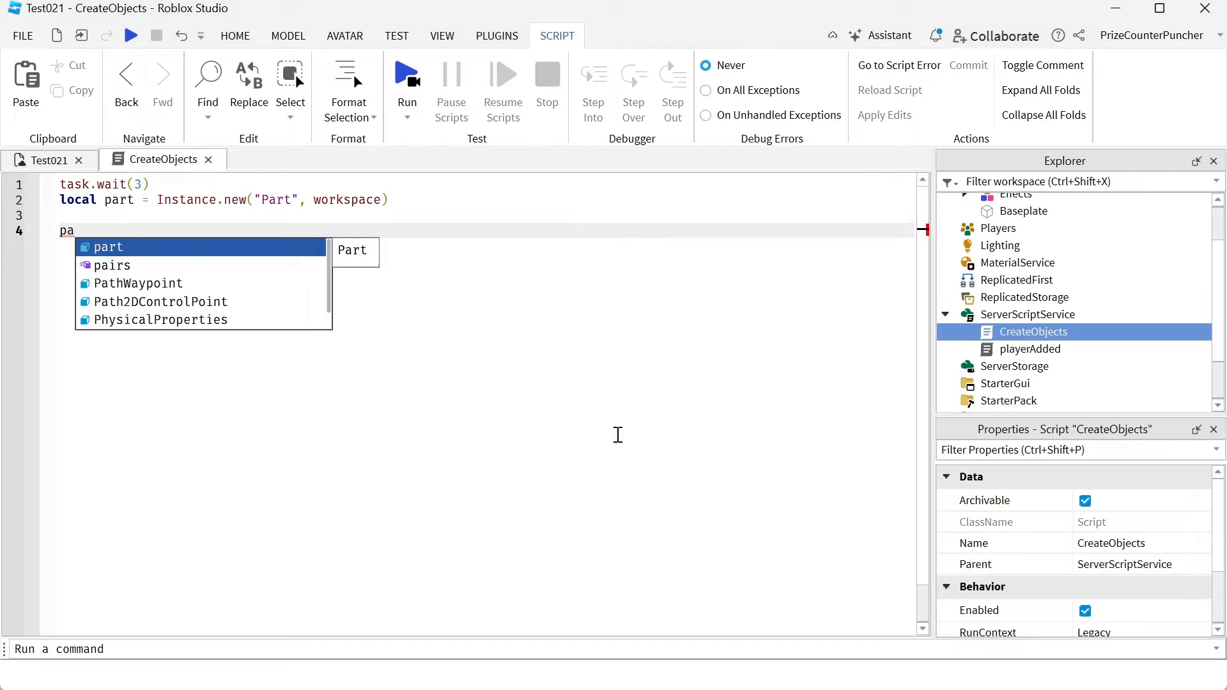
type("rt")
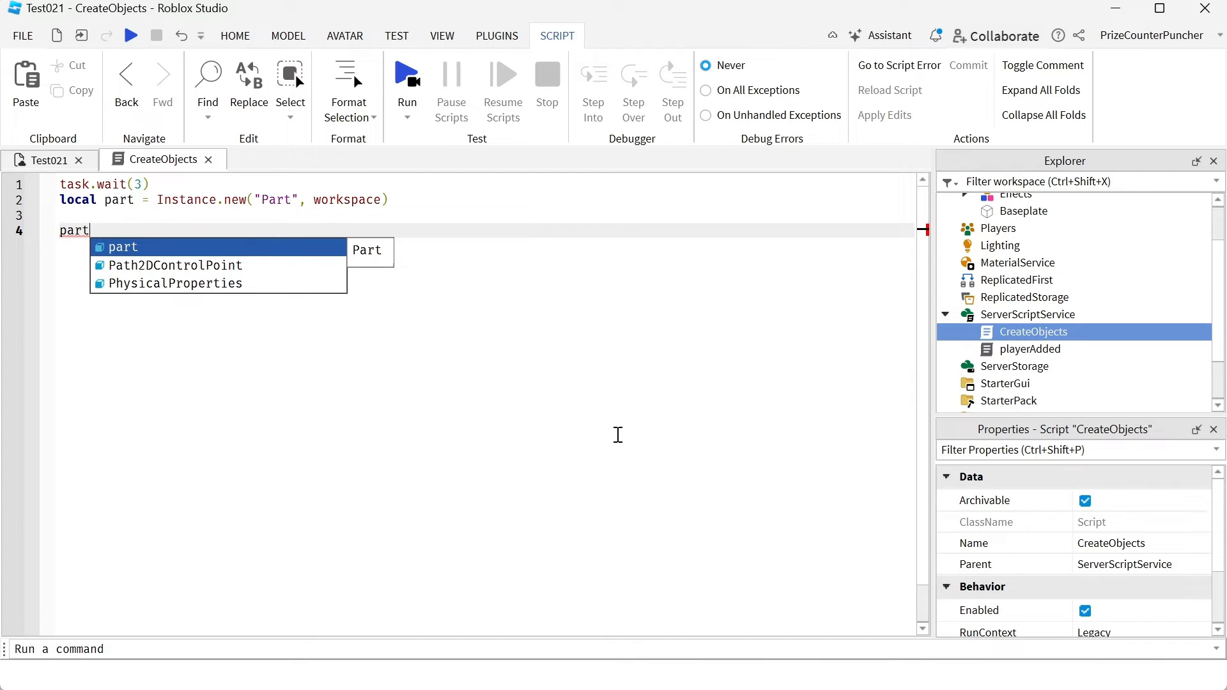
type(".")
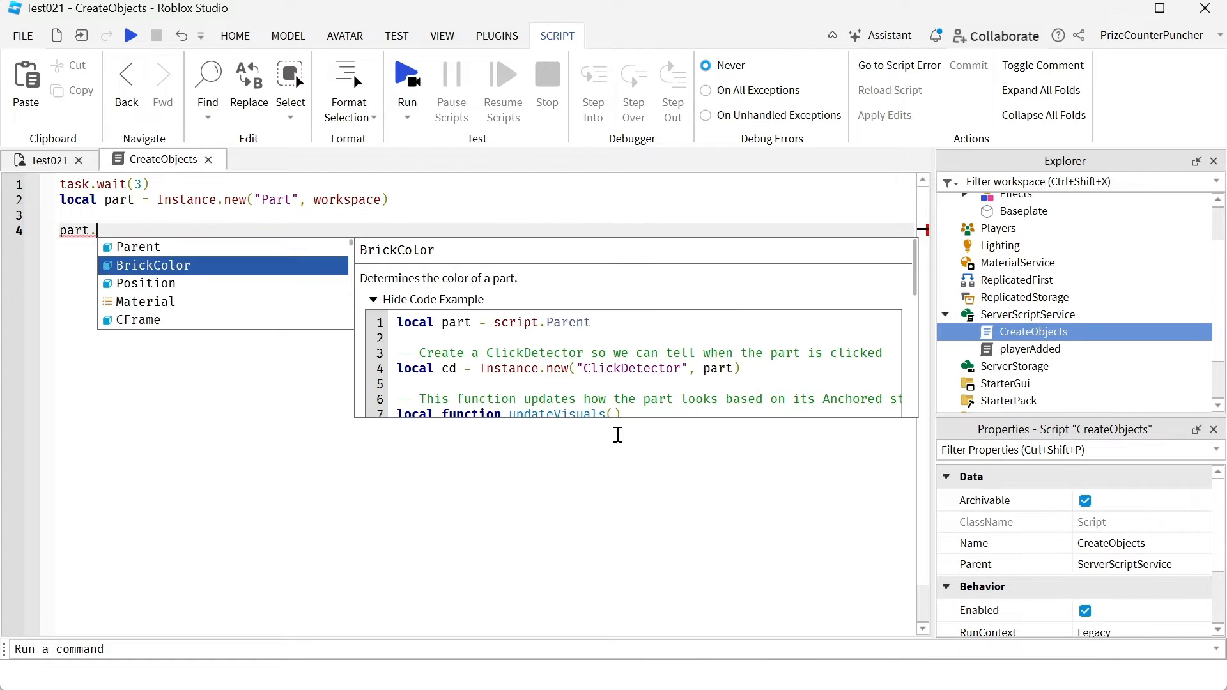
type("BrickColor =")
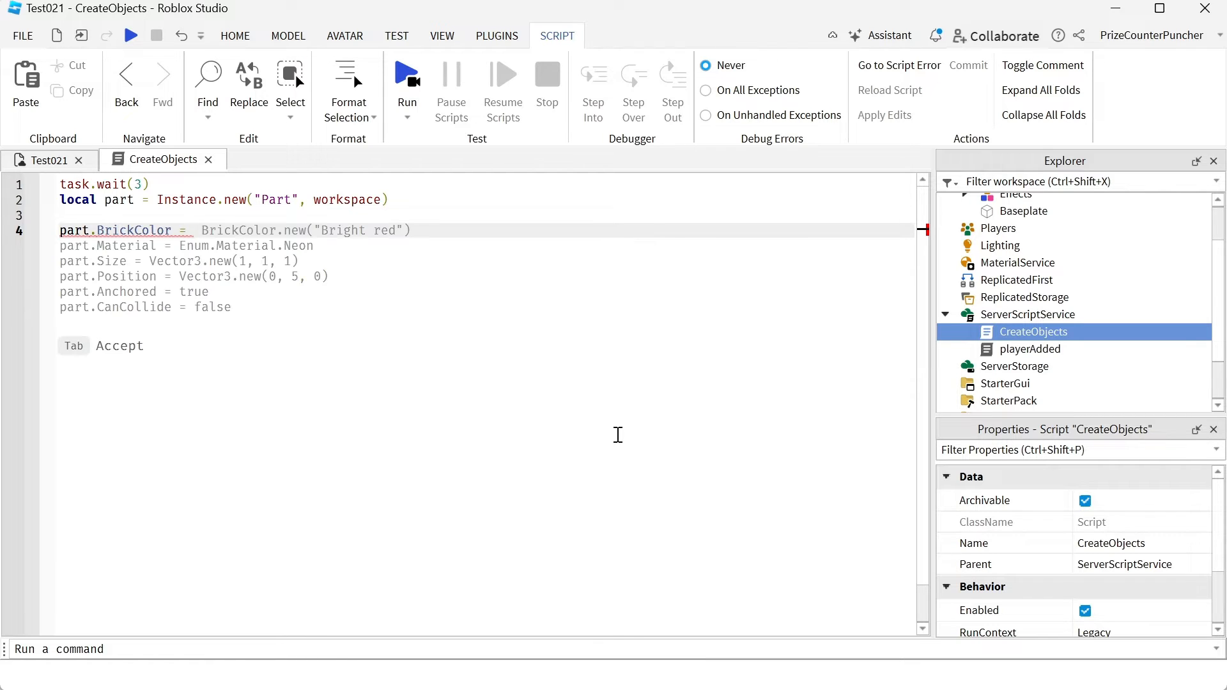
mouse_move(402, 389)
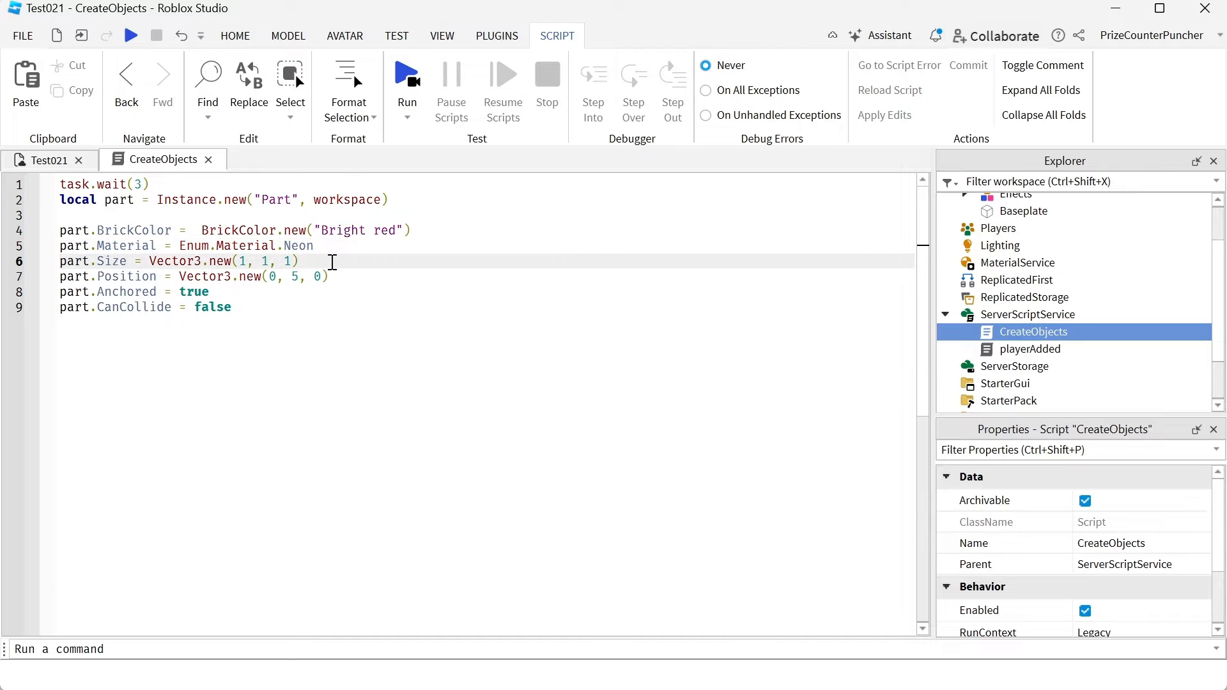
left_click(340, 276)
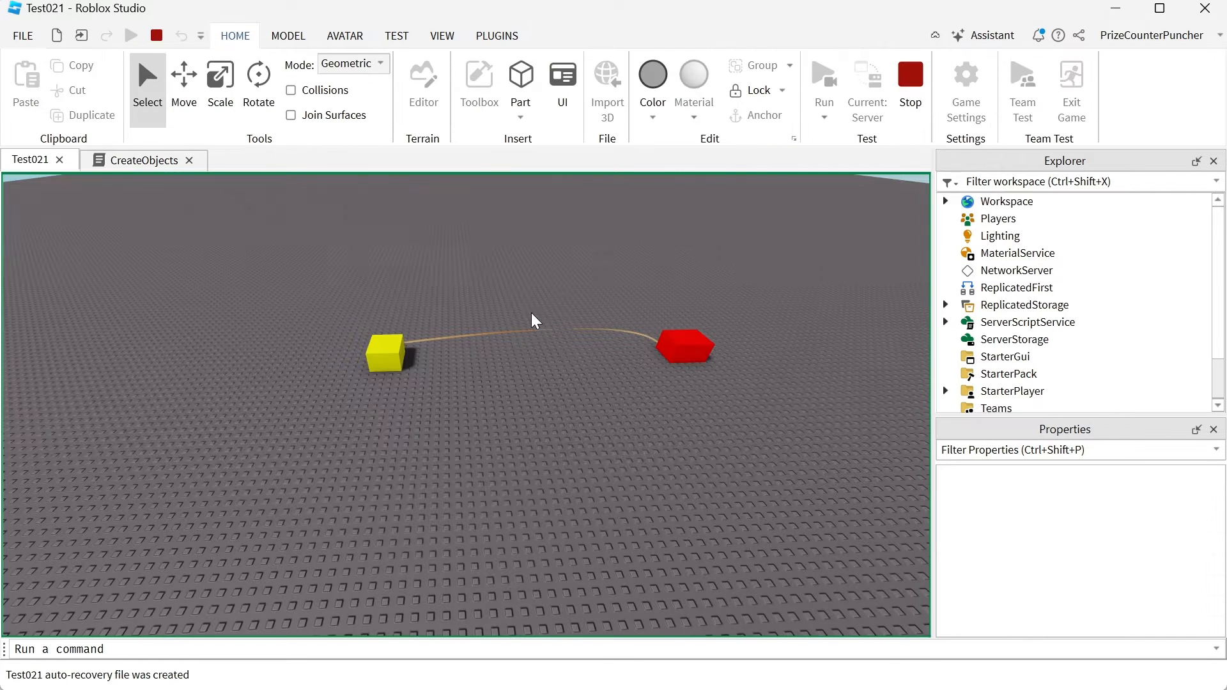
mouse_move(540, 408)
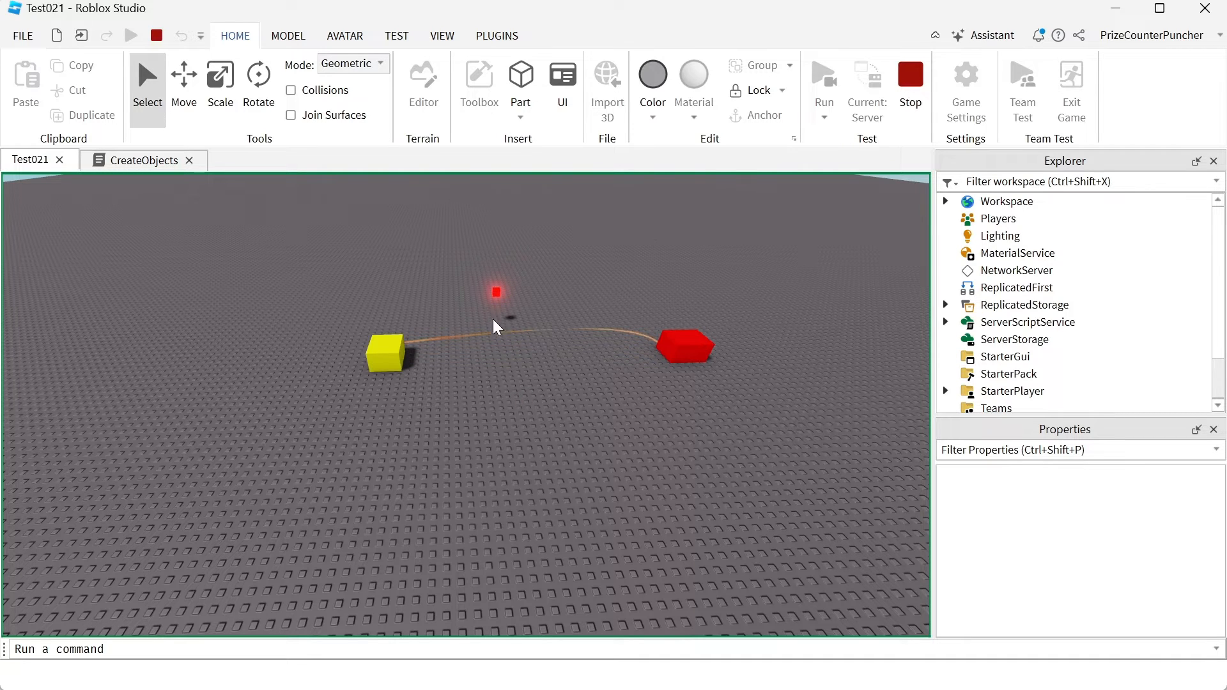
mouse_move(910, 78)
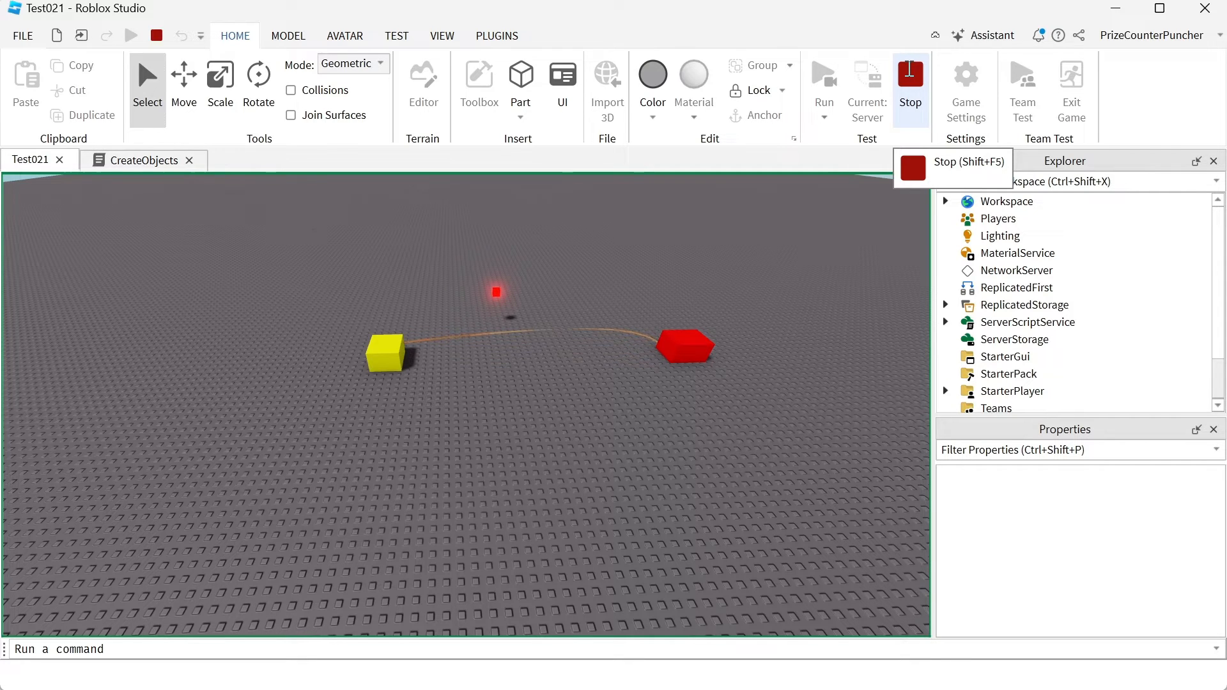
- End the test run after seeing the small glowing red part
left_click(910, 78)
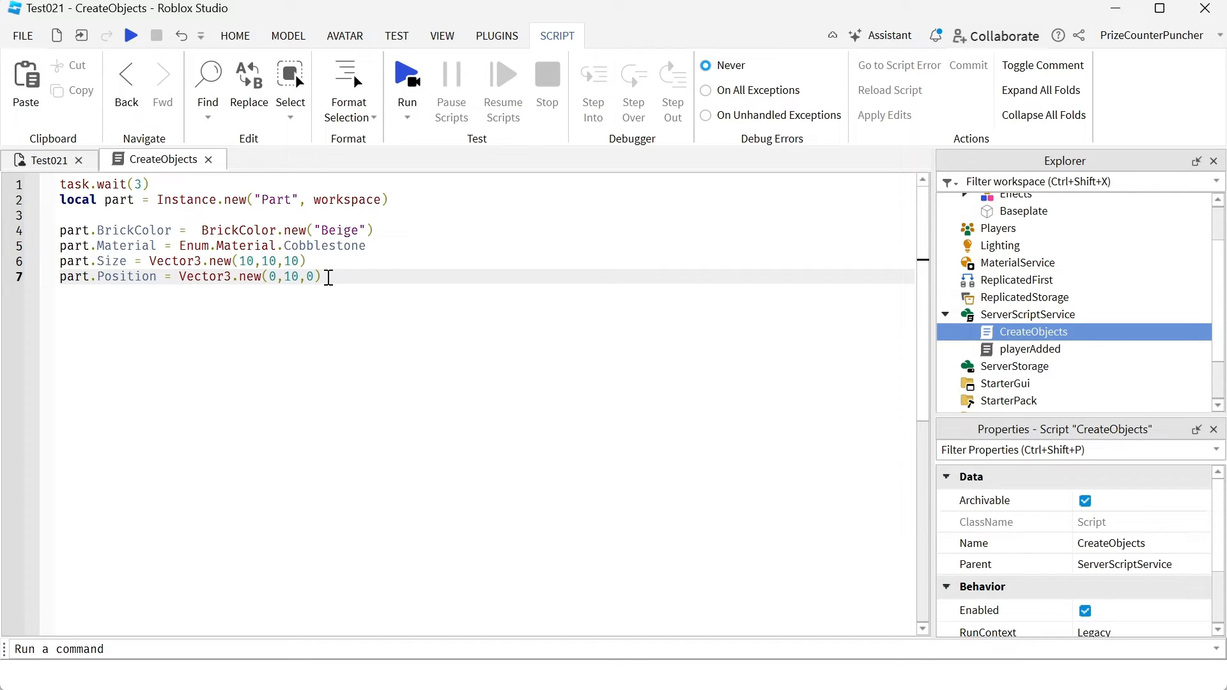
mouse_move(422, 147)
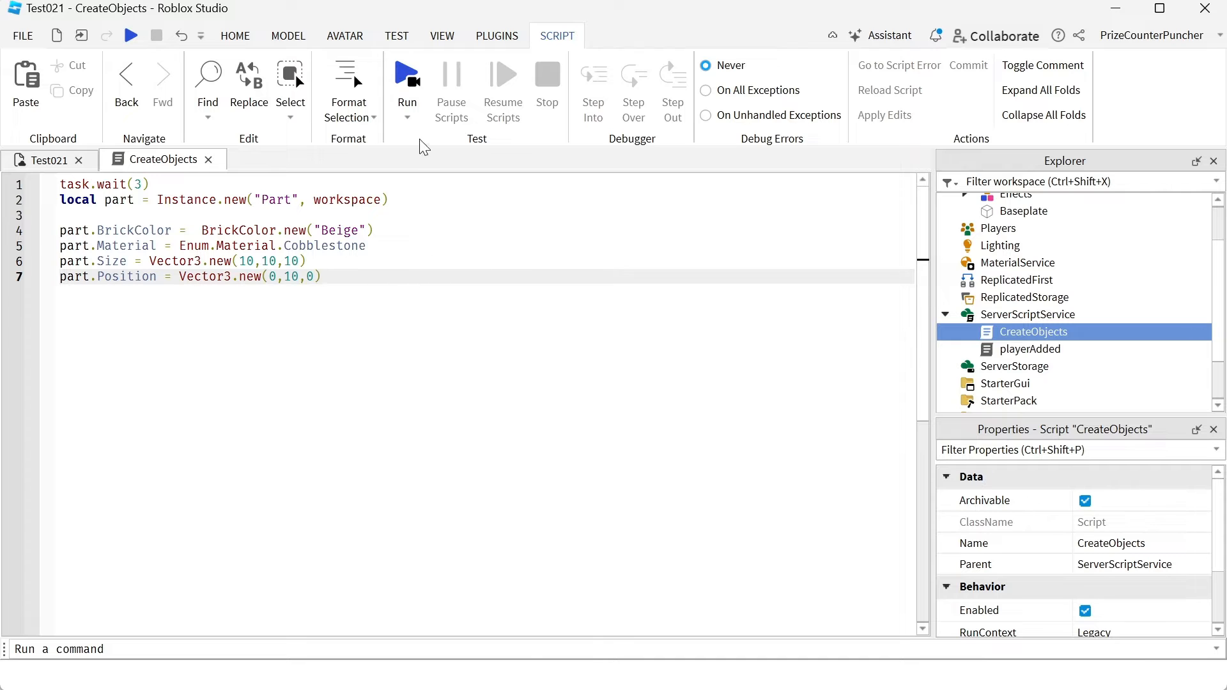
- Start a play test to watch the beige cobblestone cube drop
left_click(405, 74)
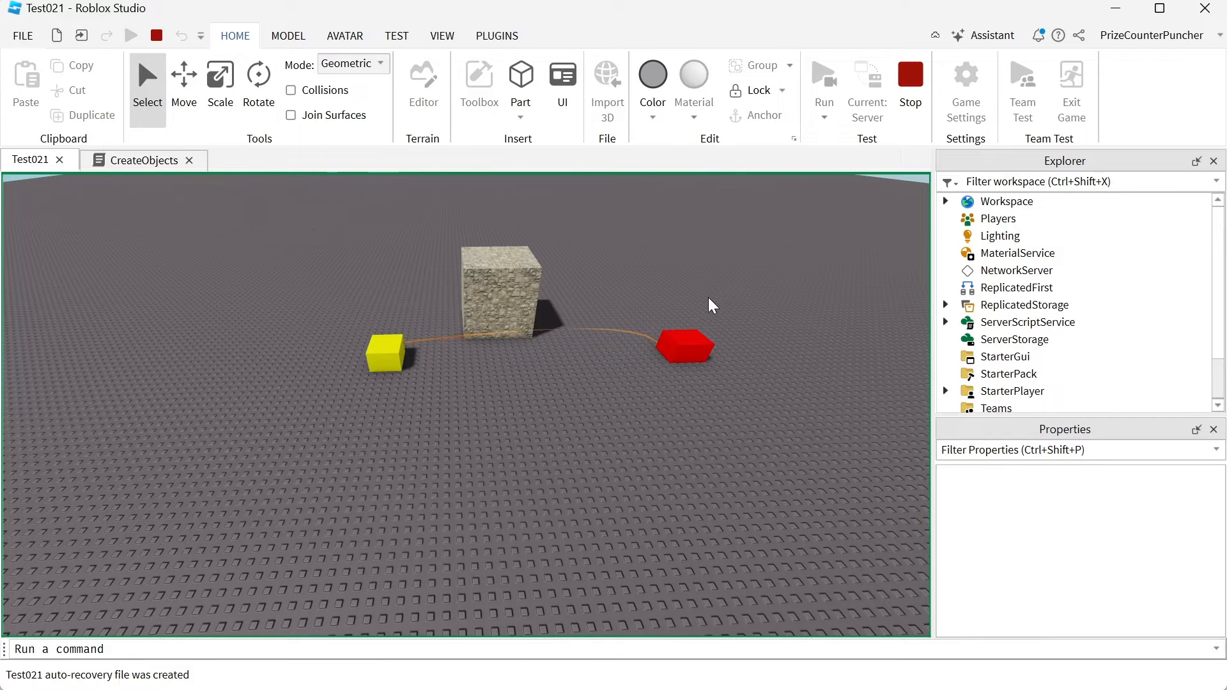
mouse_move(599, 309)
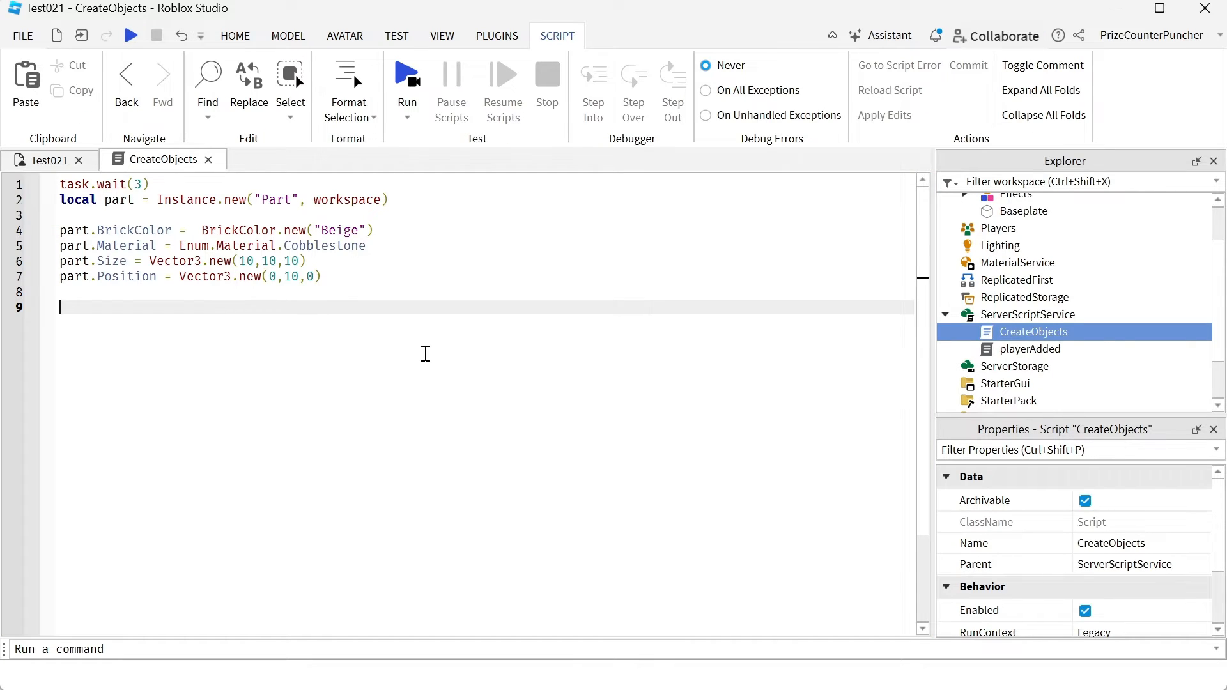
mouse_move(196, 432)
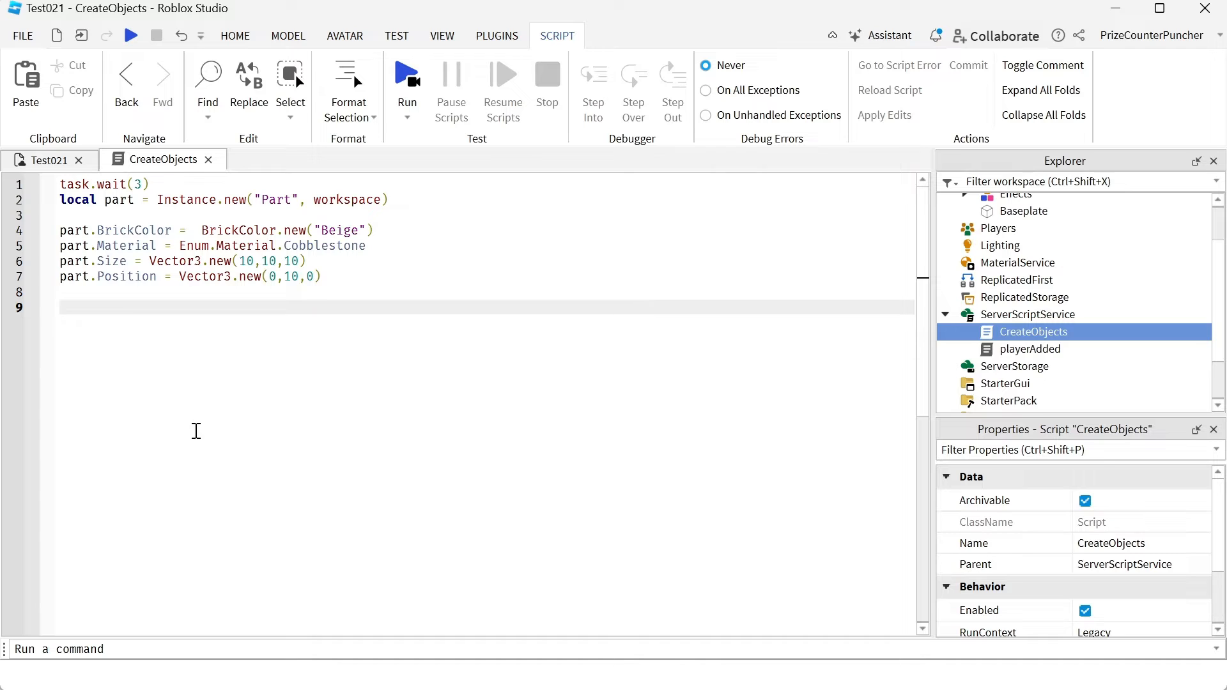
- Add task.wait(5) and create the Attachment with part passed to Instance.new
type("task.wait(5)")
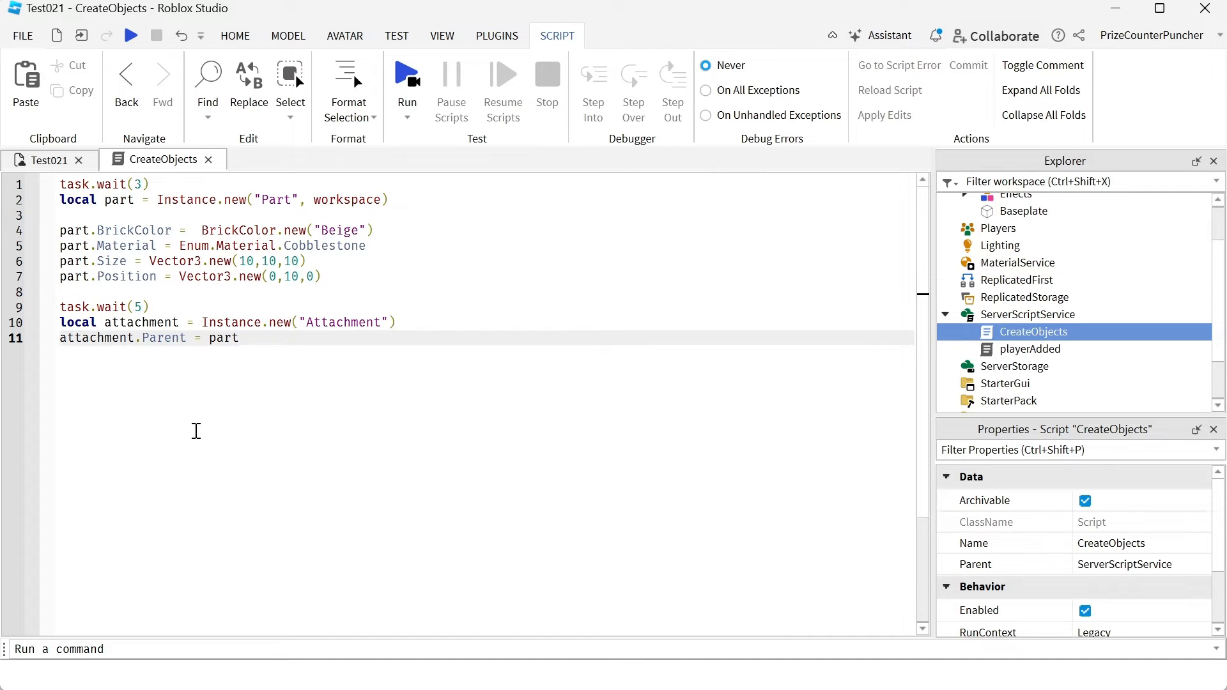
mouse_move(160, 304)
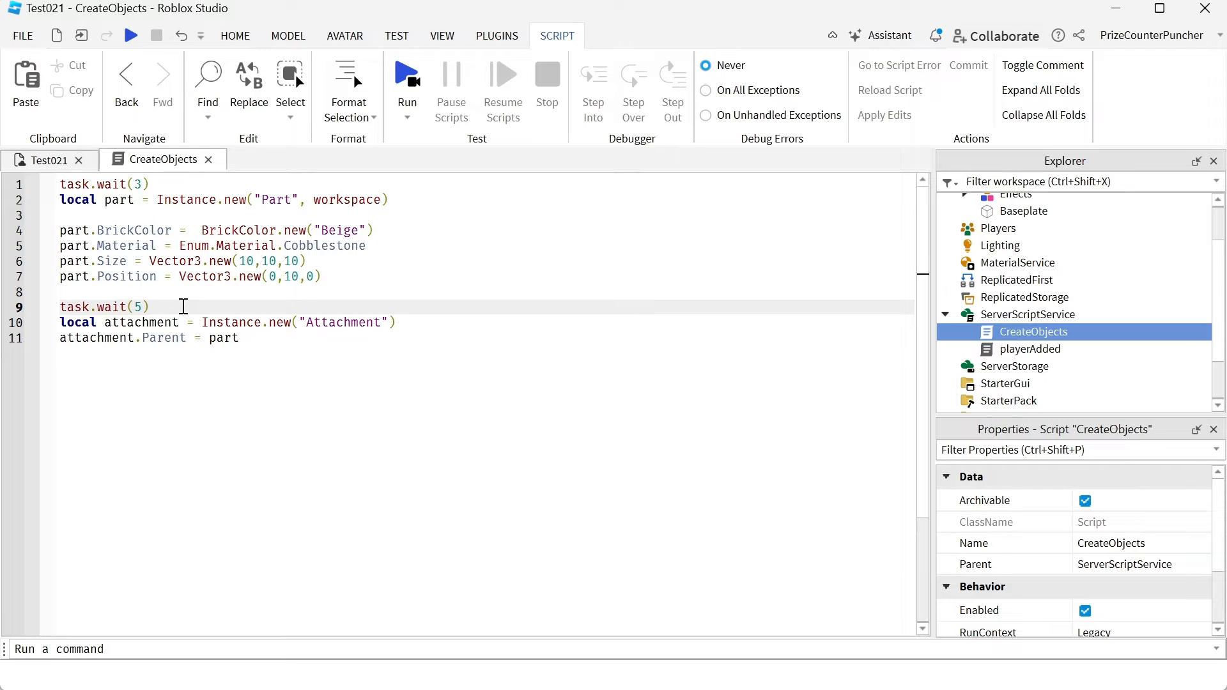
left_click(149, 307)
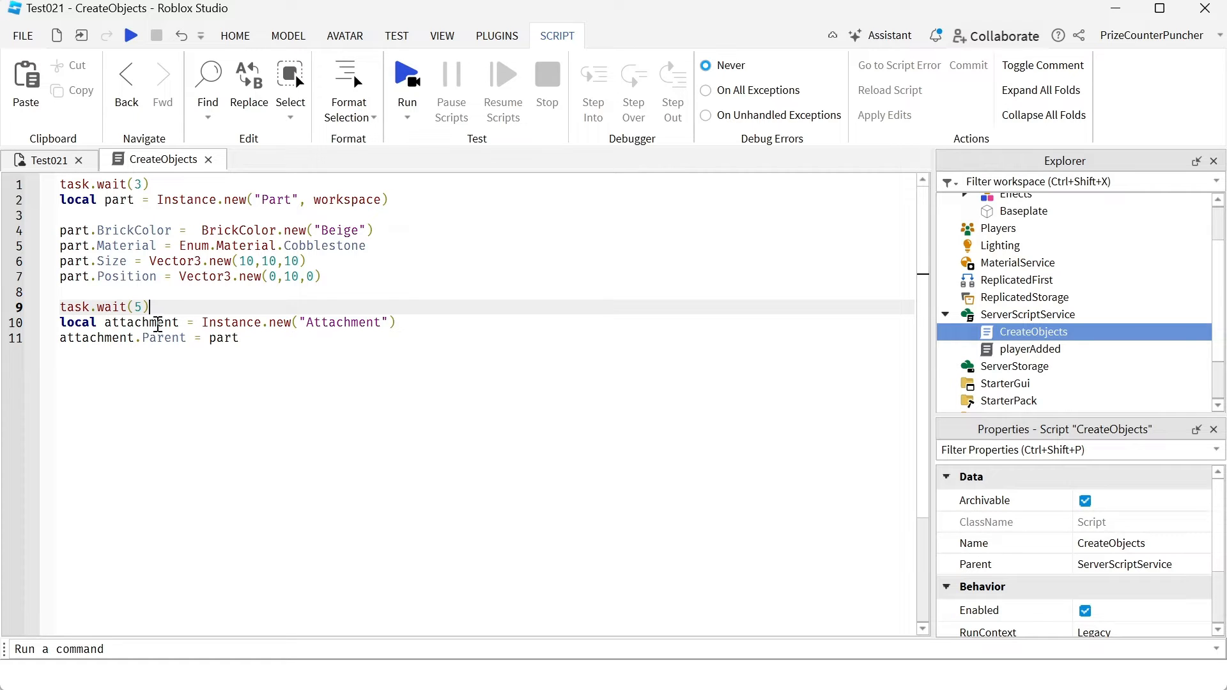
double_click(139, 322)
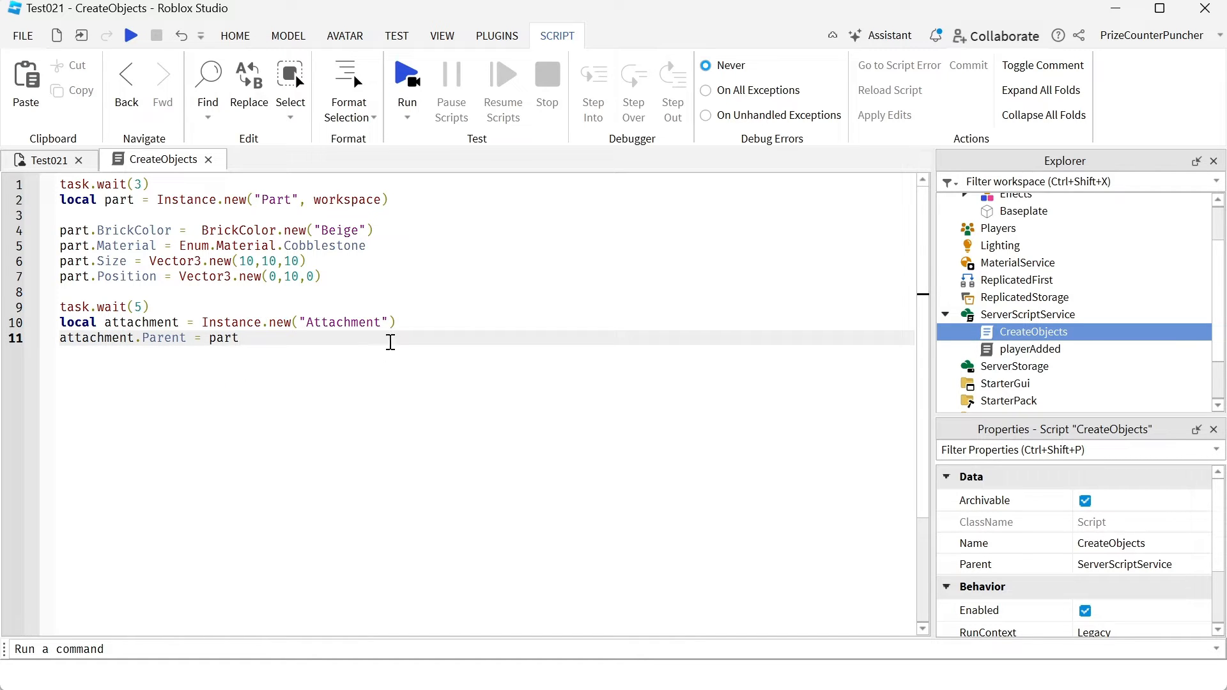
type(")")
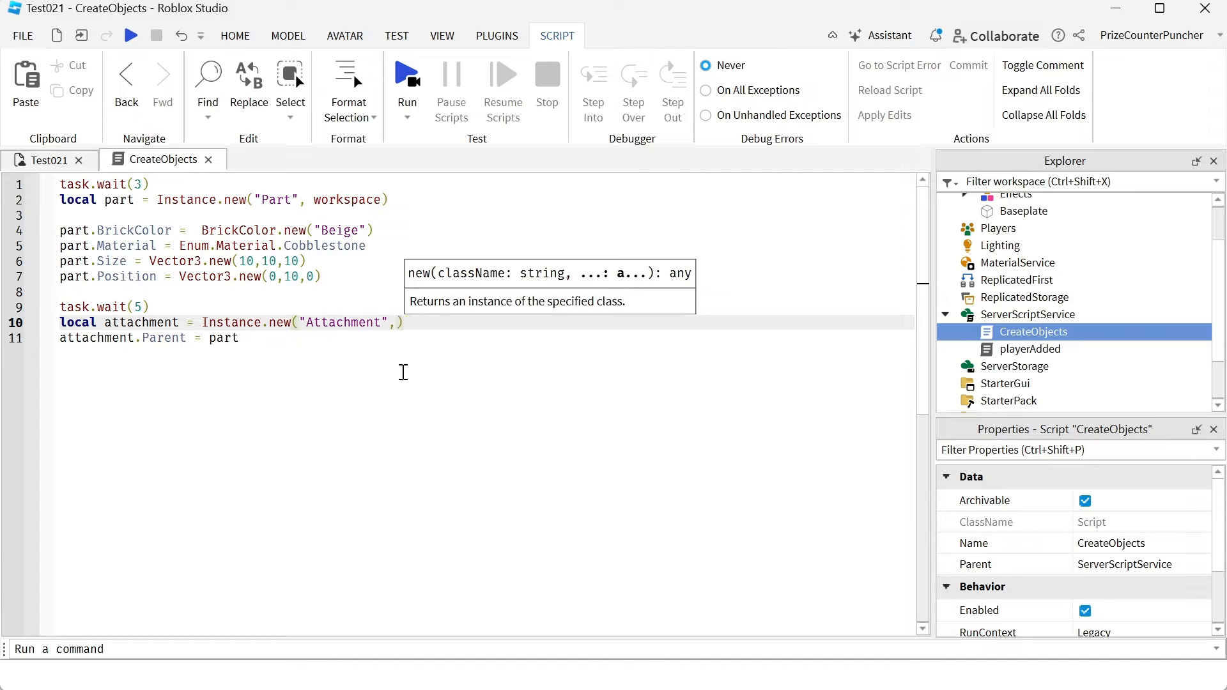
type("part")
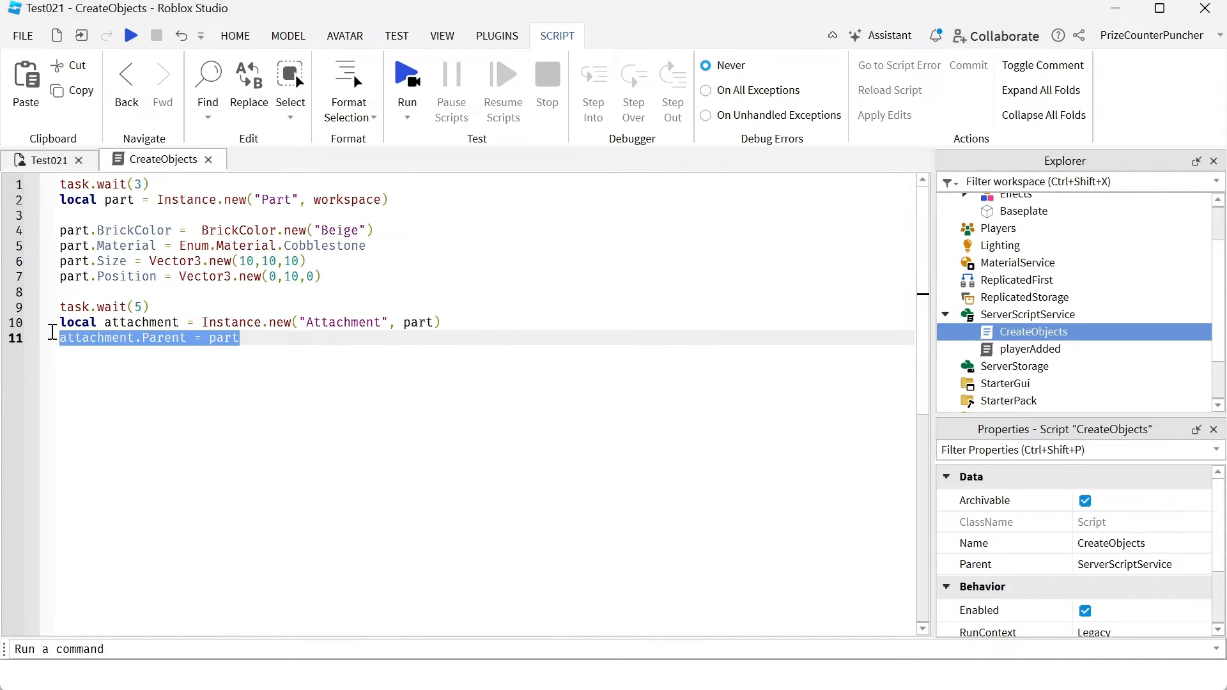
mouse_move(213, 411)
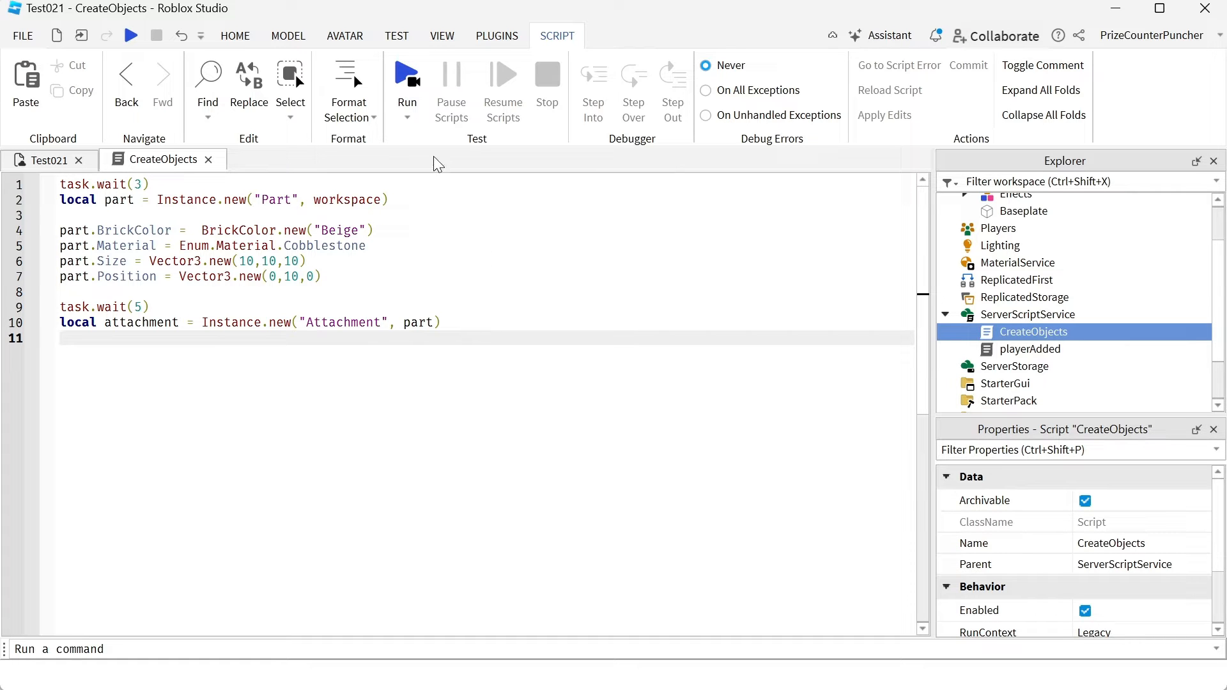
- Run a test, select the spawned cobblestone Part and expand it to reveal its Attachment
left_click(407, 76)
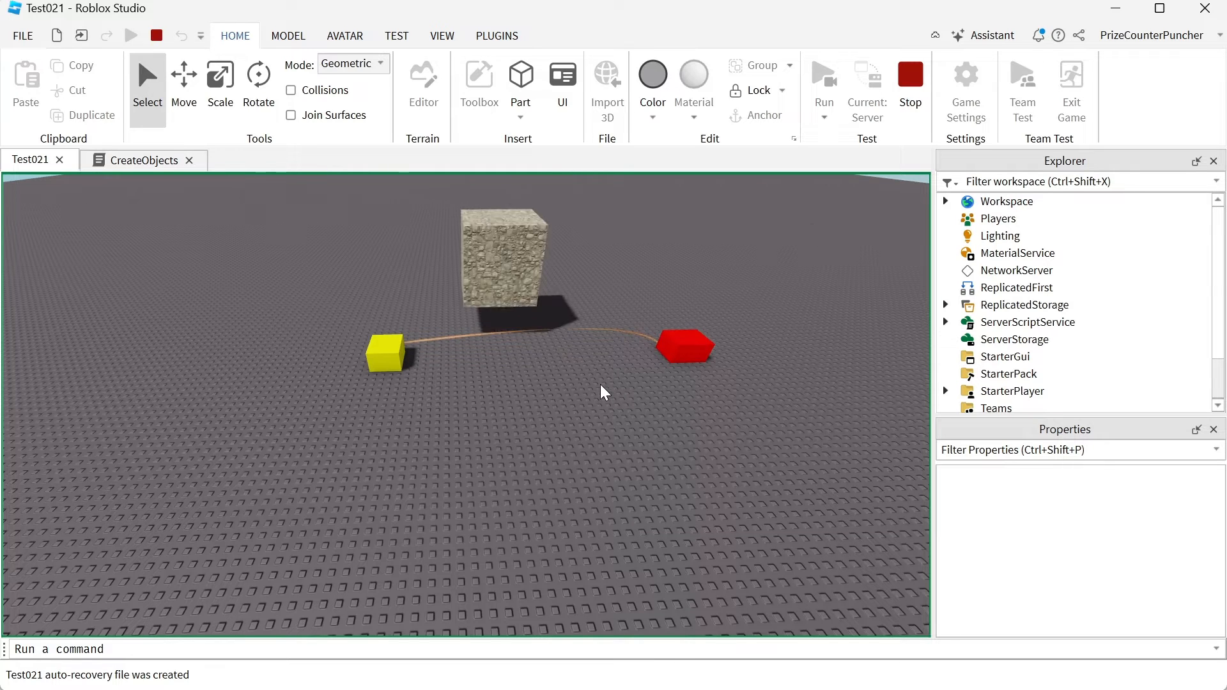
left_click(502, 294)
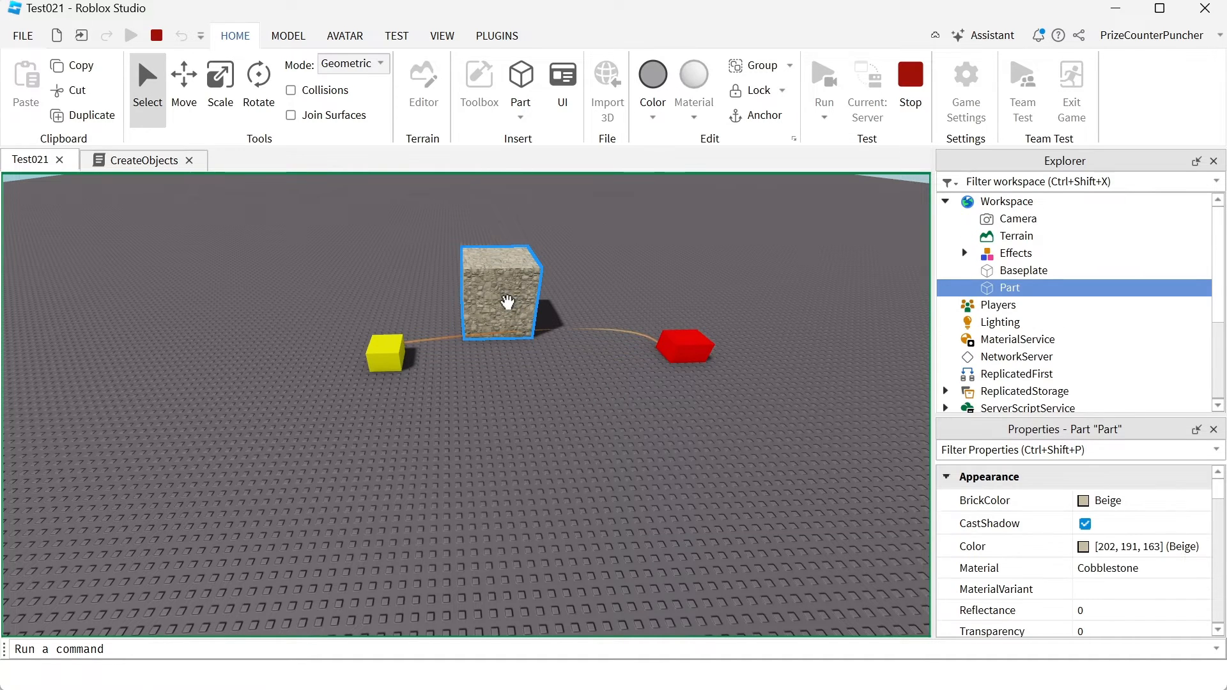
mouse_move(767, 446)
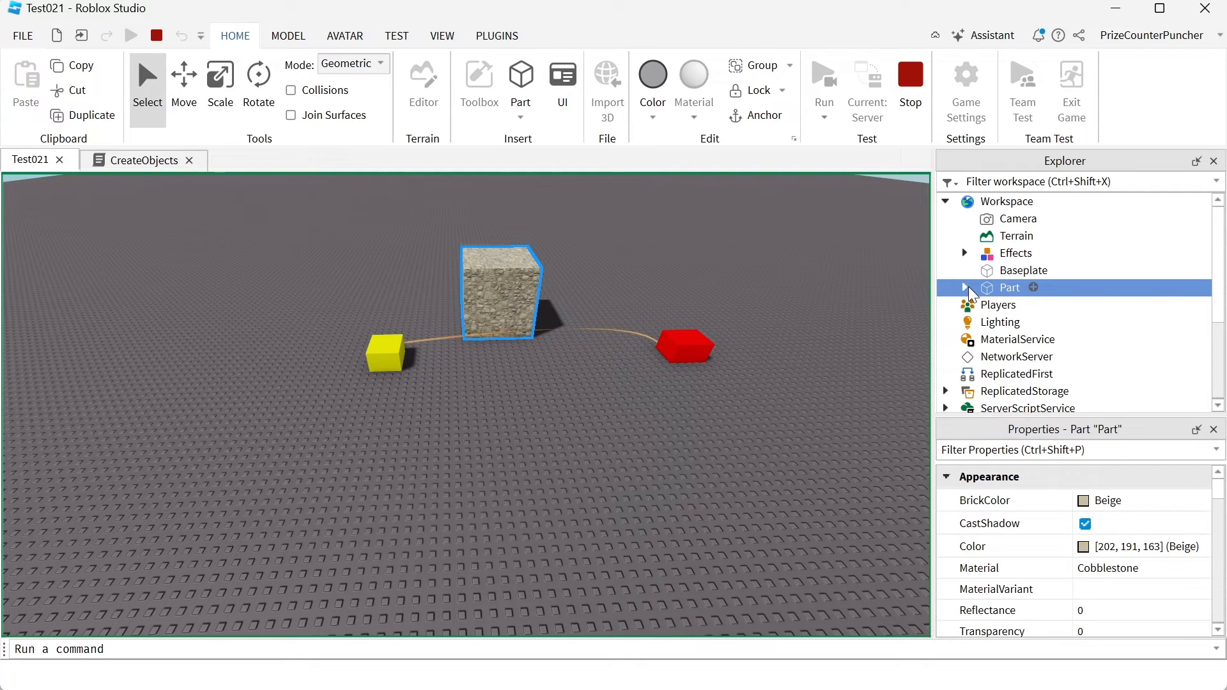
left_click(964, 287)
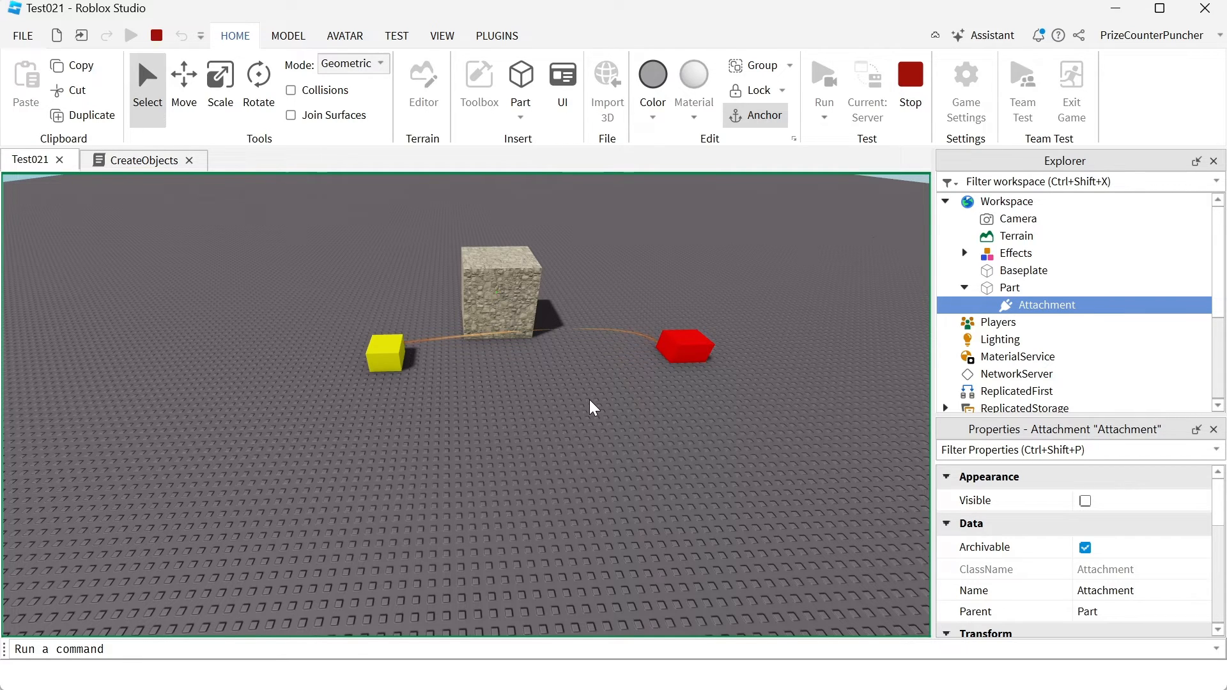
mouse_move(837, 337)
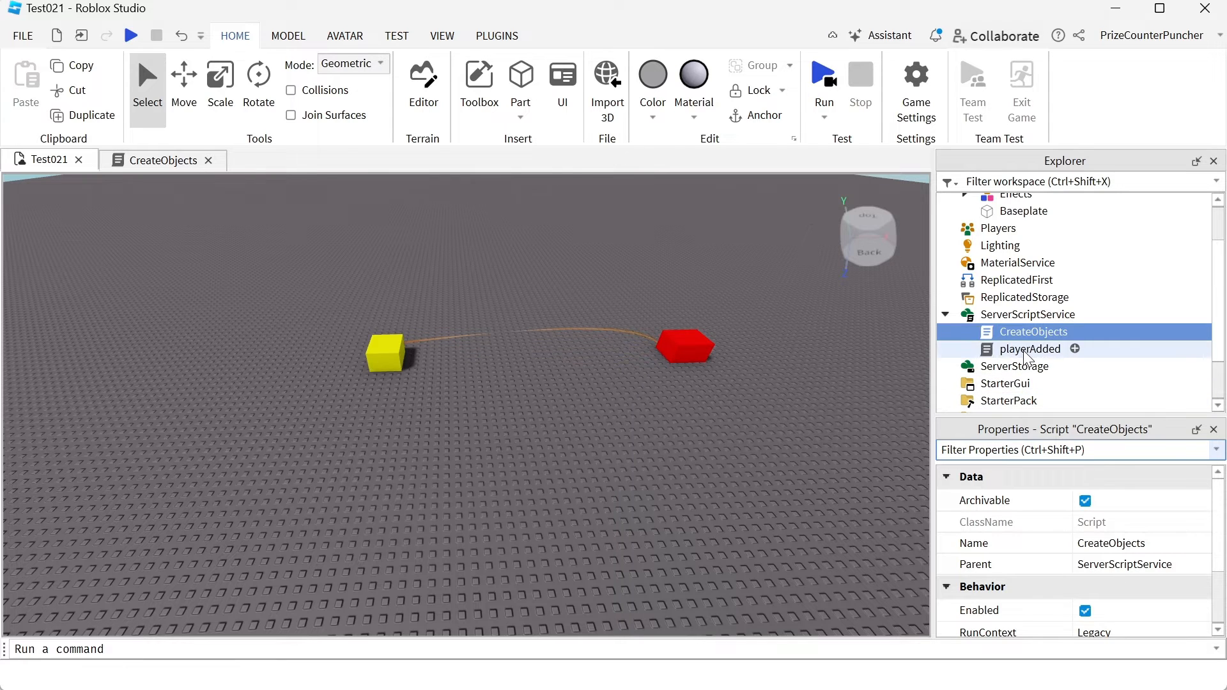
- Open playerAdded and replace its print line with 'local folder =' creating a new Folder
double_click(1029, 349)
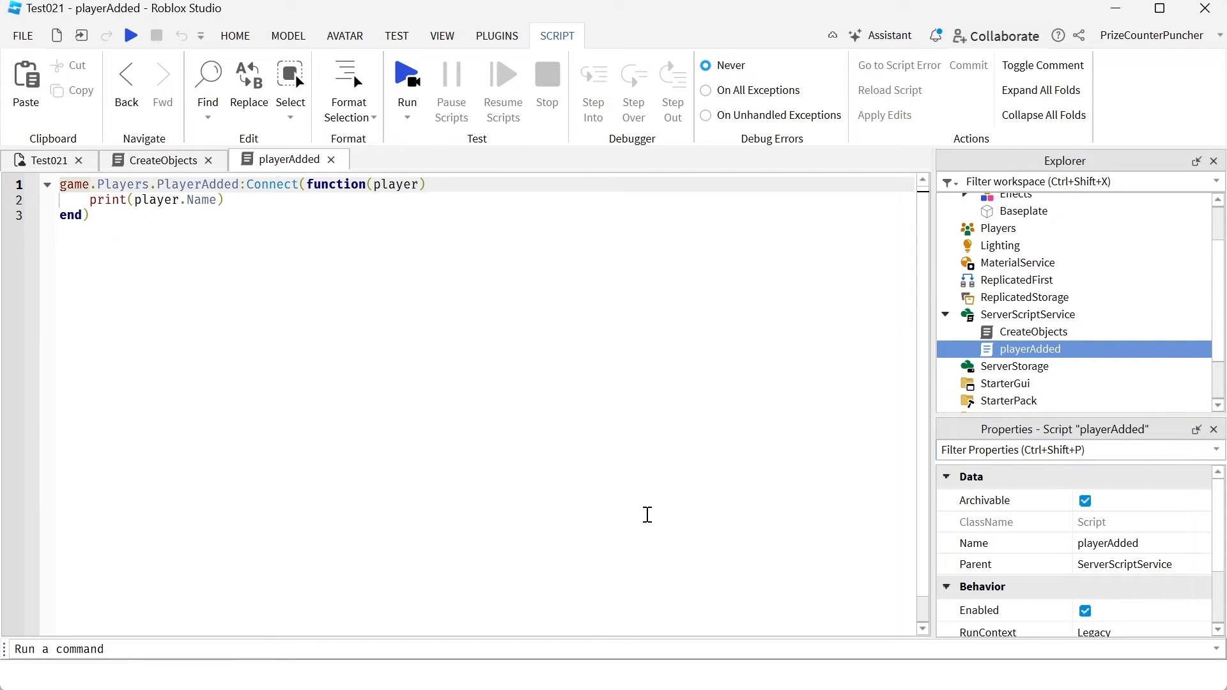
mouse_move(353, 376)
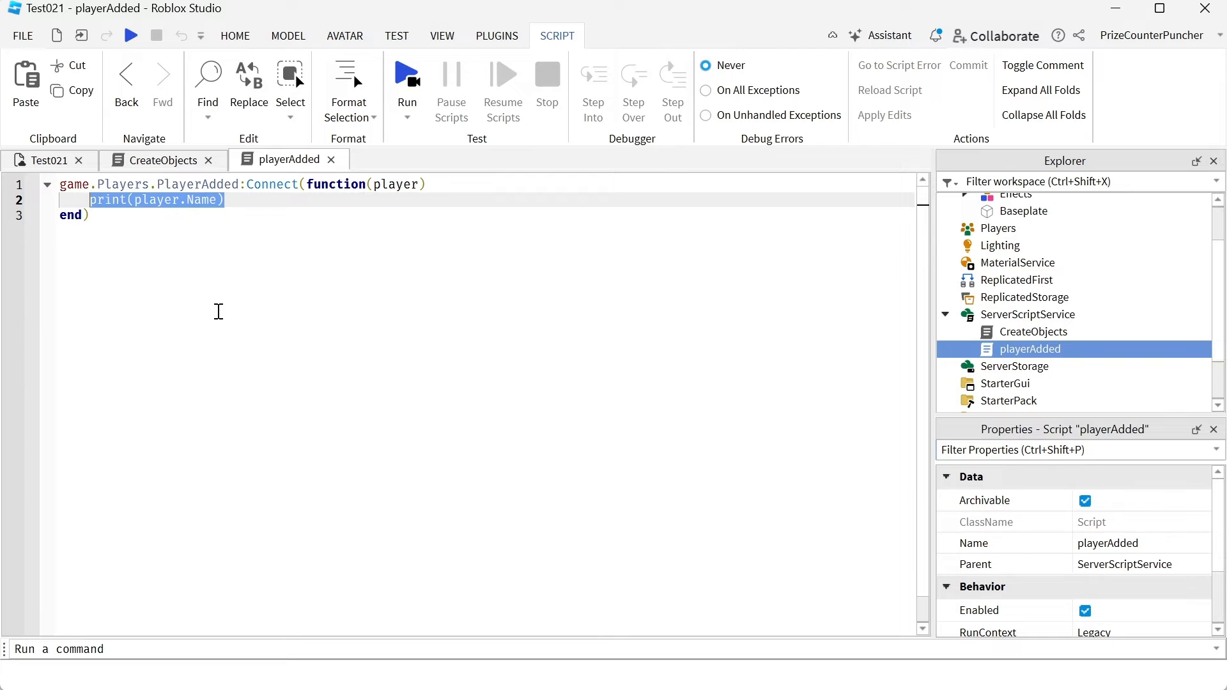
type("local")
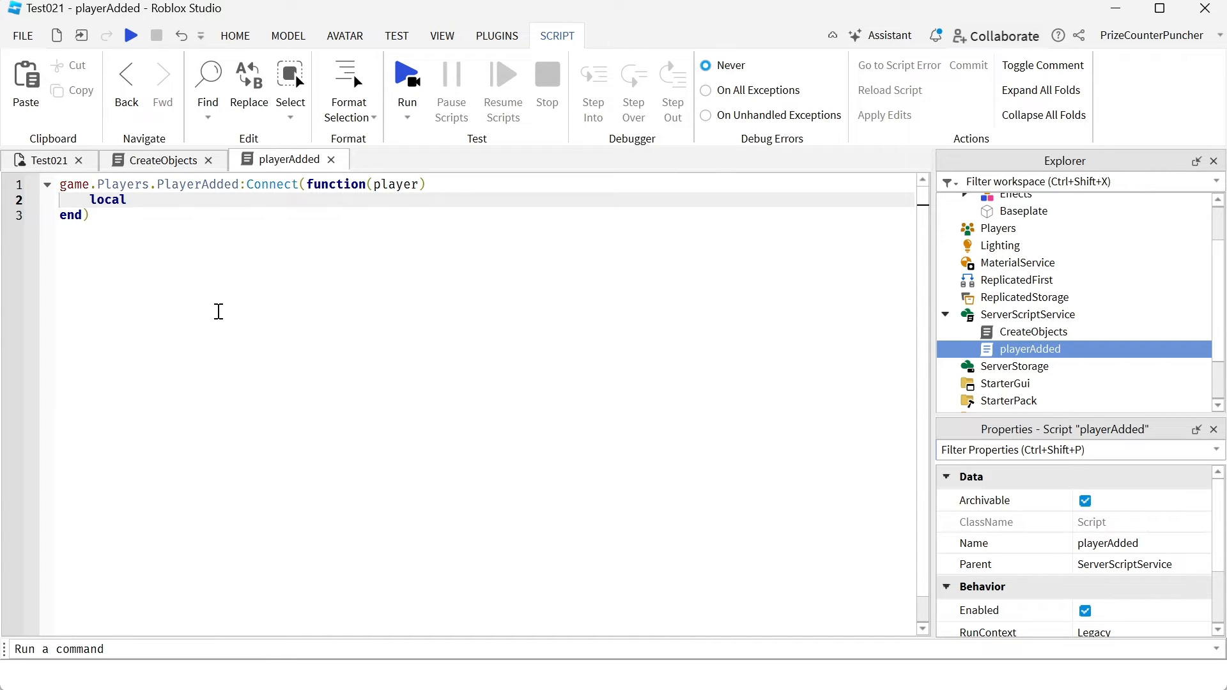
type("folder")
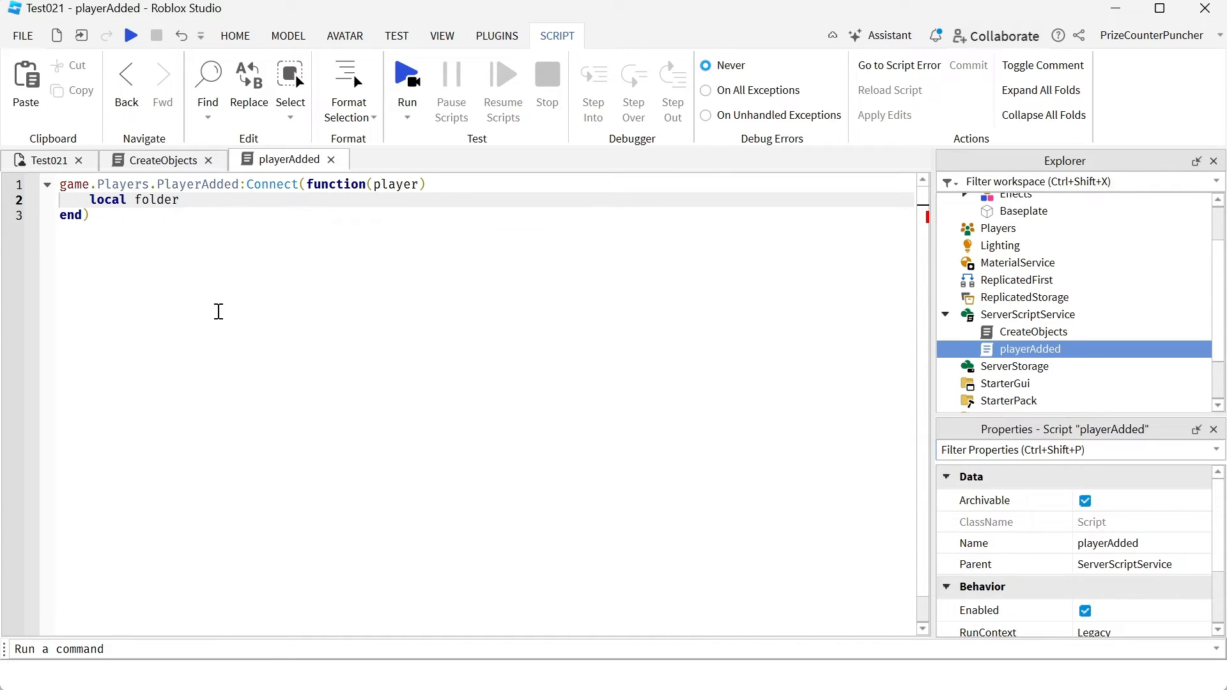
type("= ..")
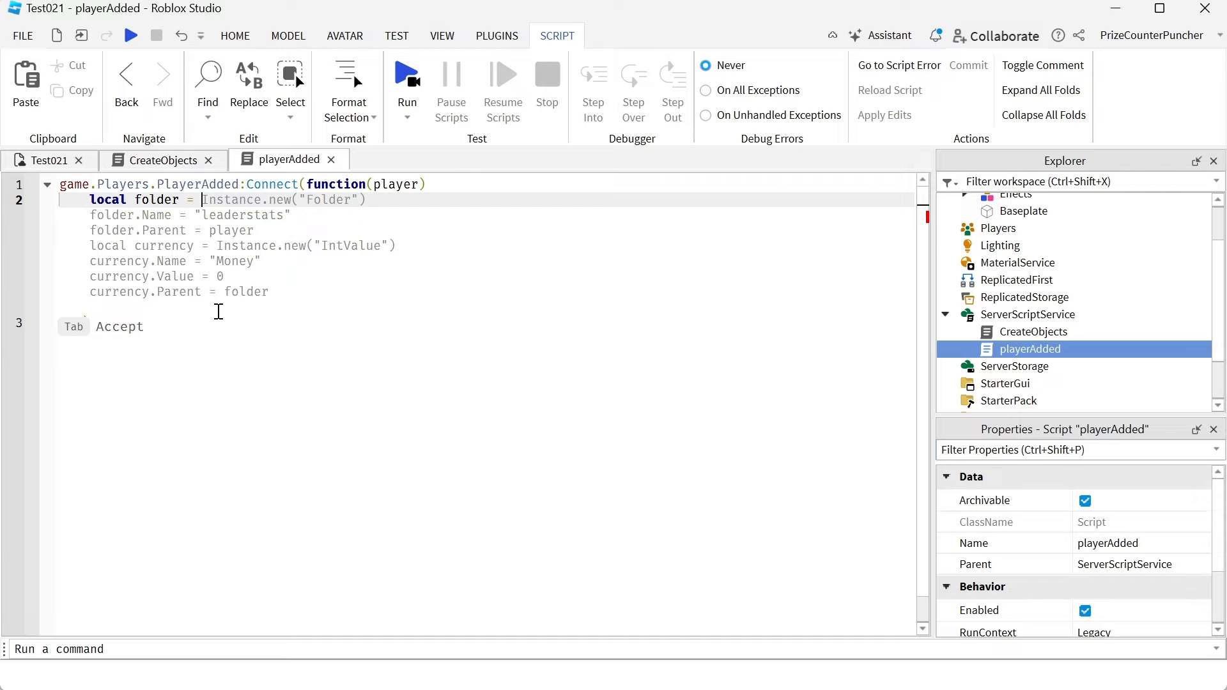
key("Tab")
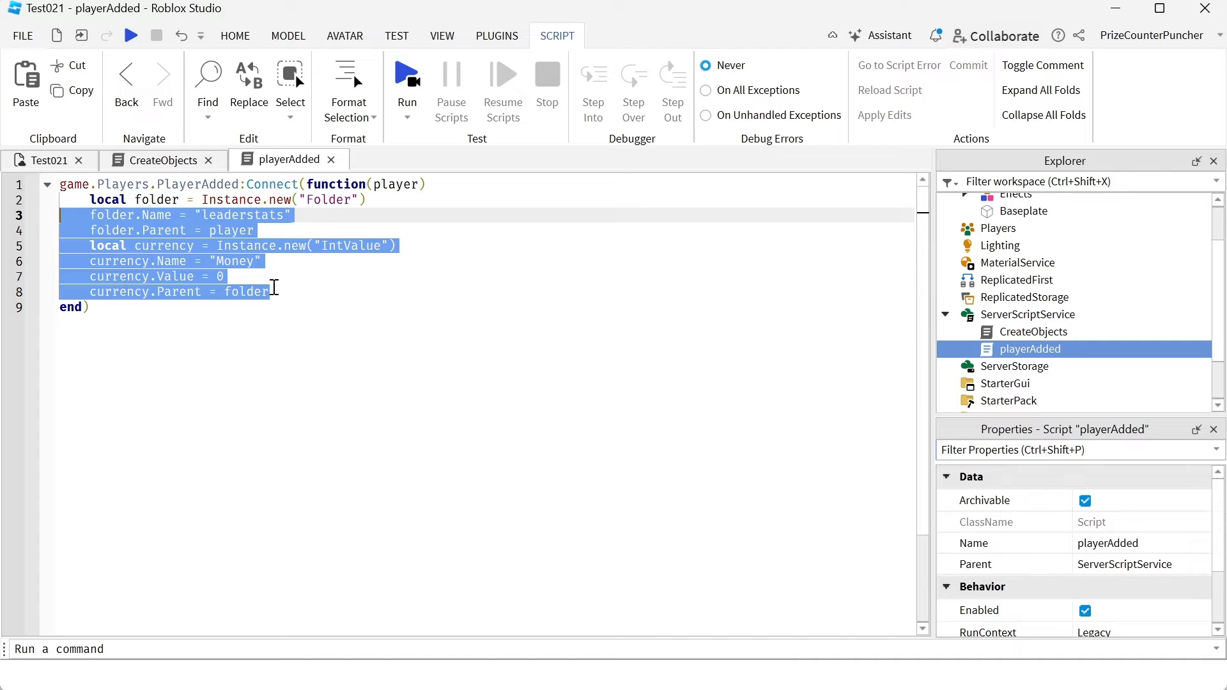
key("Delete")
type(", ")
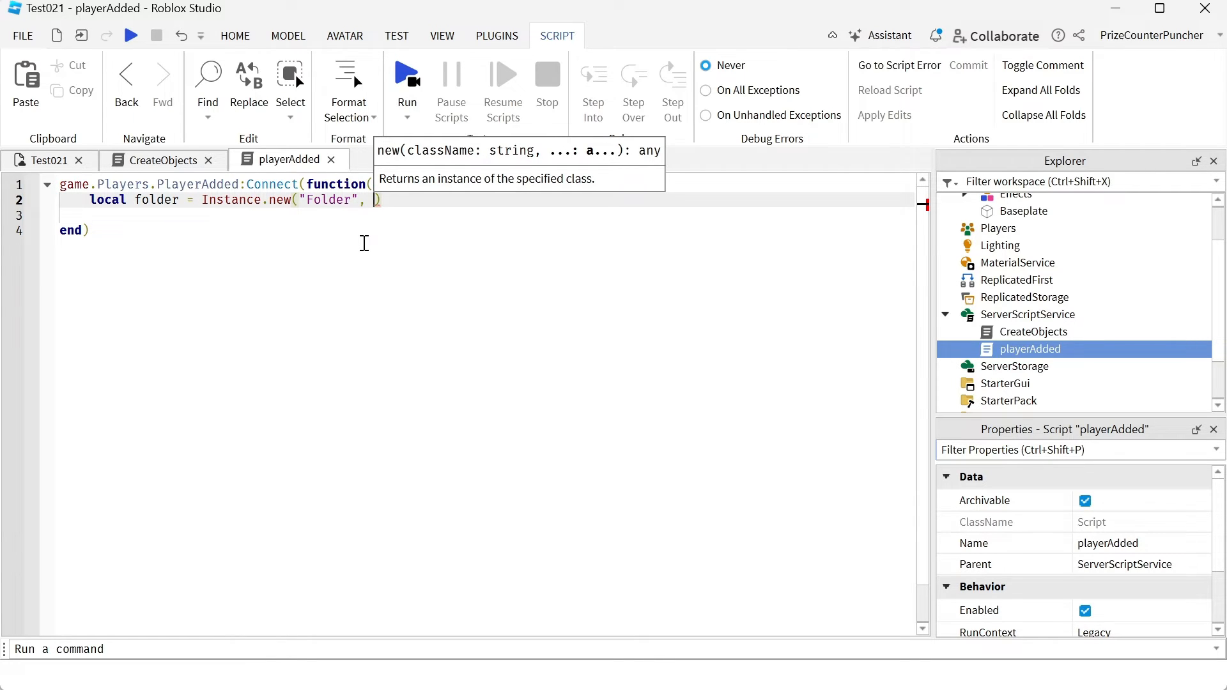
- Parent the new Folder to player and set folder.Name to "MyFolder"
type("player")
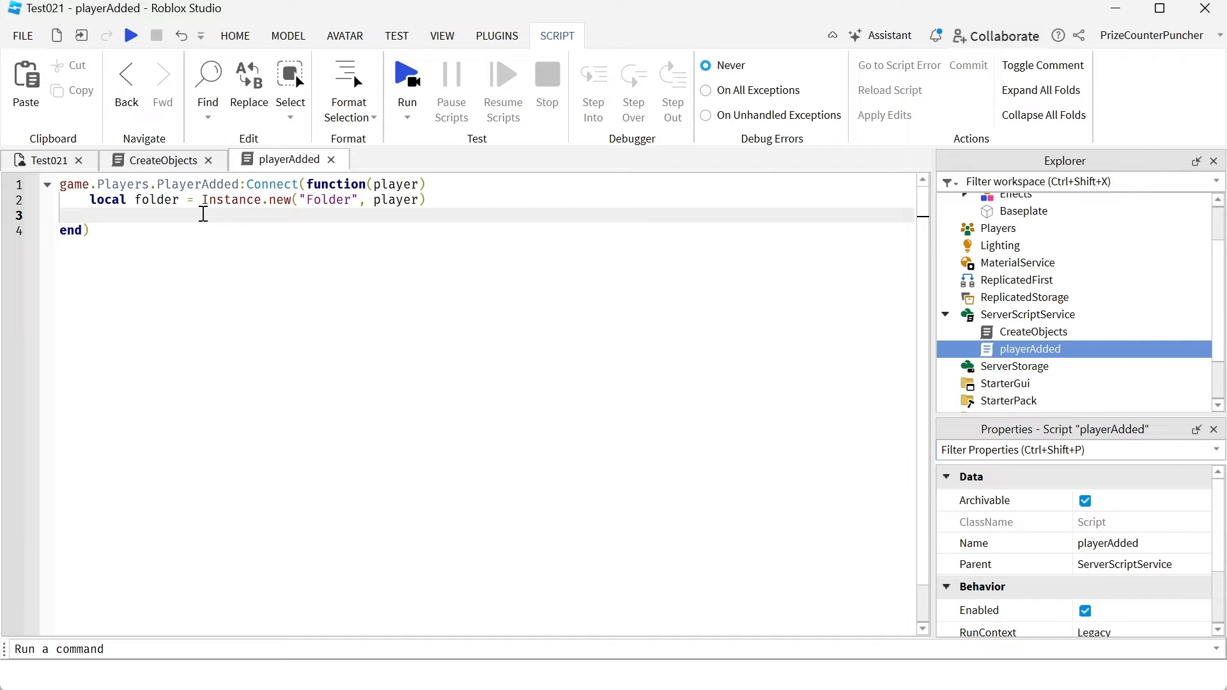
type("folder.Name")
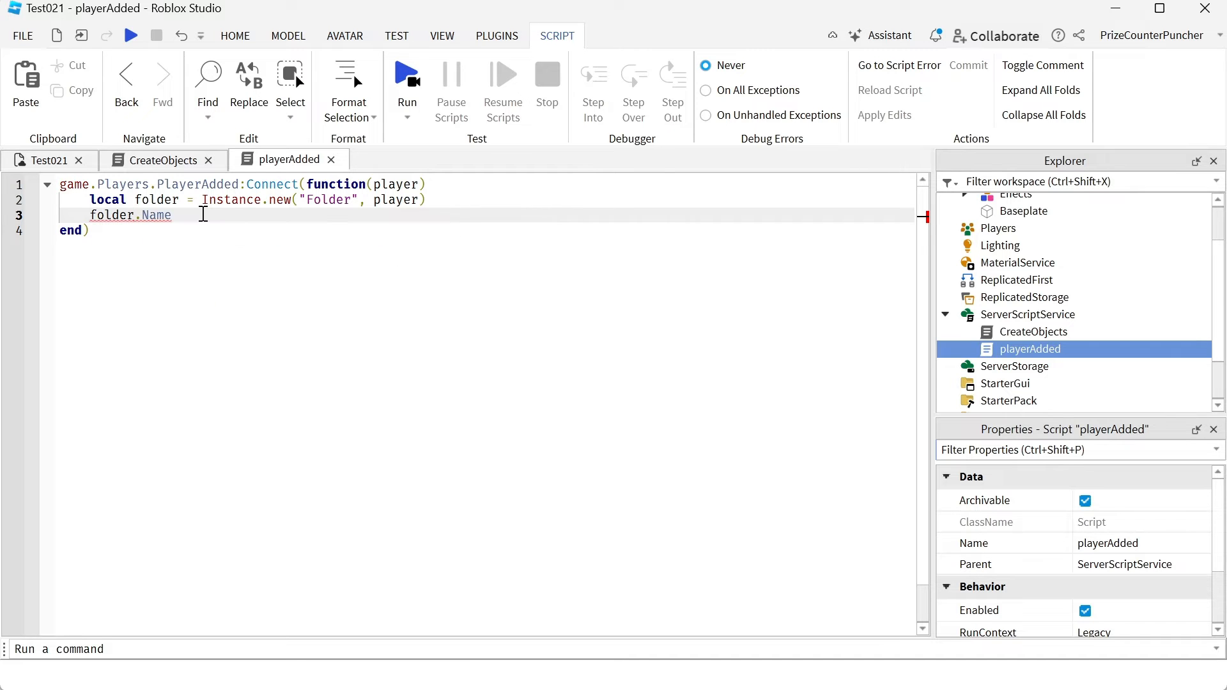
type("=")
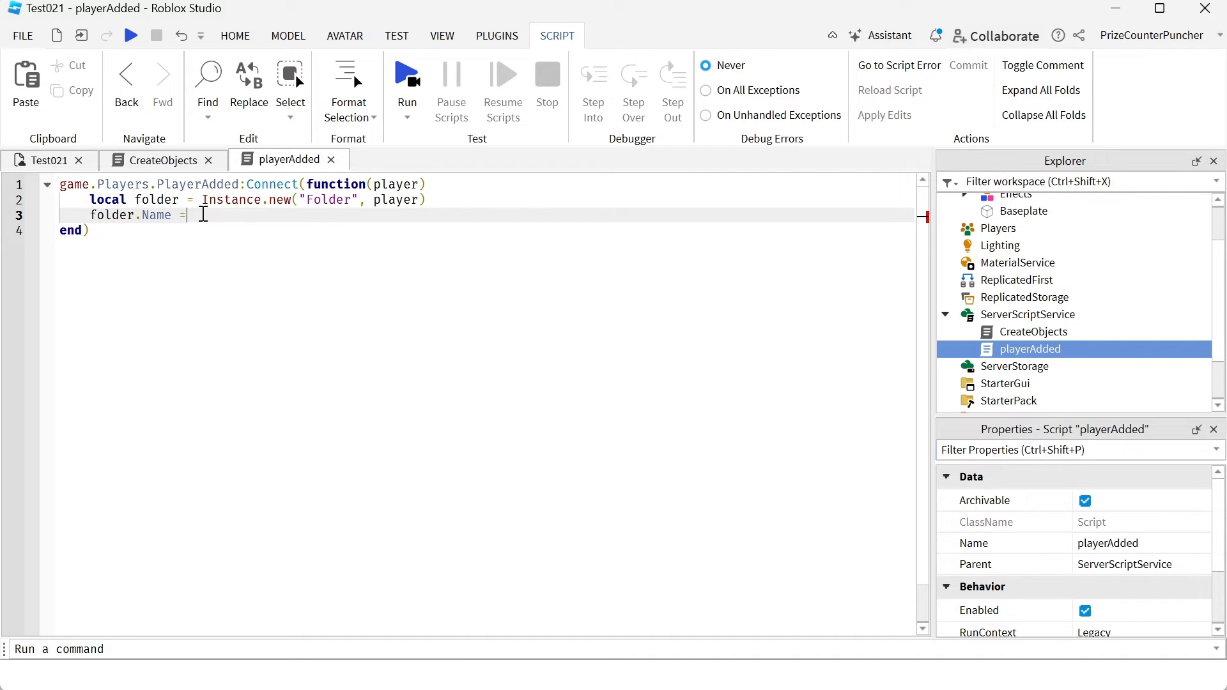
type("\"My\"")
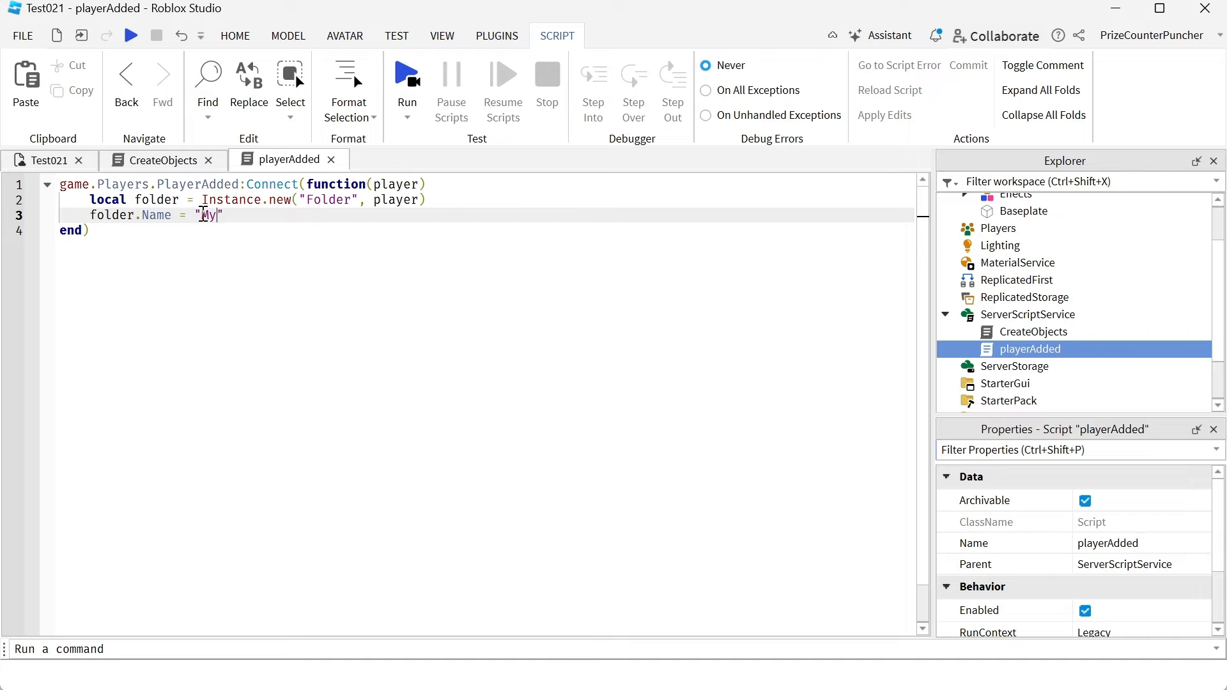
type("Folder")
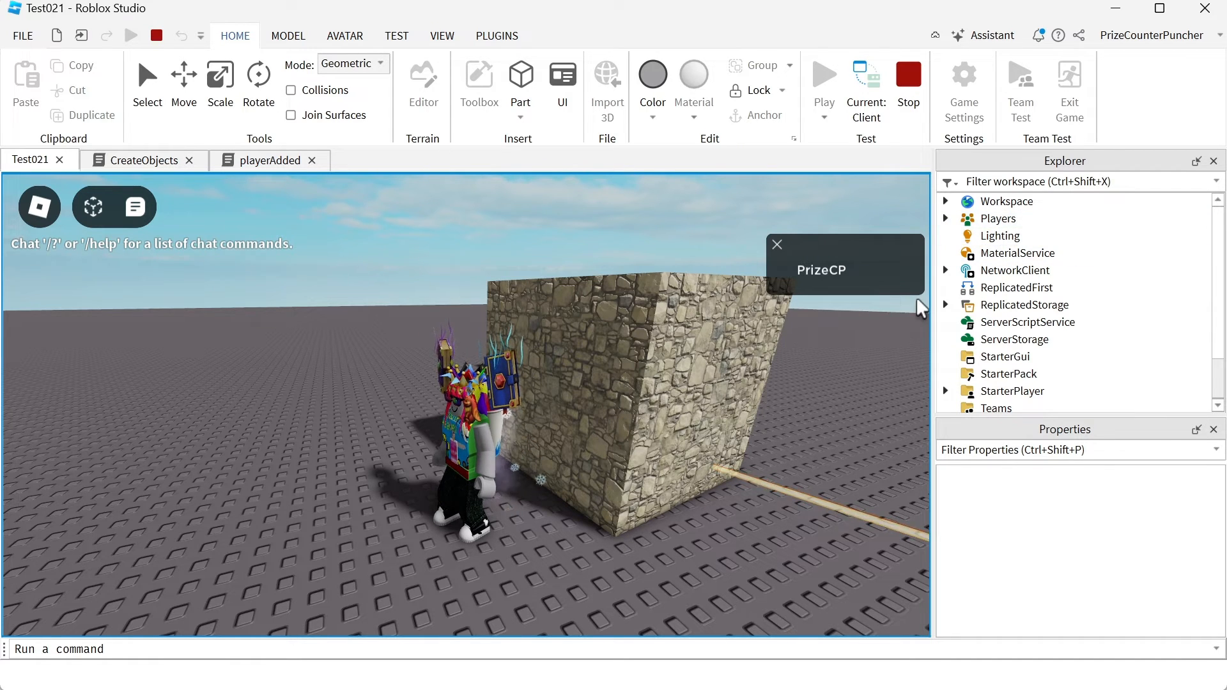
- During the playtest, expand the joined player in Explorer and inspect MyFolder
left_click(945, 219)
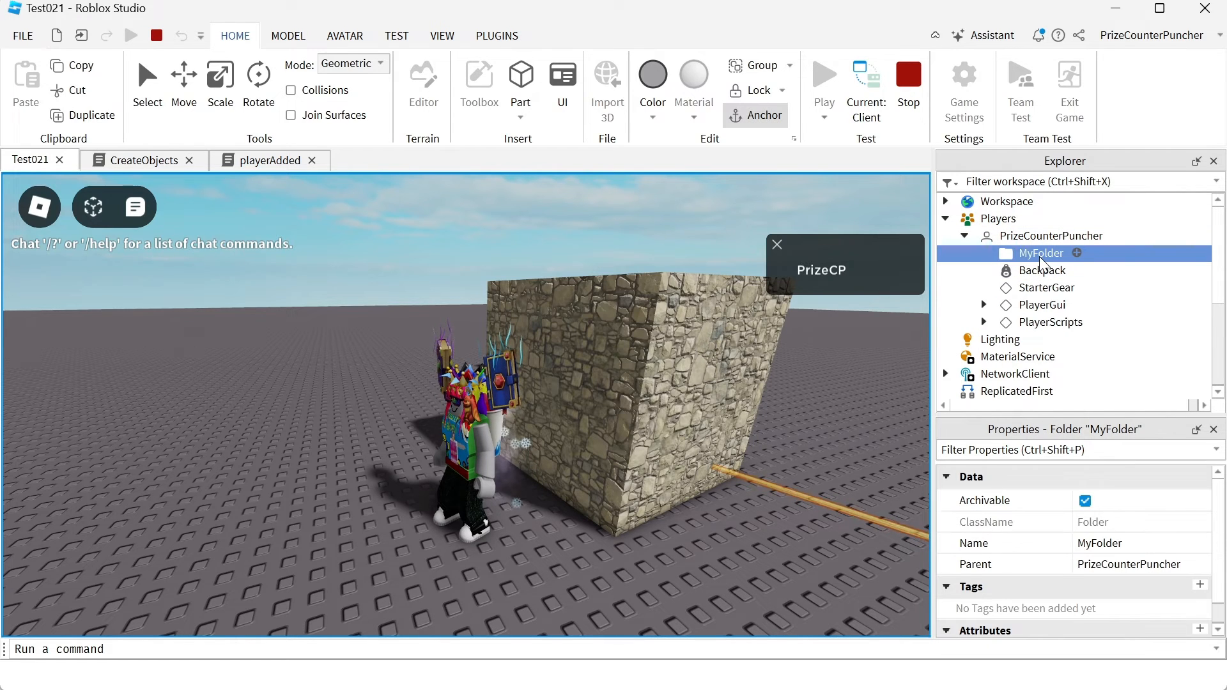
left_click(1052, 236)
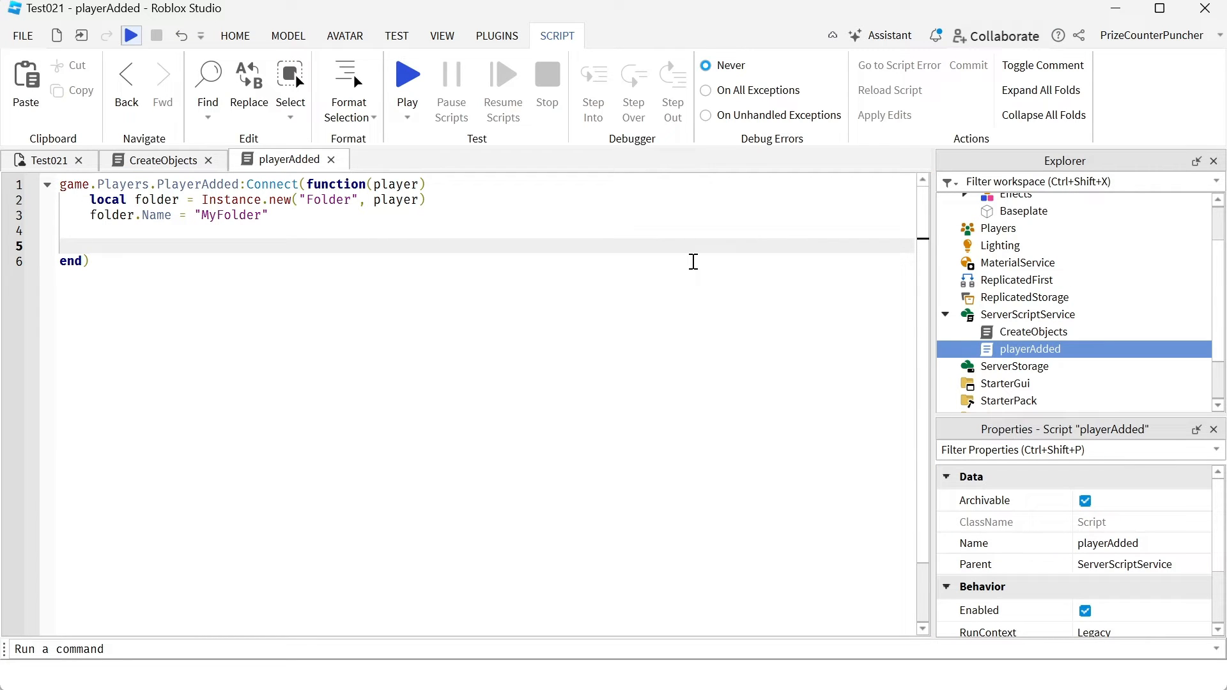
- Add a line creating a local score as a new IntValue
type("lo")
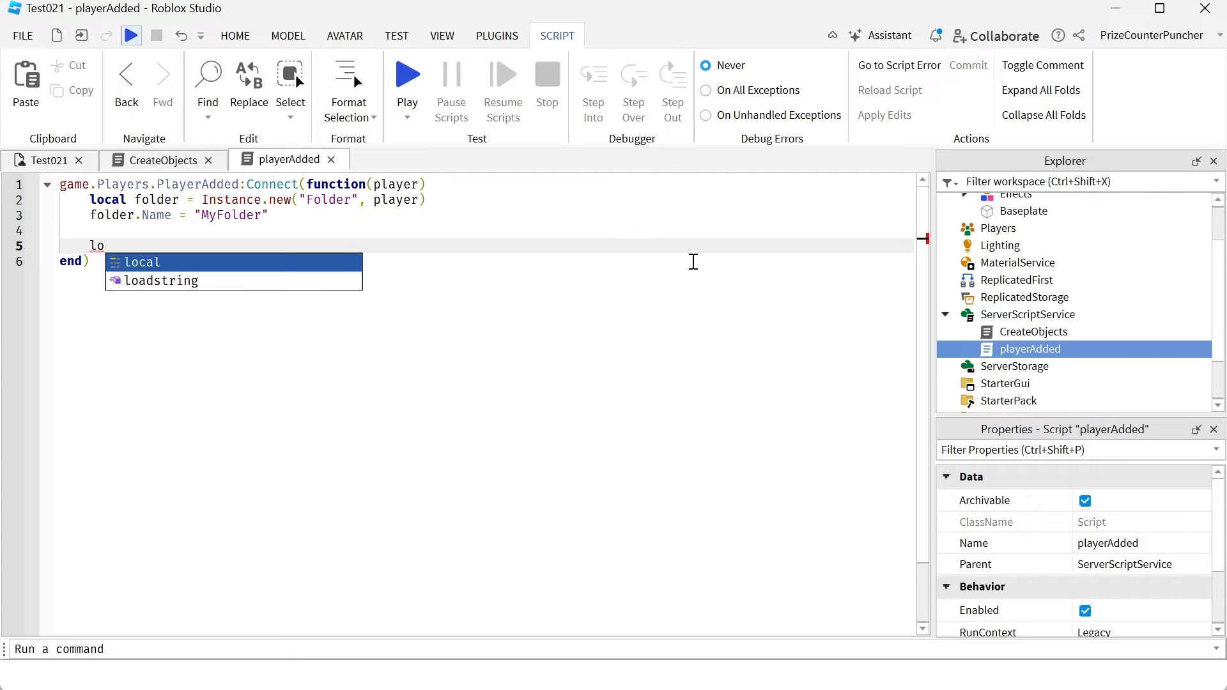
type("cal score = Instance.")
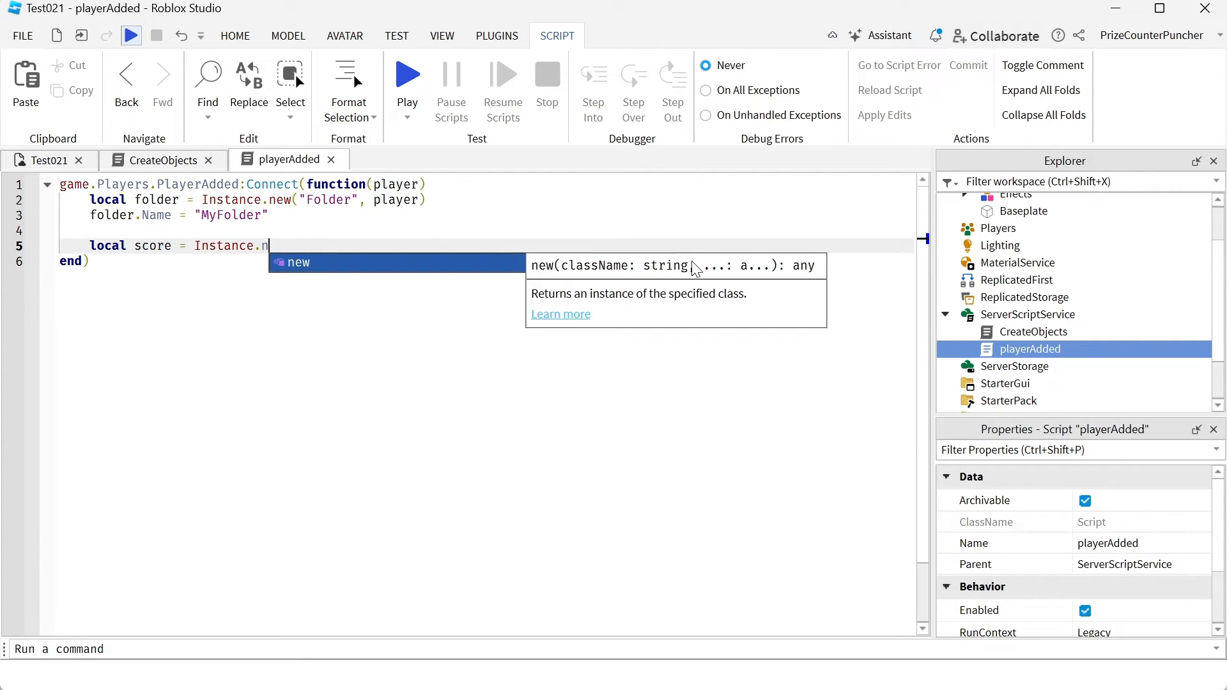
type("new()")
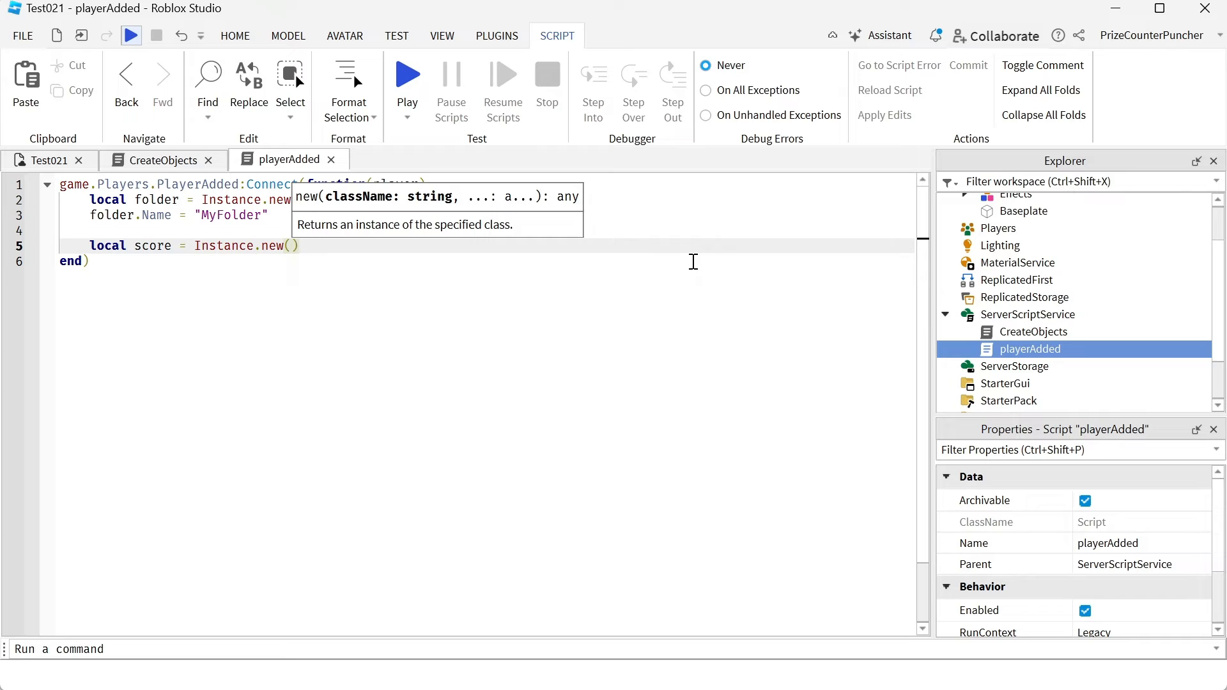
type("\"")
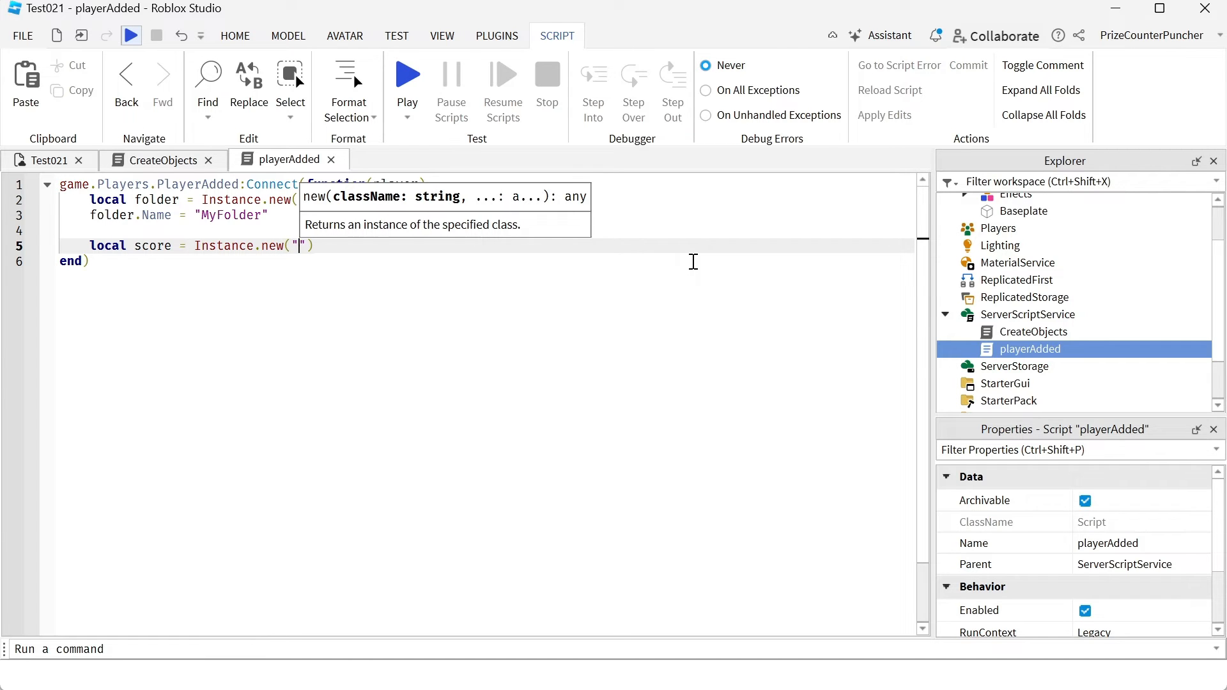
type("IntValue")
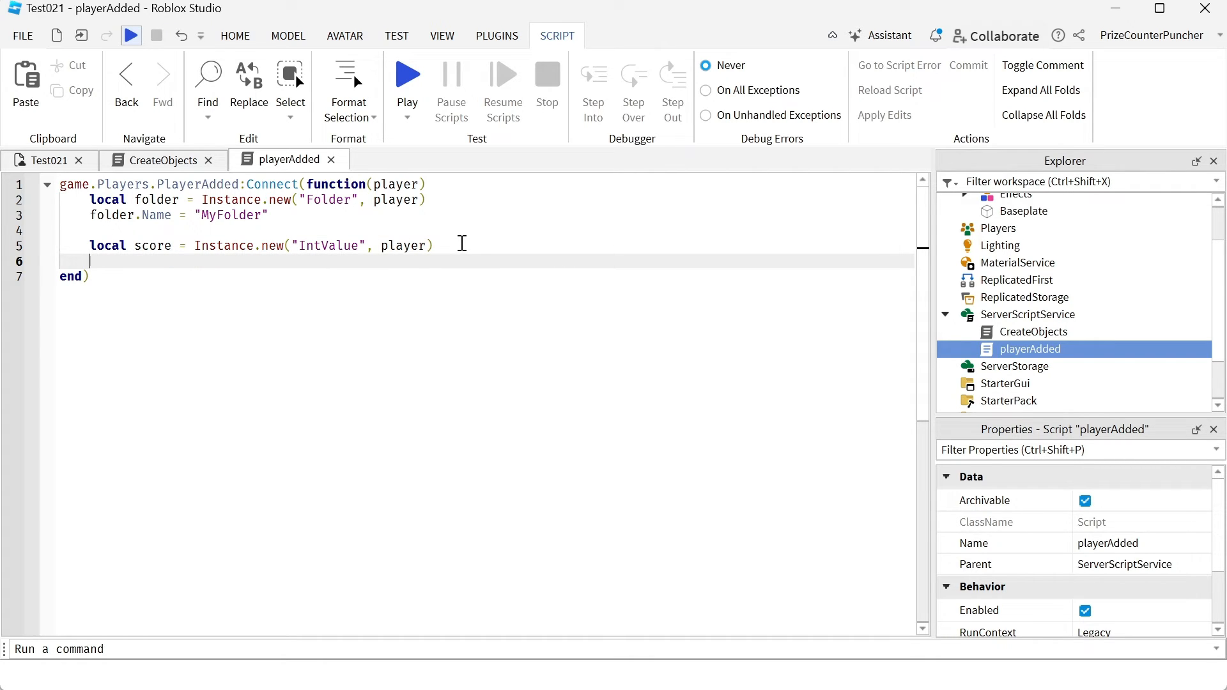
- Set score.Name to "Score" and add a new line below
type("sc")
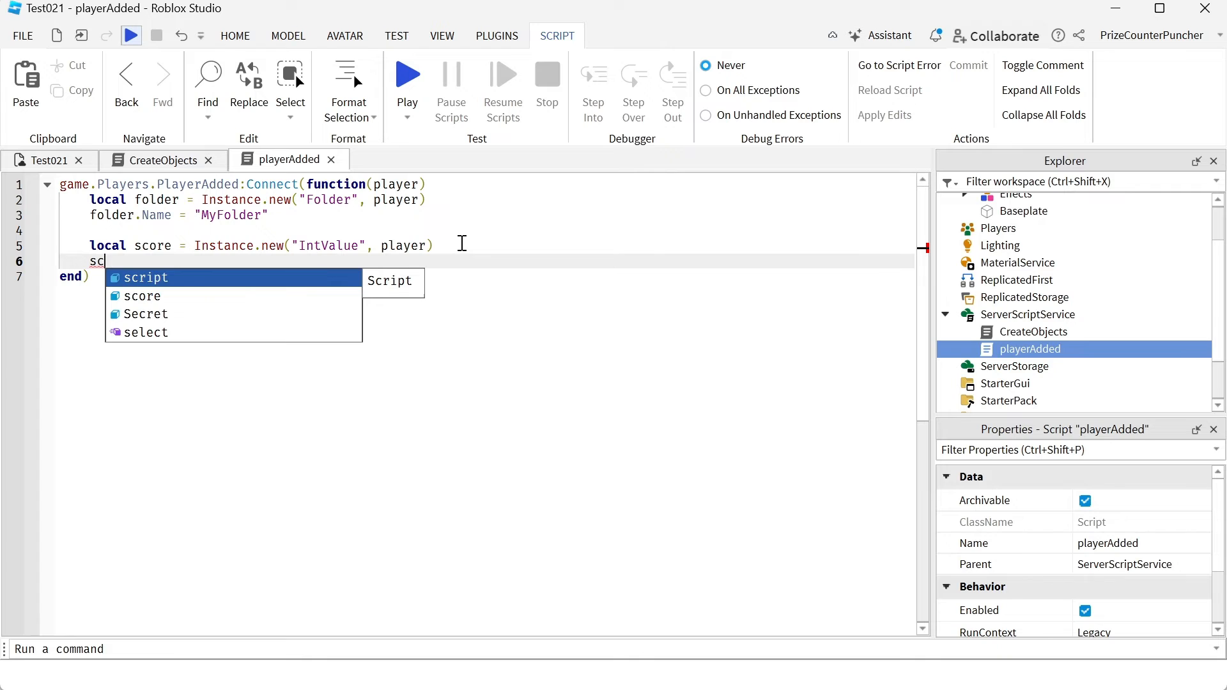
type("core.Name")
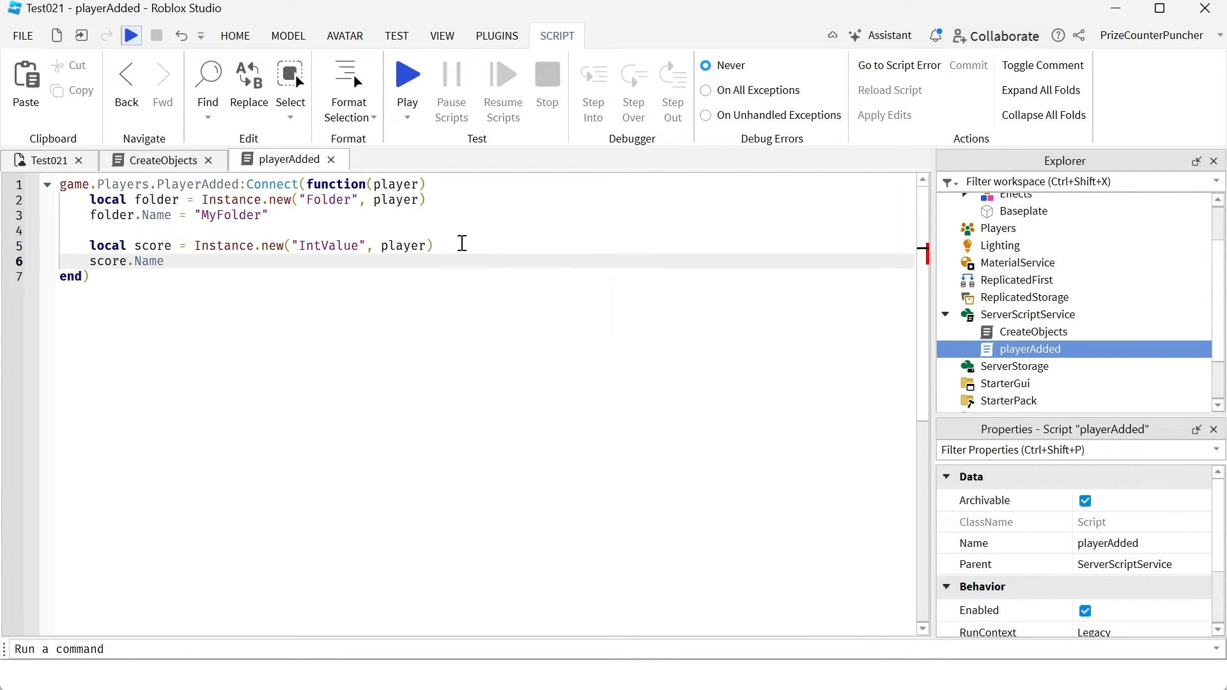
type("= \"\"")
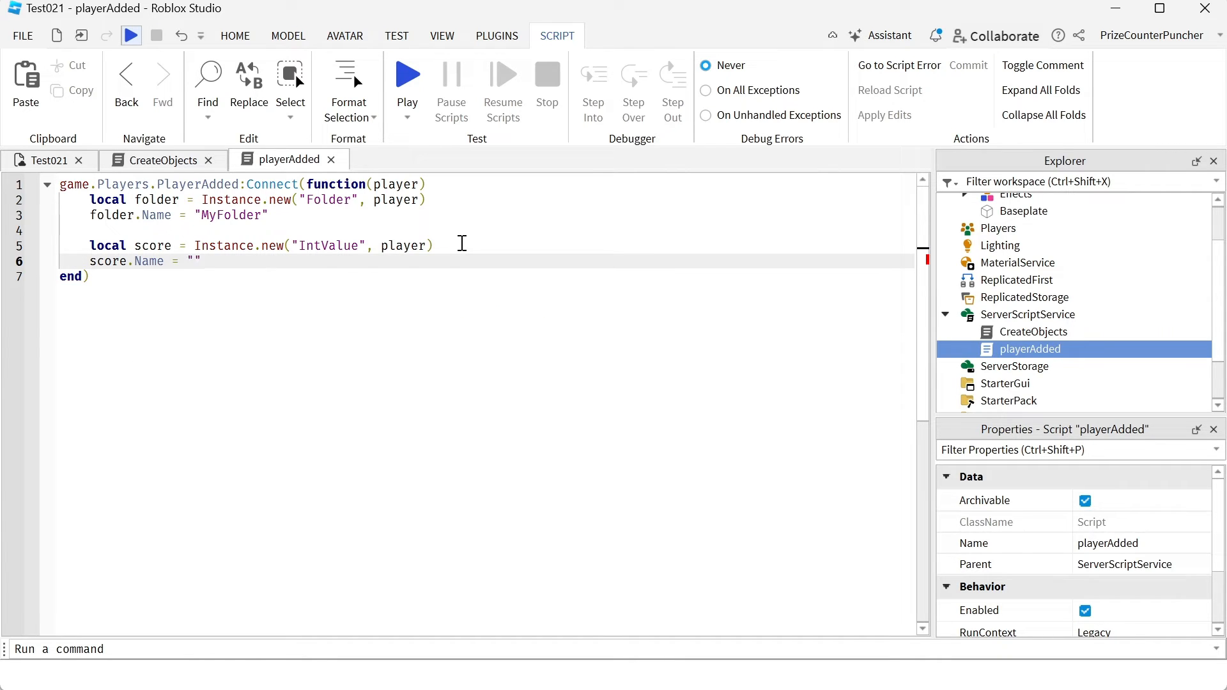
type("Score")
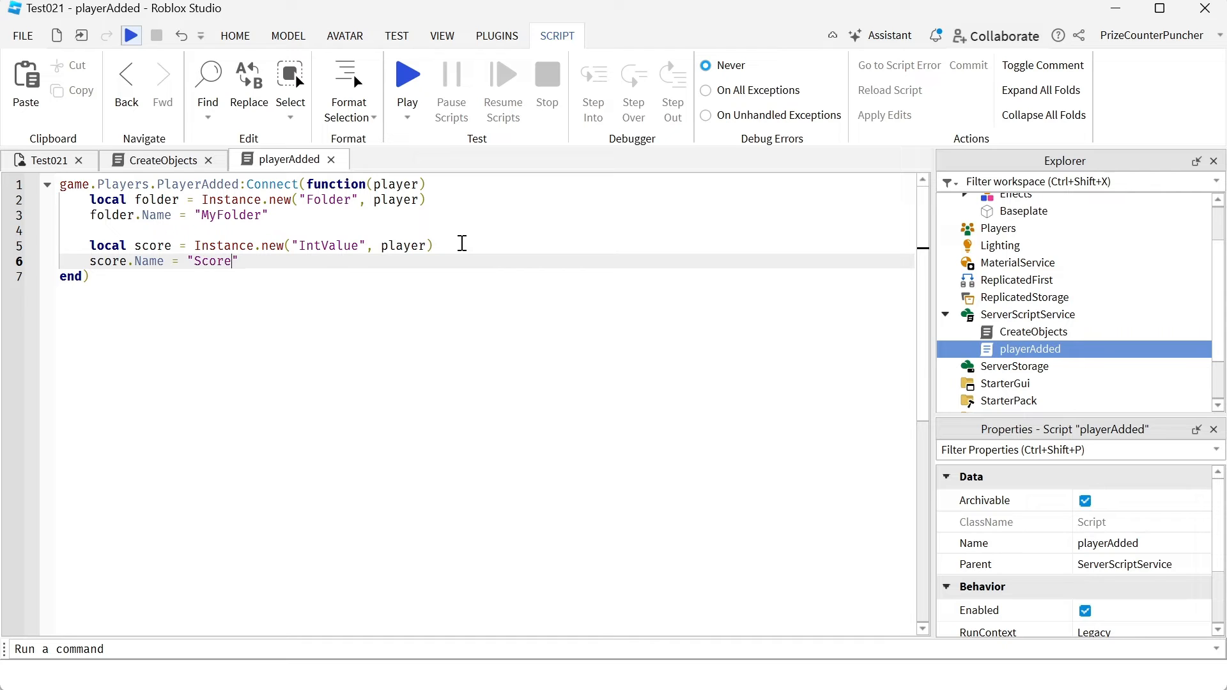
key("Enter")
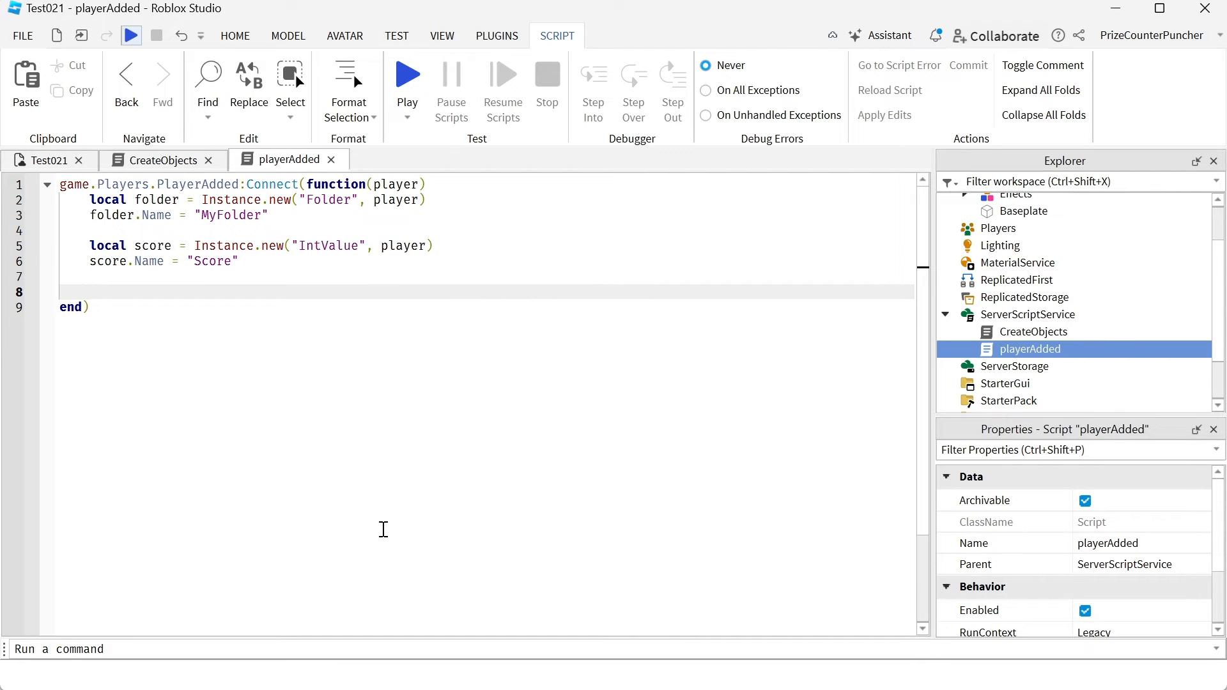
- Write a while task.wait(1) do loop that increments score.Value by 1
left_click(89, 292)
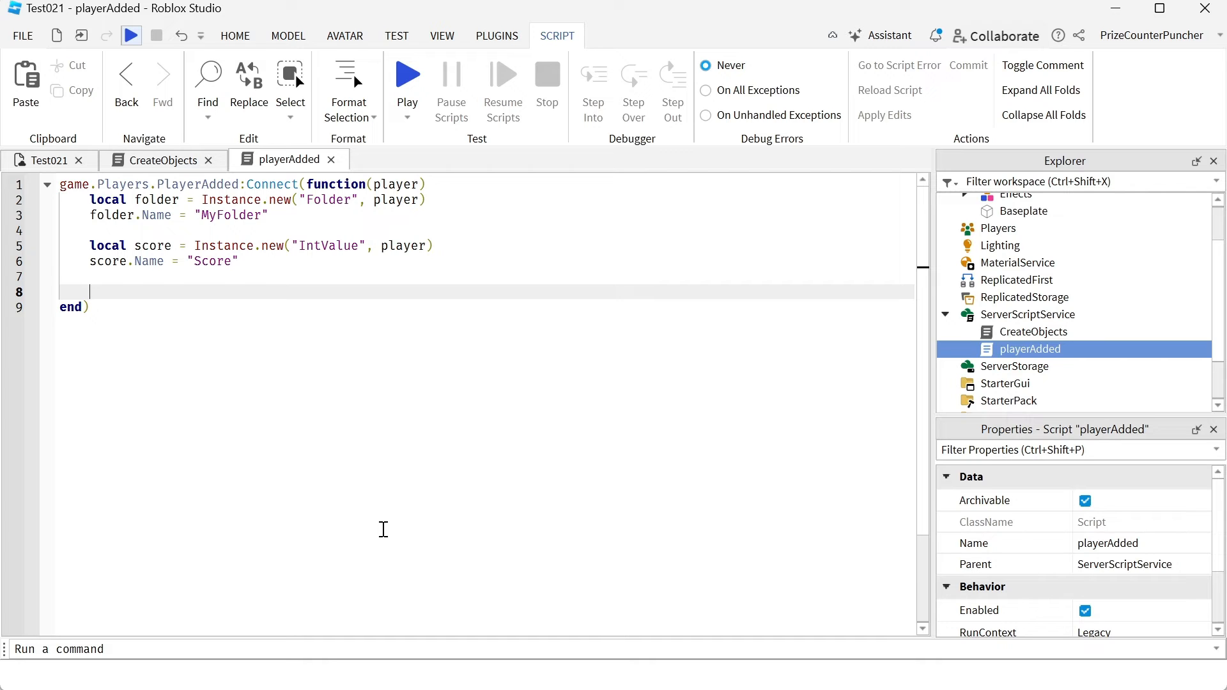
type("while")
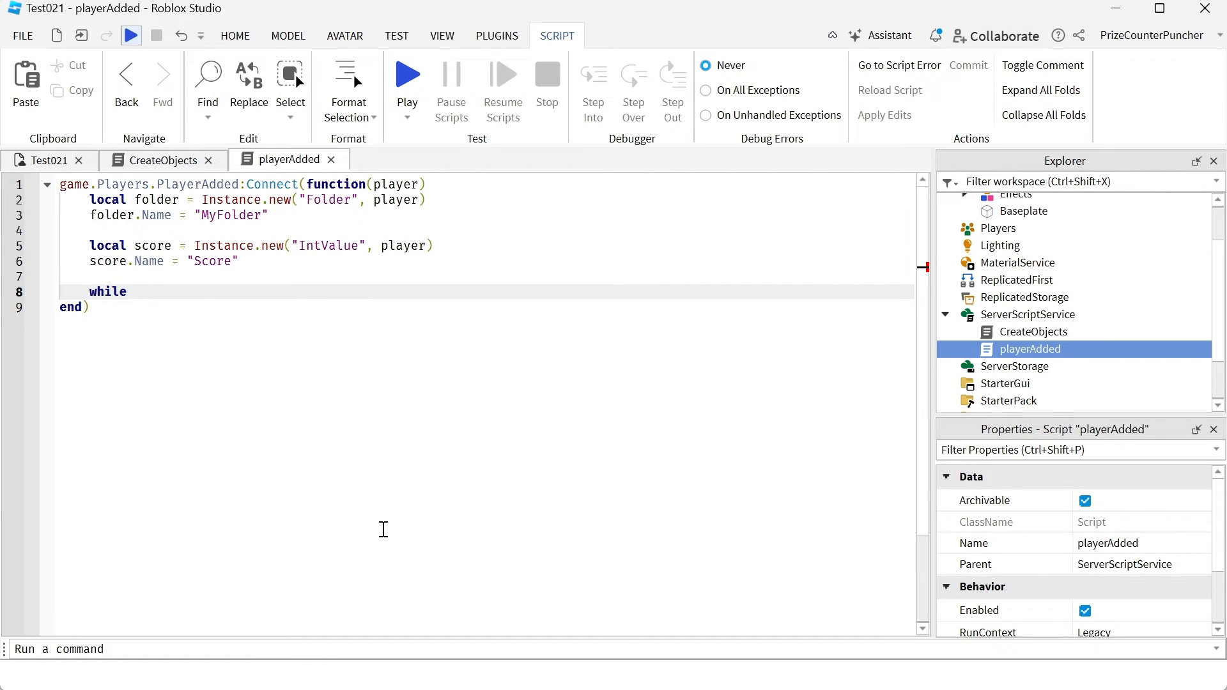
type("task.")
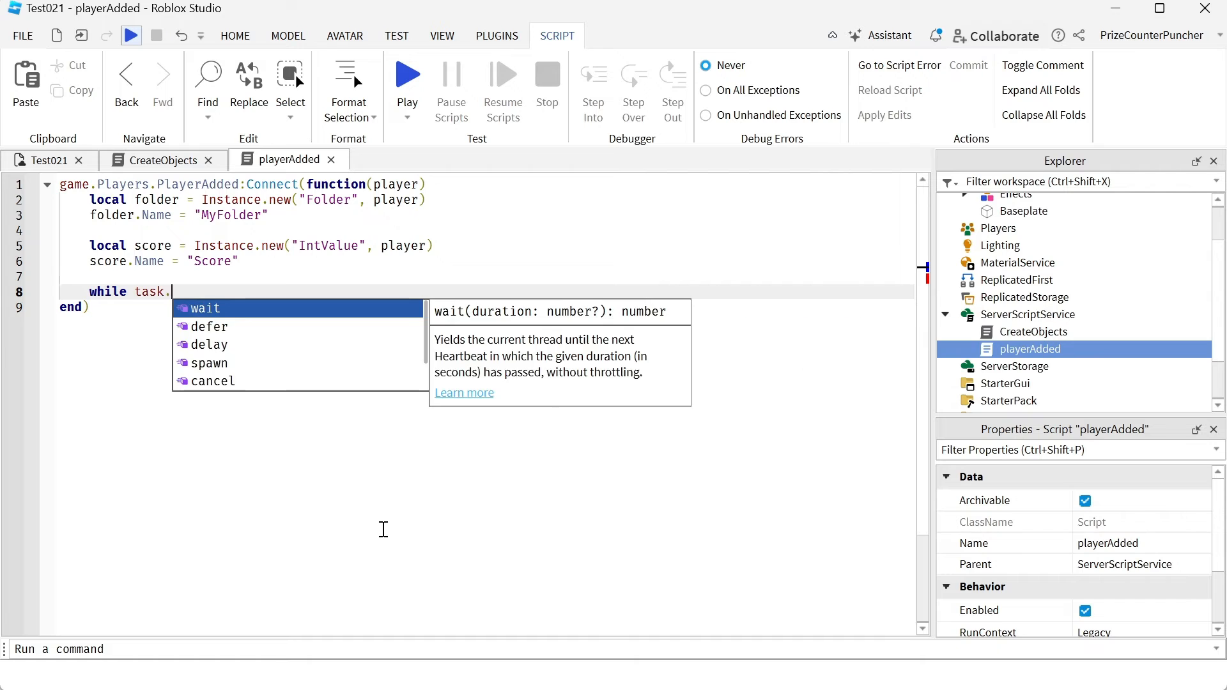
type("wait(1")
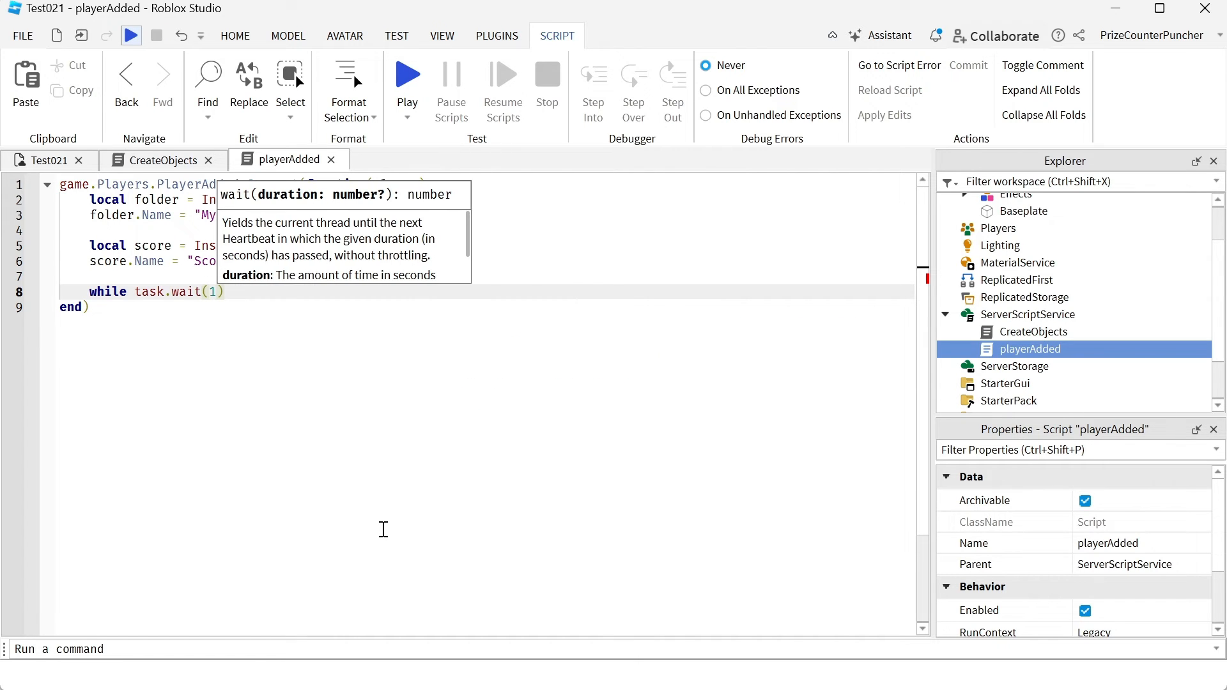
left_click(352, 296)
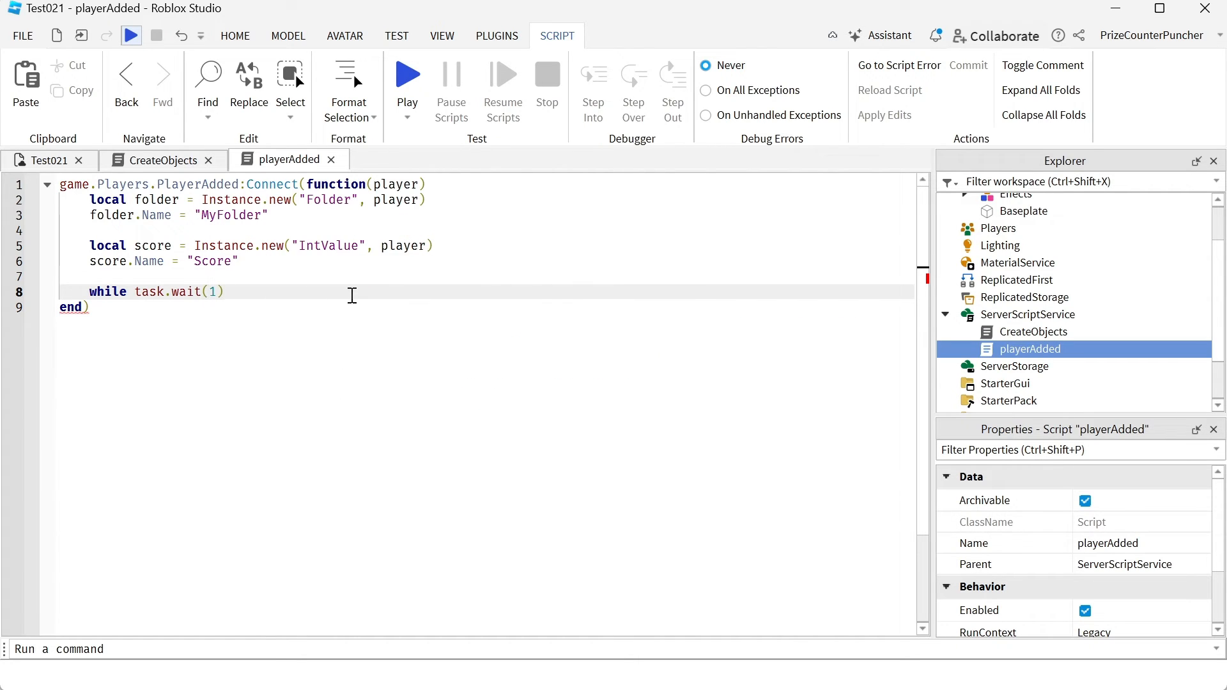
type("do")
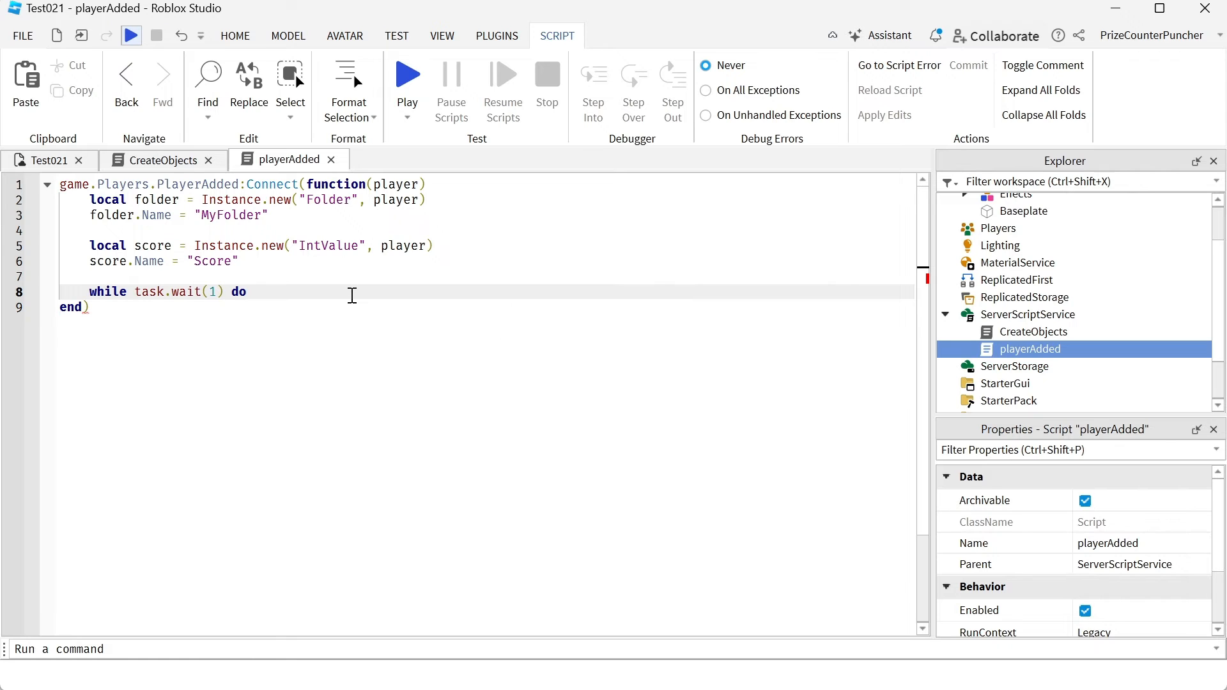
type("score.Value = score.Value + 1")
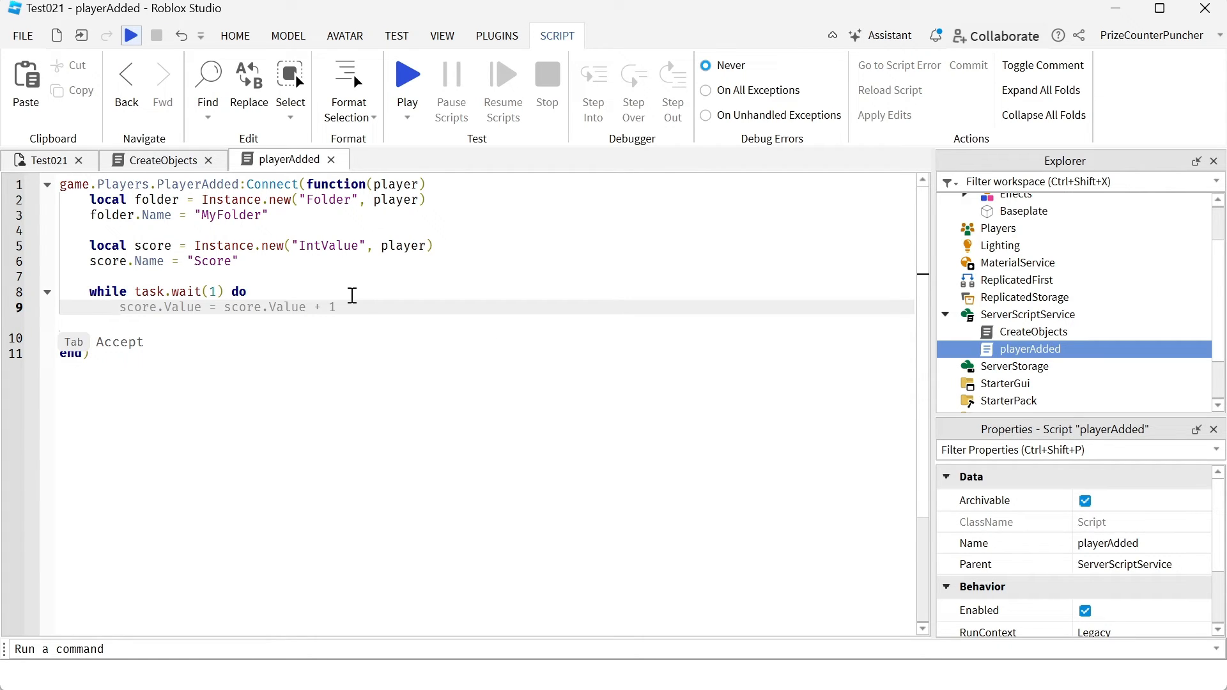
key("Tab")
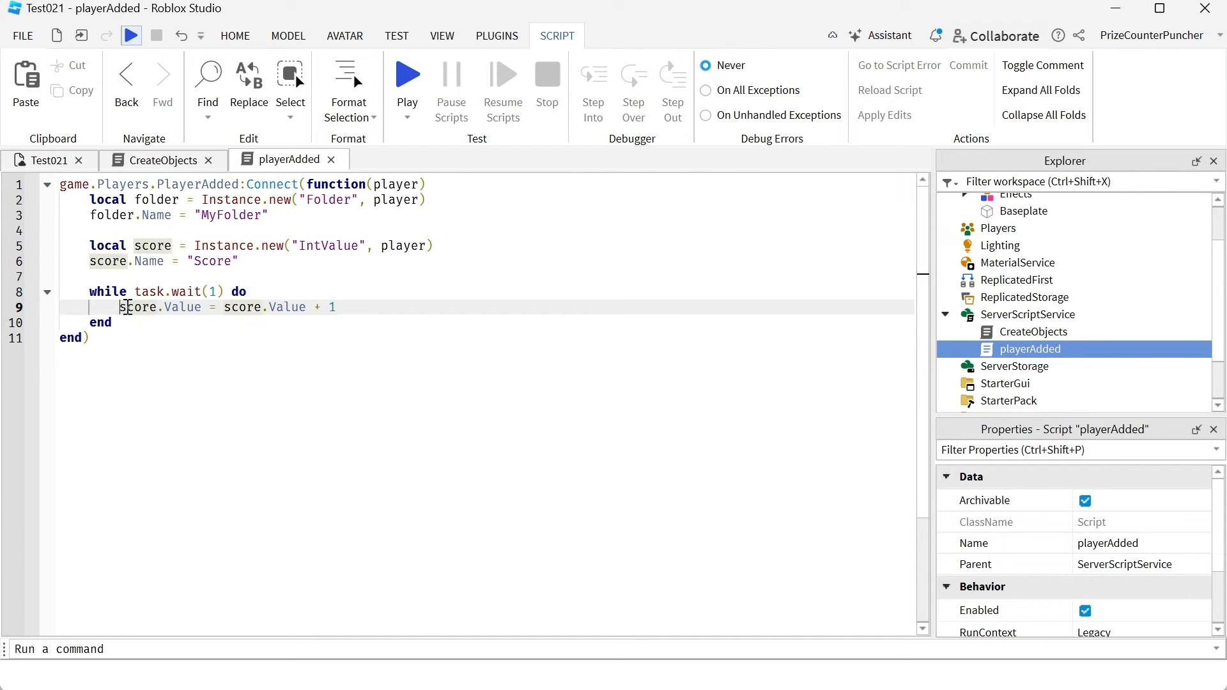
double_click(139, 307)
type("=")
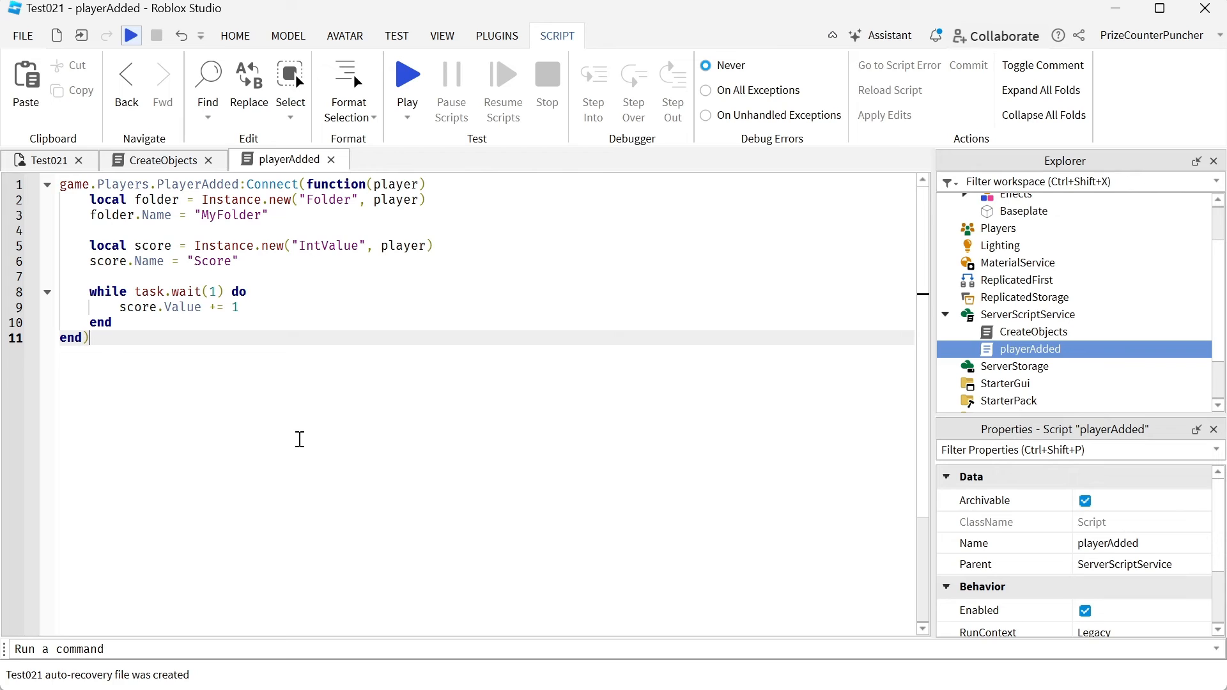
mouse_move(406, 35)
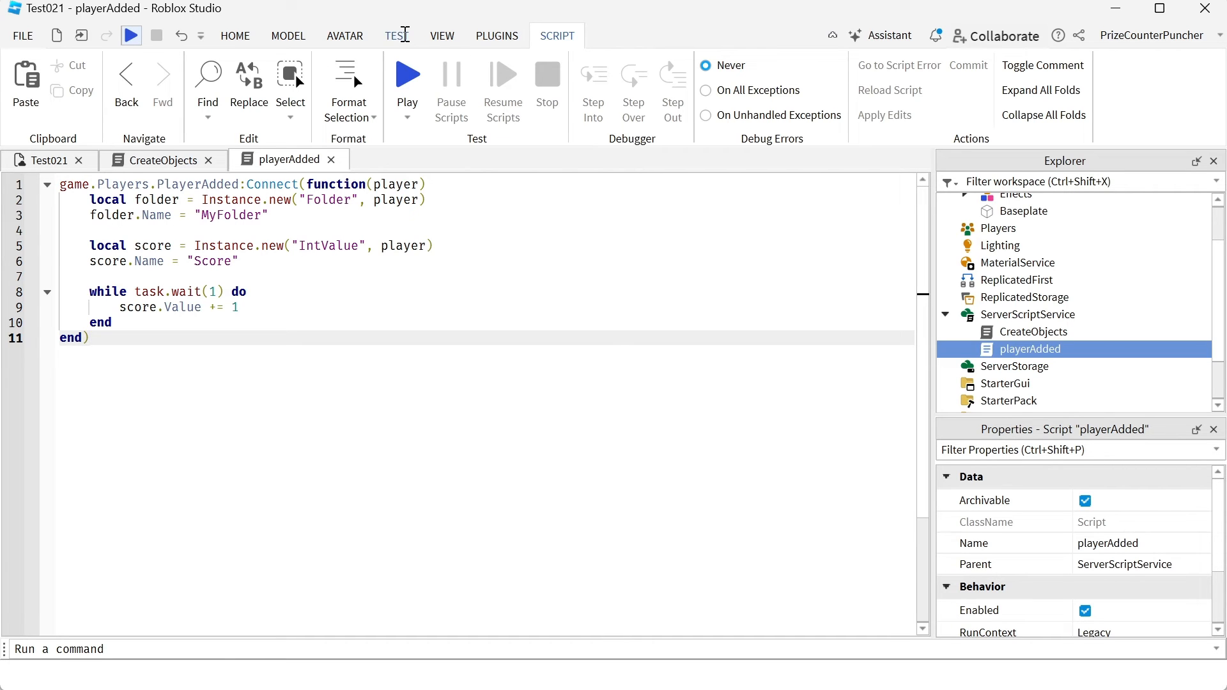
- Start a Local Server test with 2 players from the Test options
left_click(396, 35)
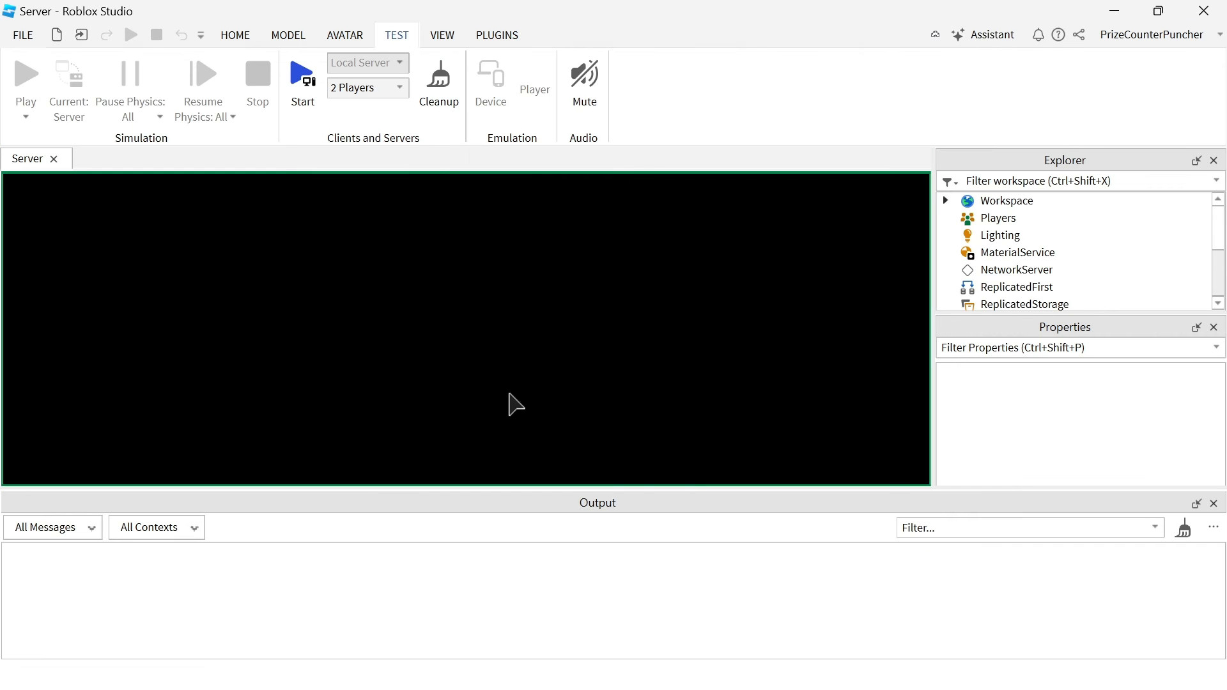
left_click(301, 78)
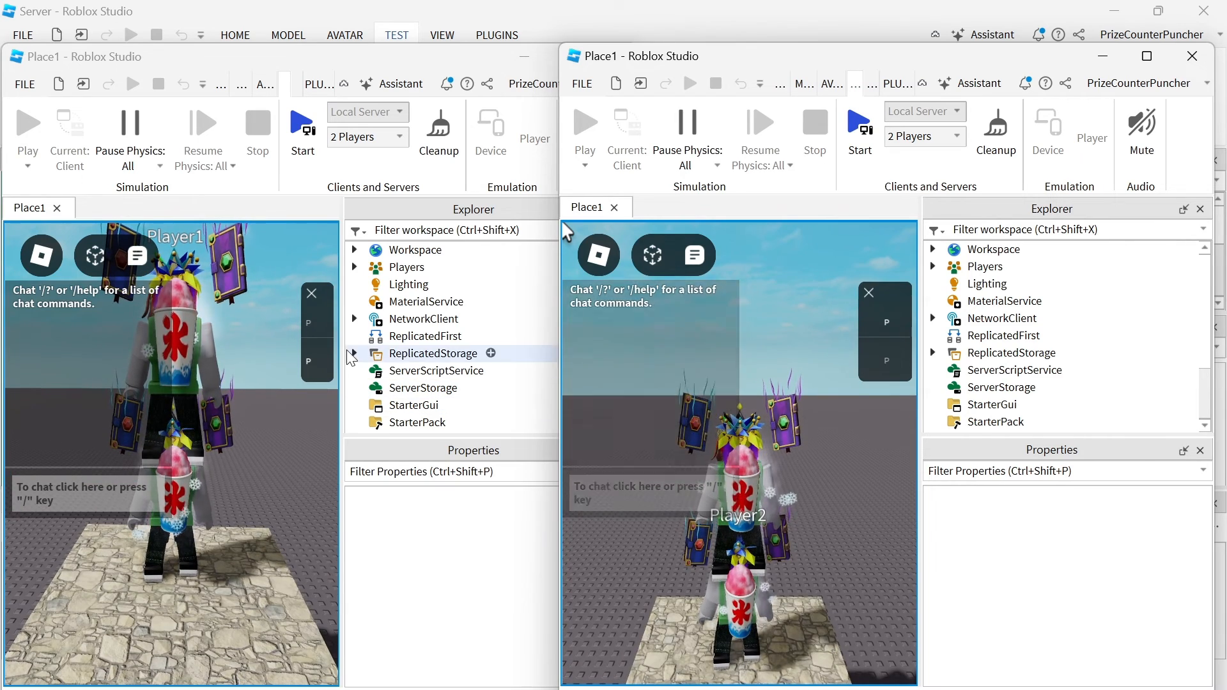
- Expand Player1 and Player2 and read each rising Score value (20 and 32)
left_click(355, 266)
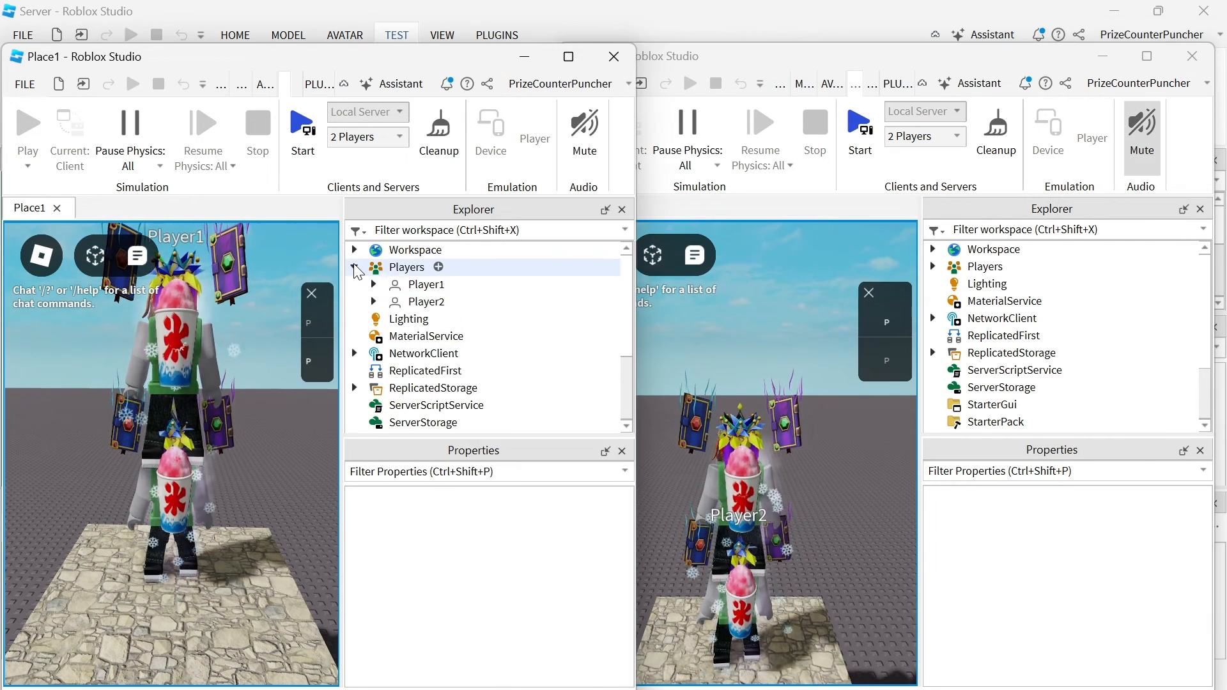
left_click(424, 302)
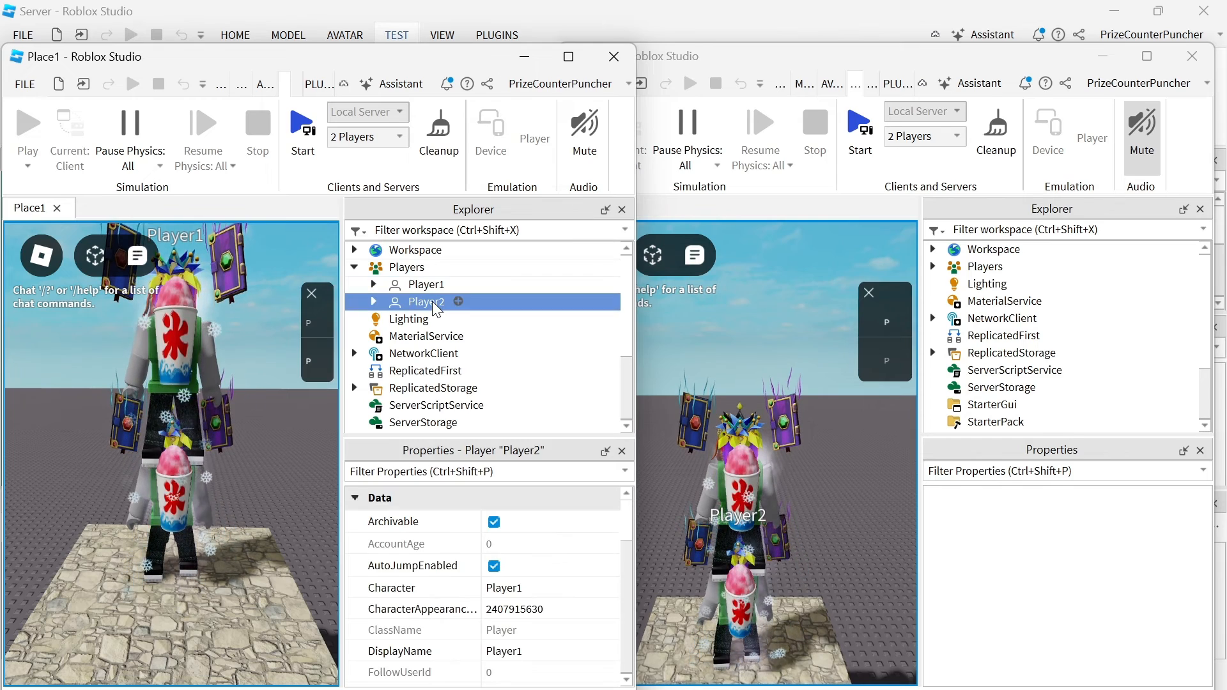
left_click(426, 284)
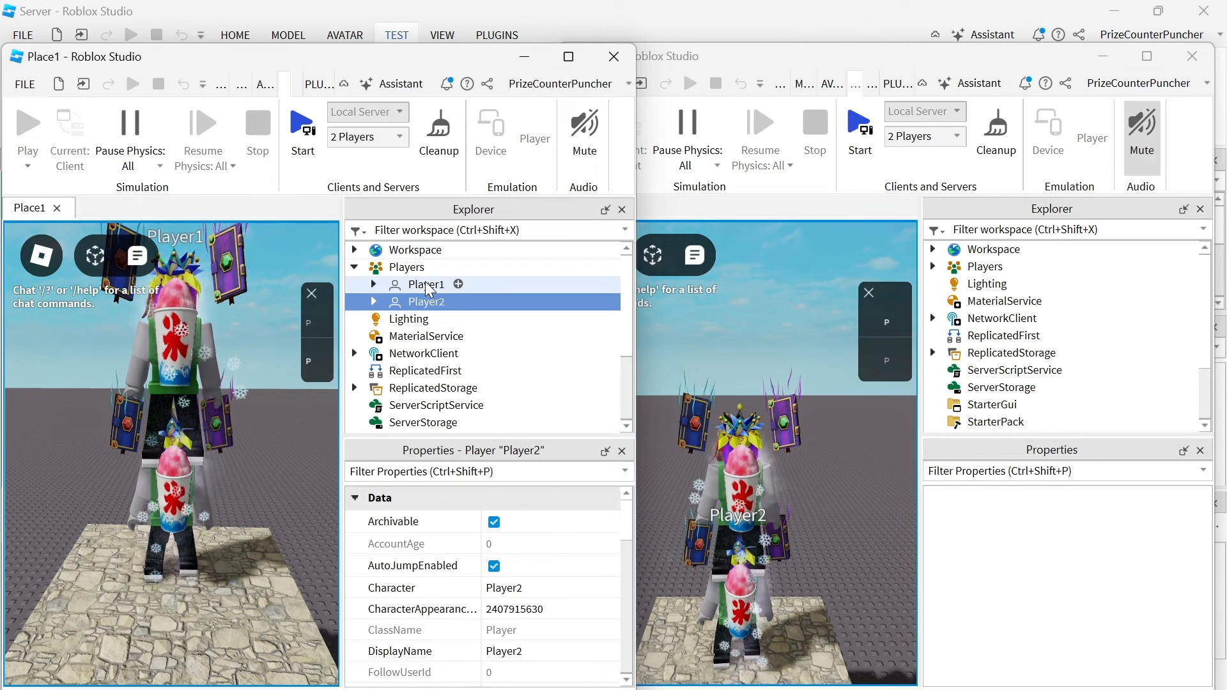
left_click(374, 284)
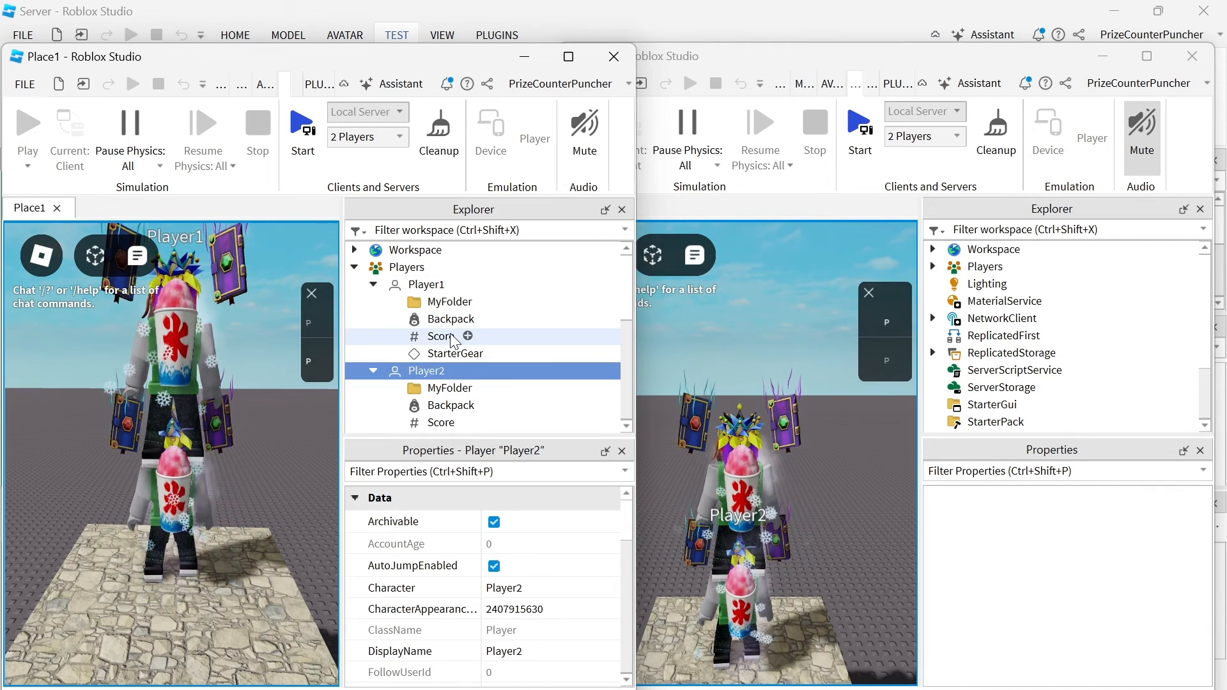
left_click(440, 422)
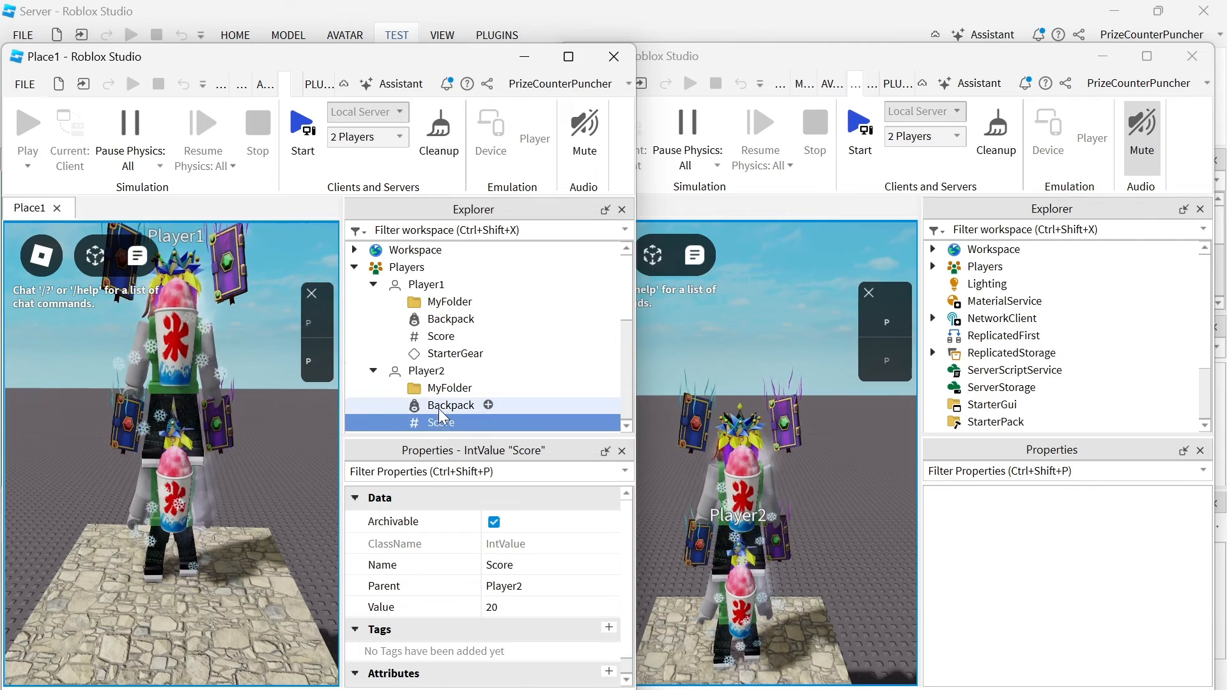
left_click(440, 337)
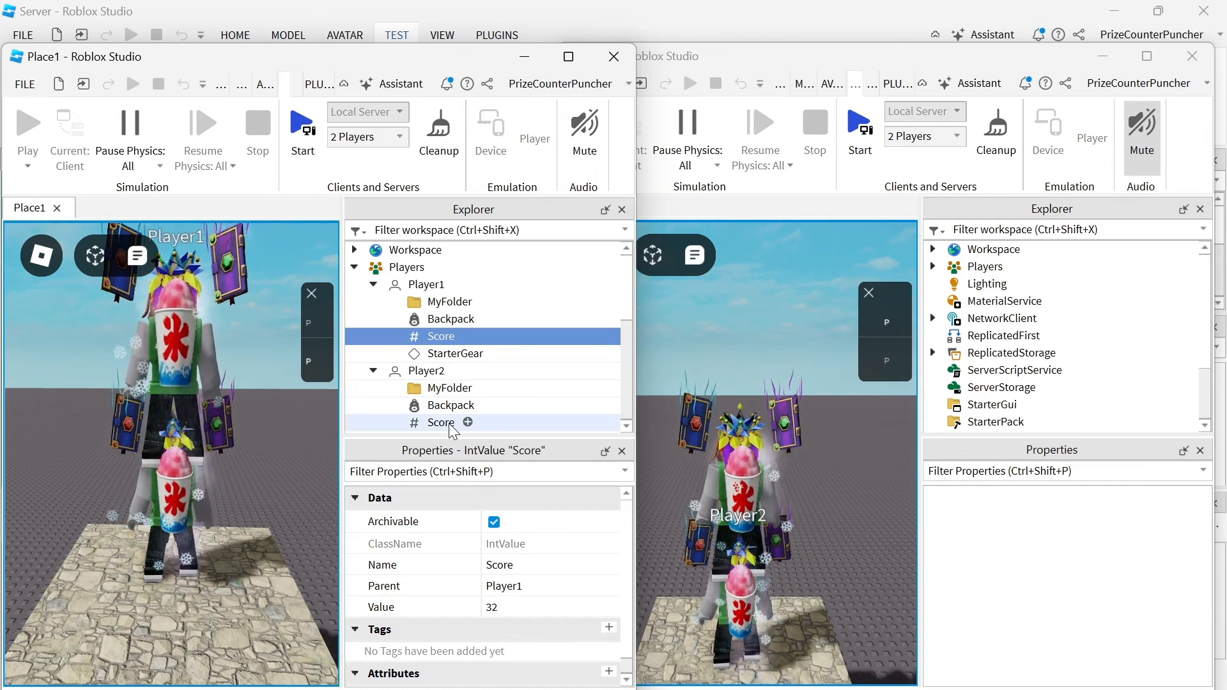
left_click(441, 422)
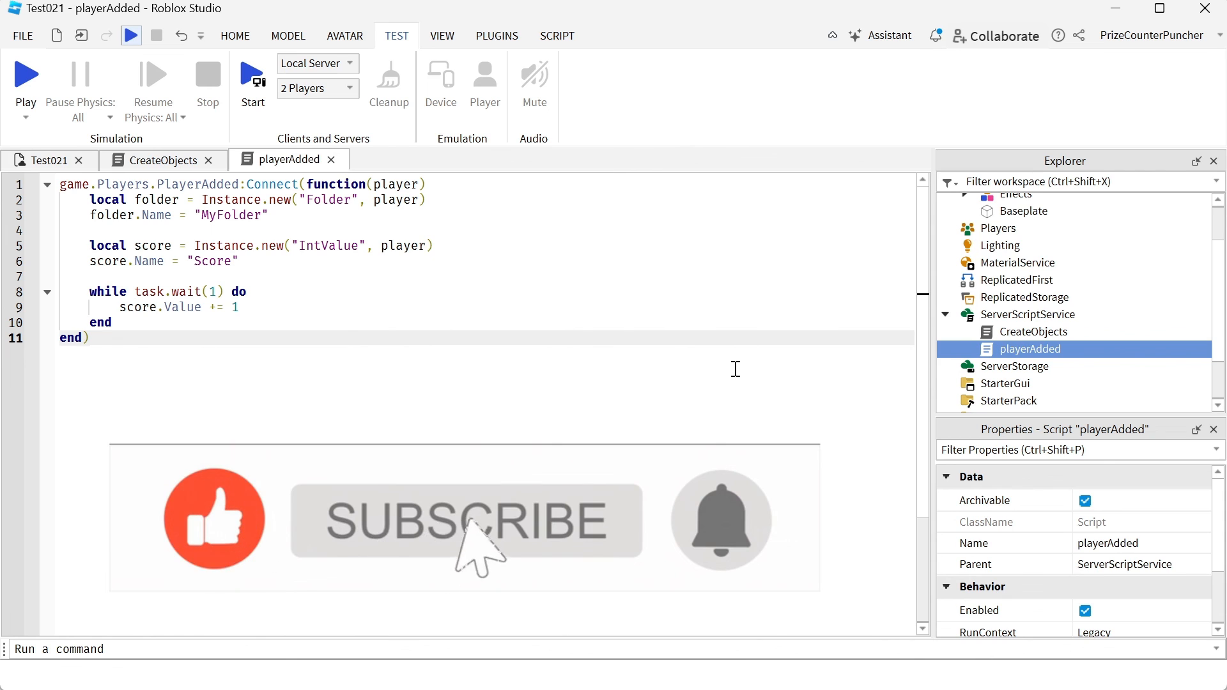
left_click(464, 522)
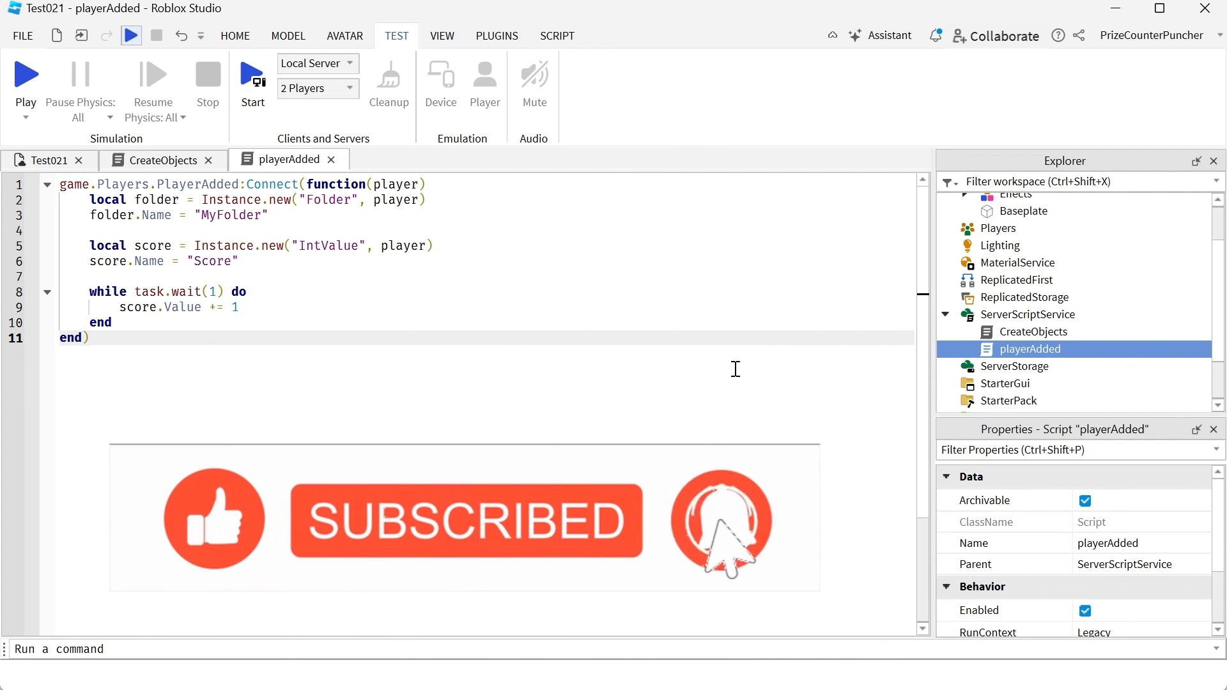